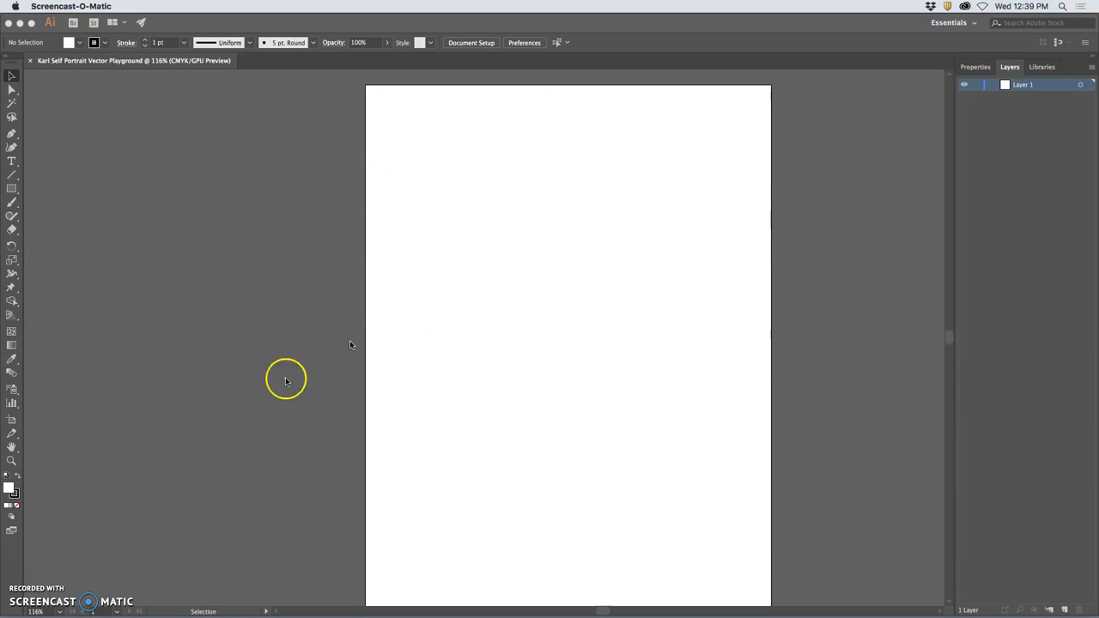
mouse_move(494, 90)
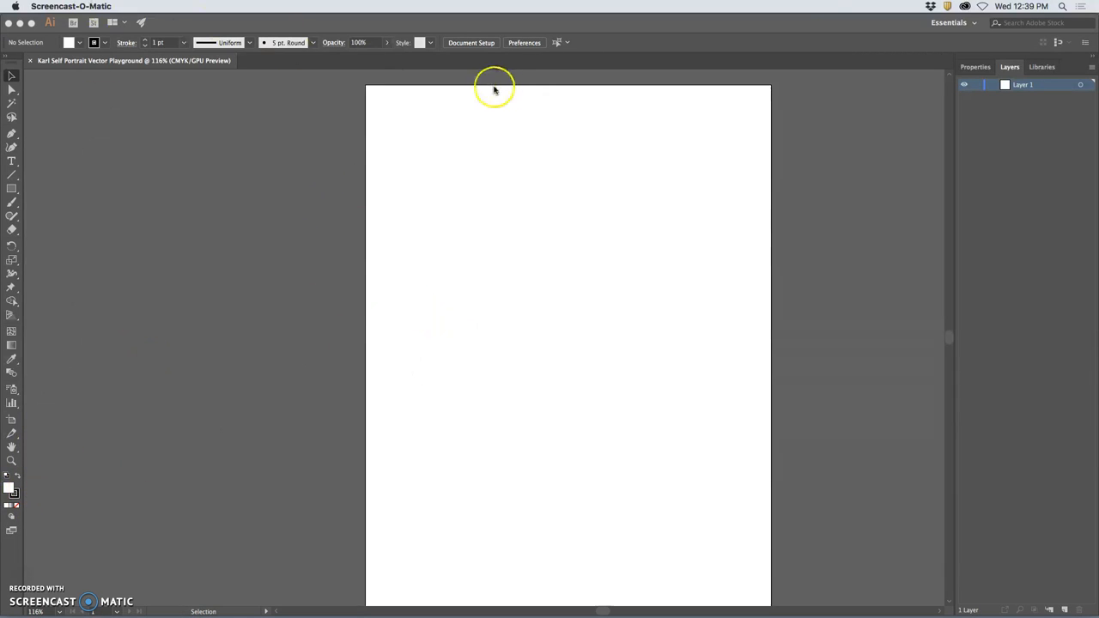
mouse_move(641, 267)
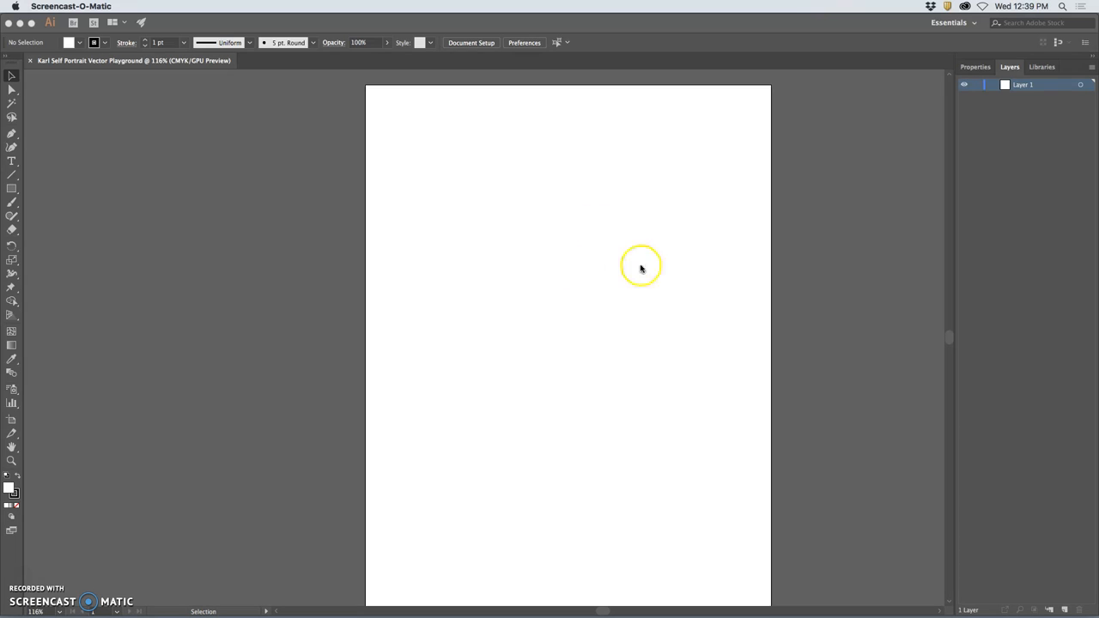
mouse_move(375, 250)
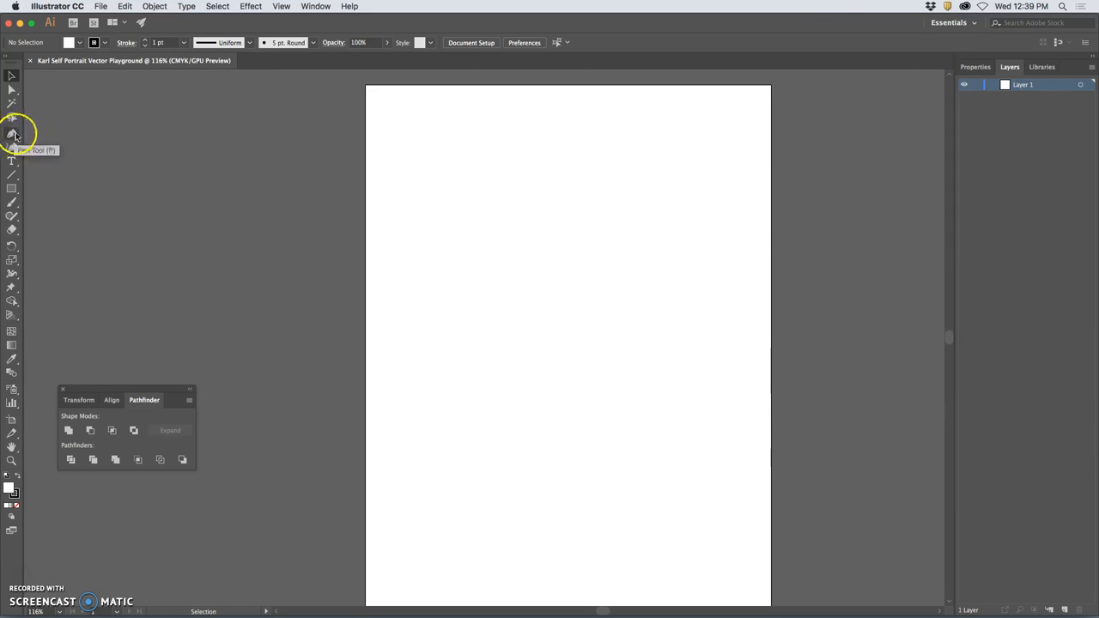
mouse_move(89, 581)
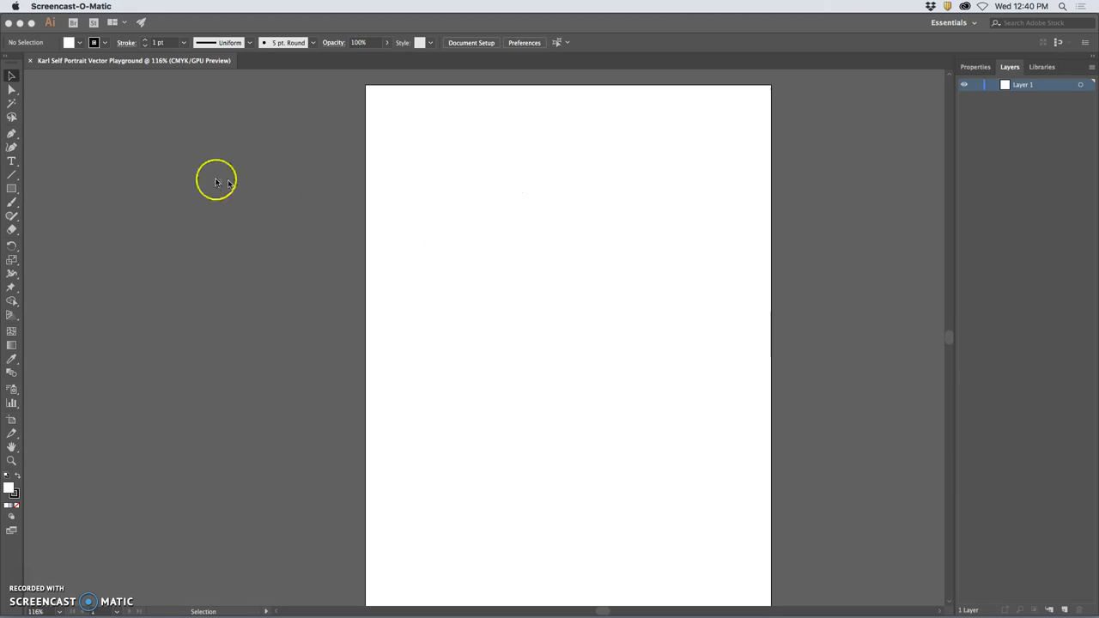
- With the Pen, trace the curved top of the hair, the tuft, and the right side curving down
left_click(316, 7)
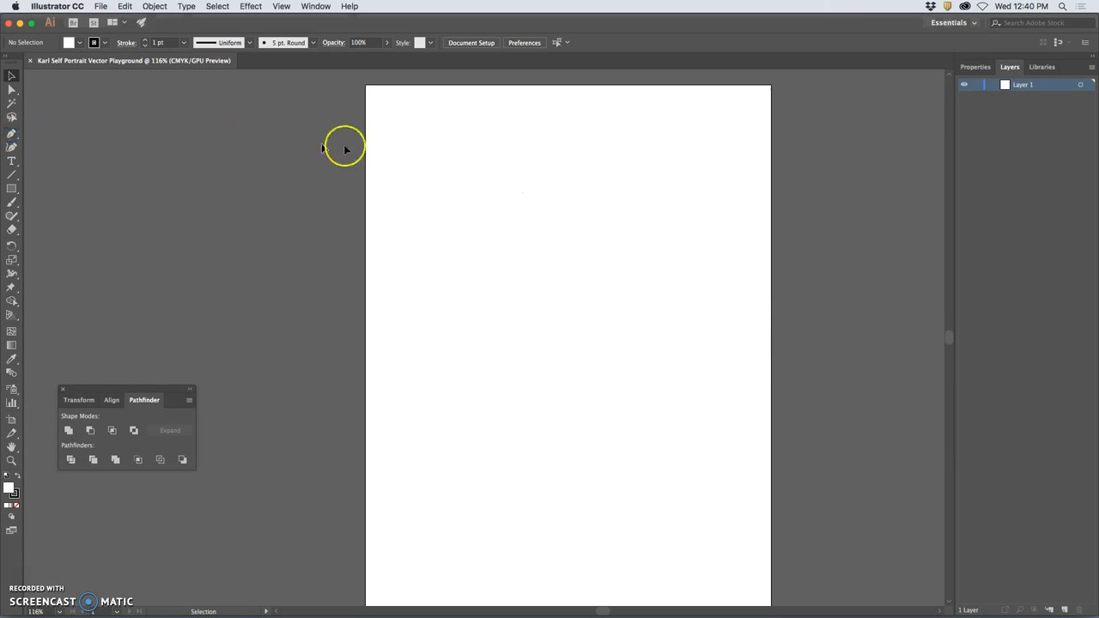
mouse_move(450, 202)
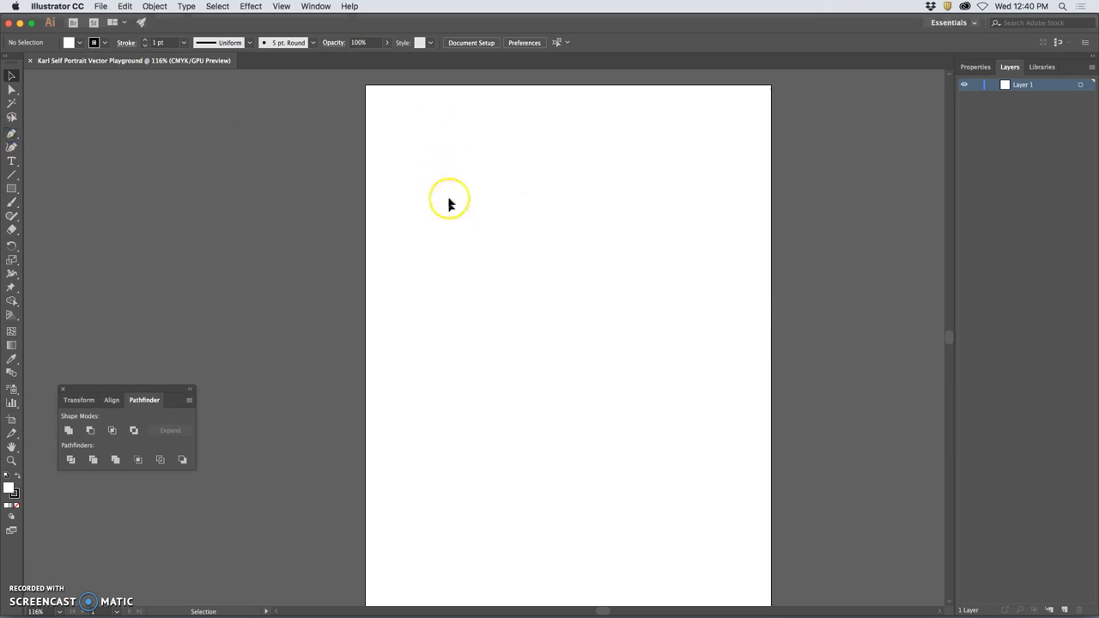
mouse_move(454, 219)
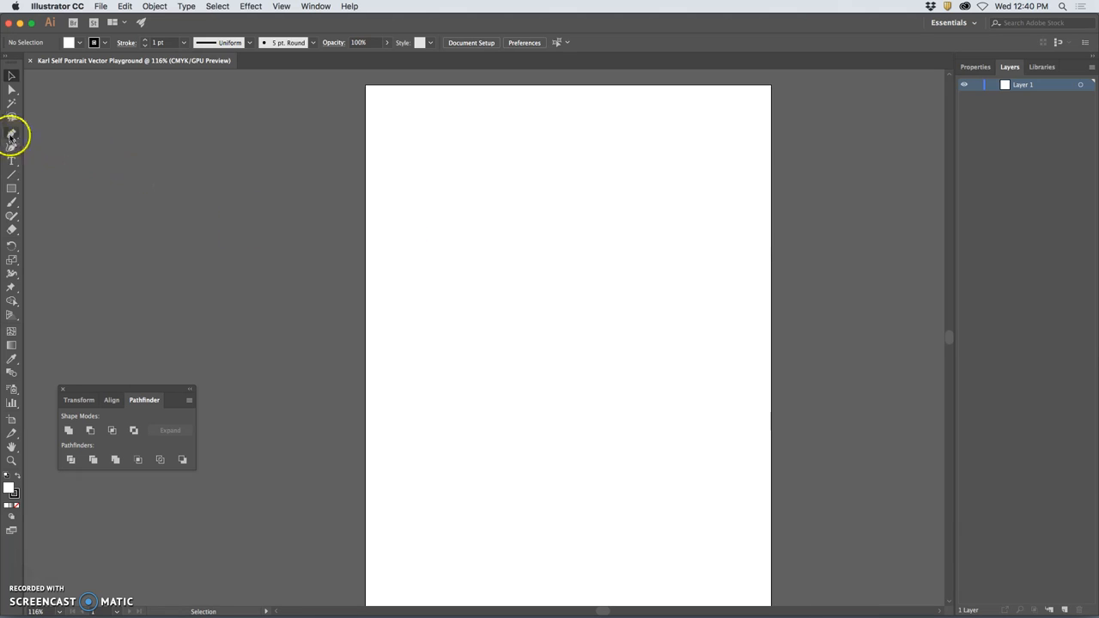
left_click(12, 134)
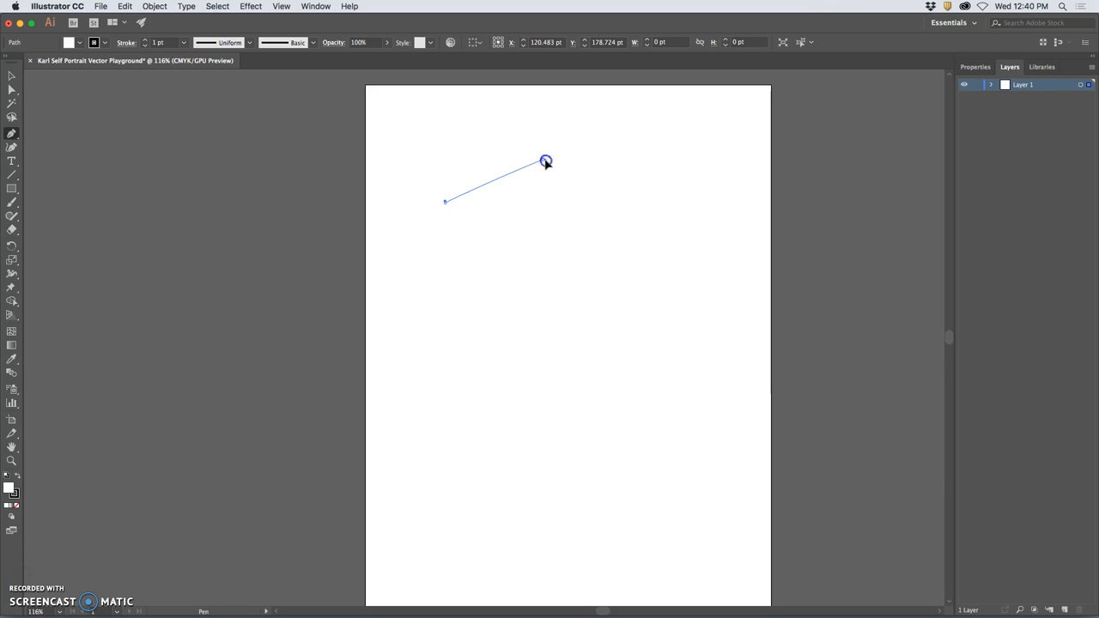
left_click_drag(546, 161, 594, 172)
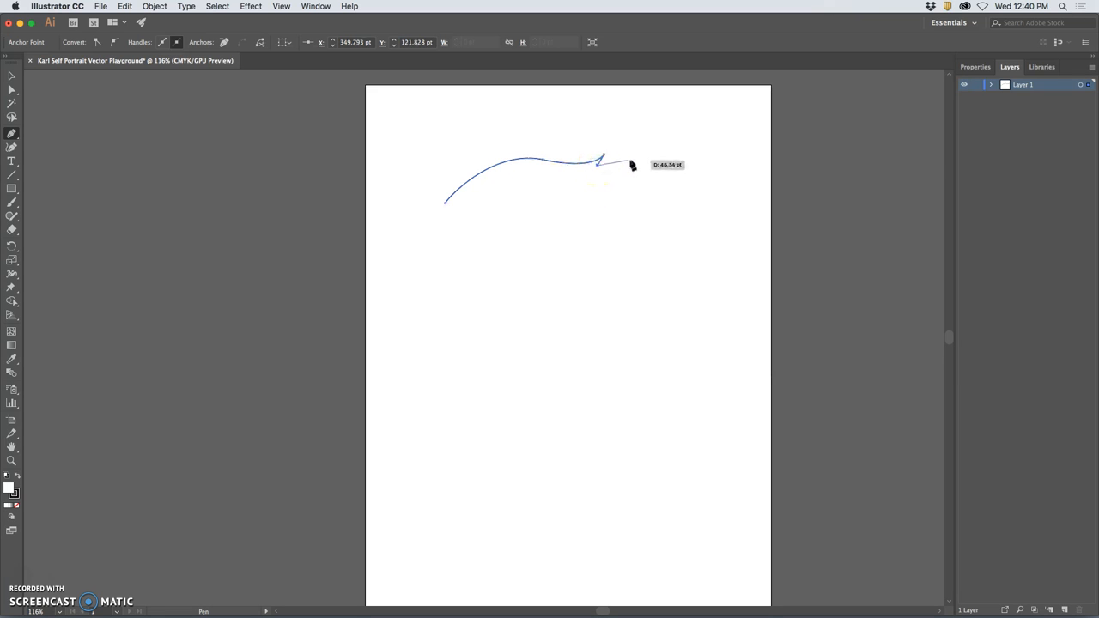
left_click(649, 147)
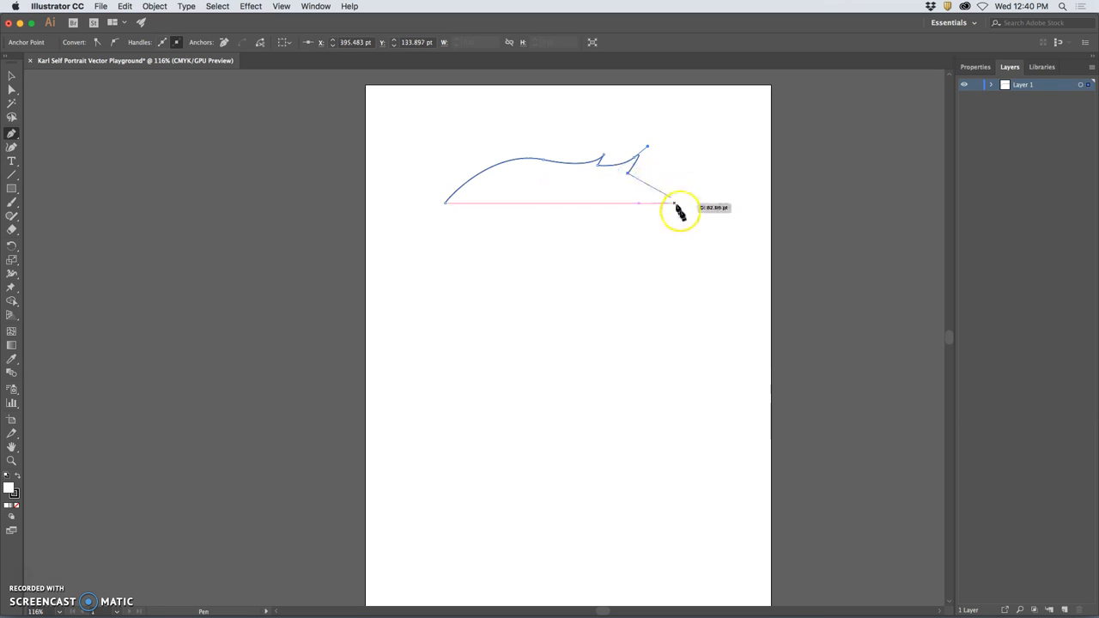
left_click(680, 249)
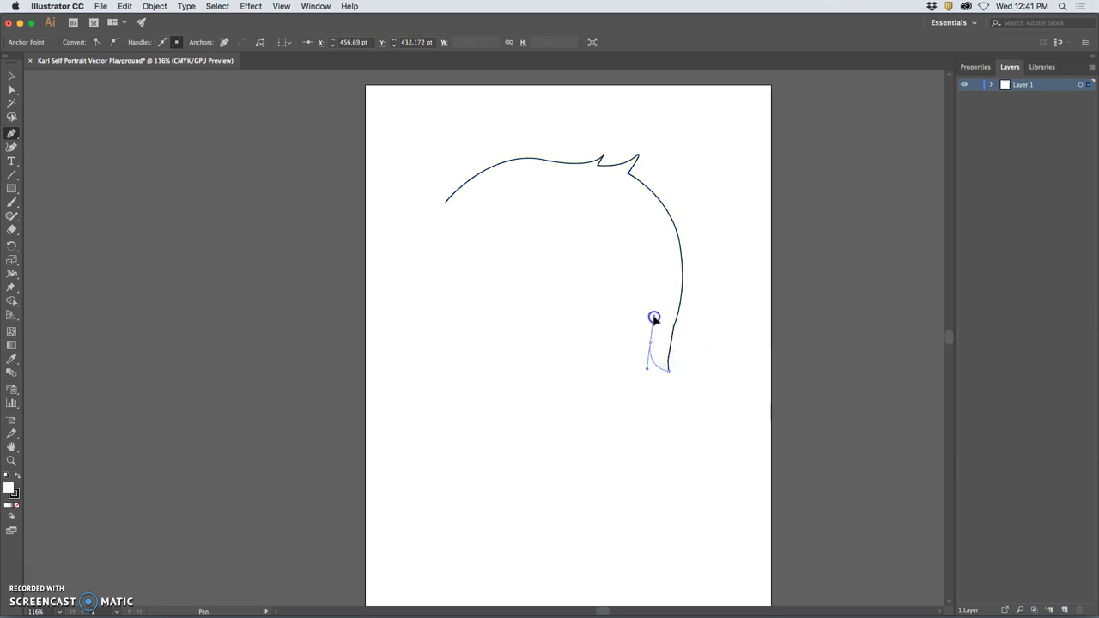
left_click_drag(654, 317, 653, 258)
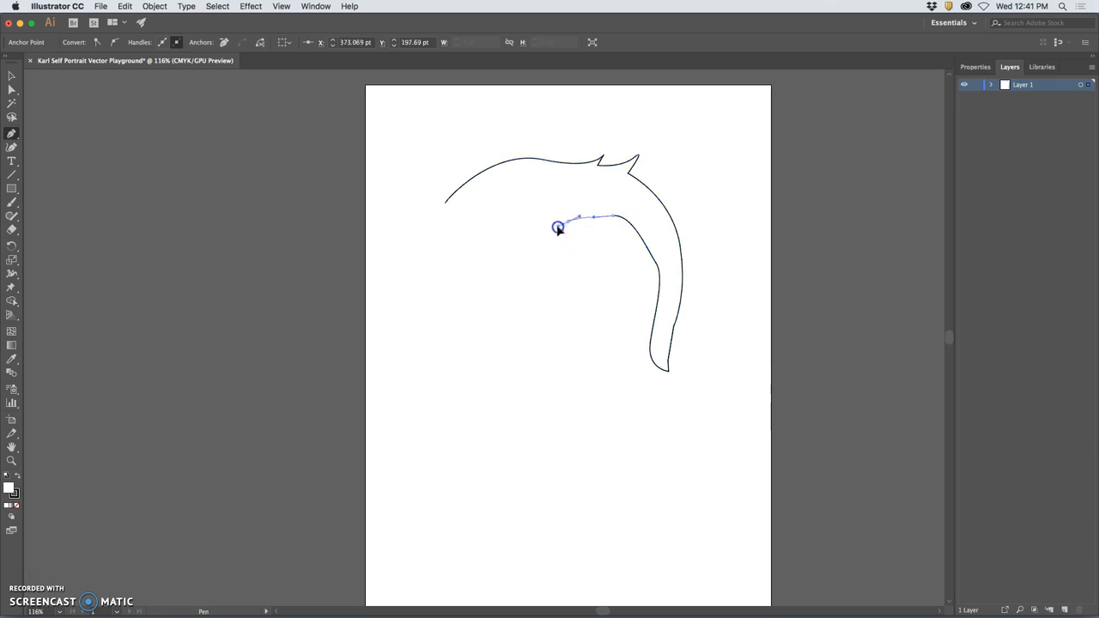
- Continue the inner hairline leftward and close the path at its starting anchor
left_click_drag(559, 226, 541, 224)
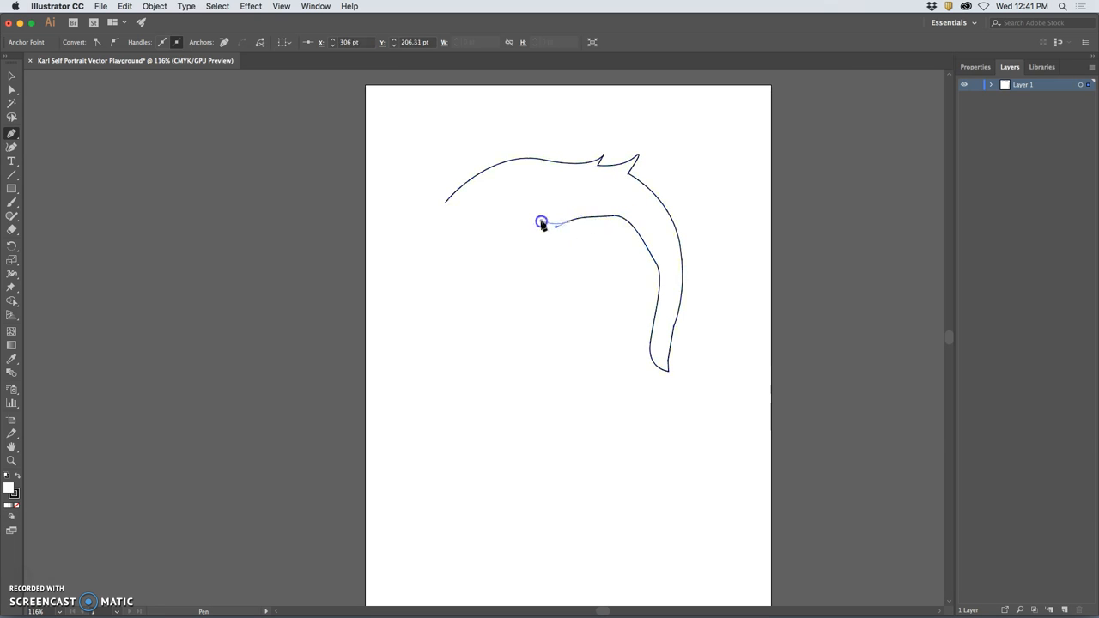
left_click_drag(541, 221, 519, 206)
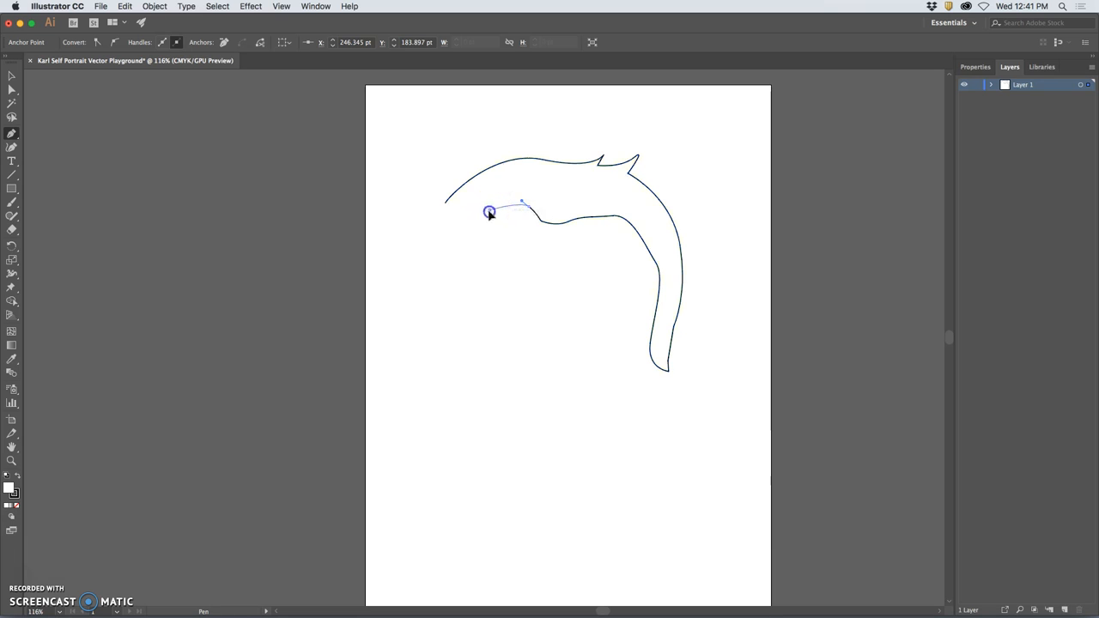
left_click_drag(490, 213, 471, 243)
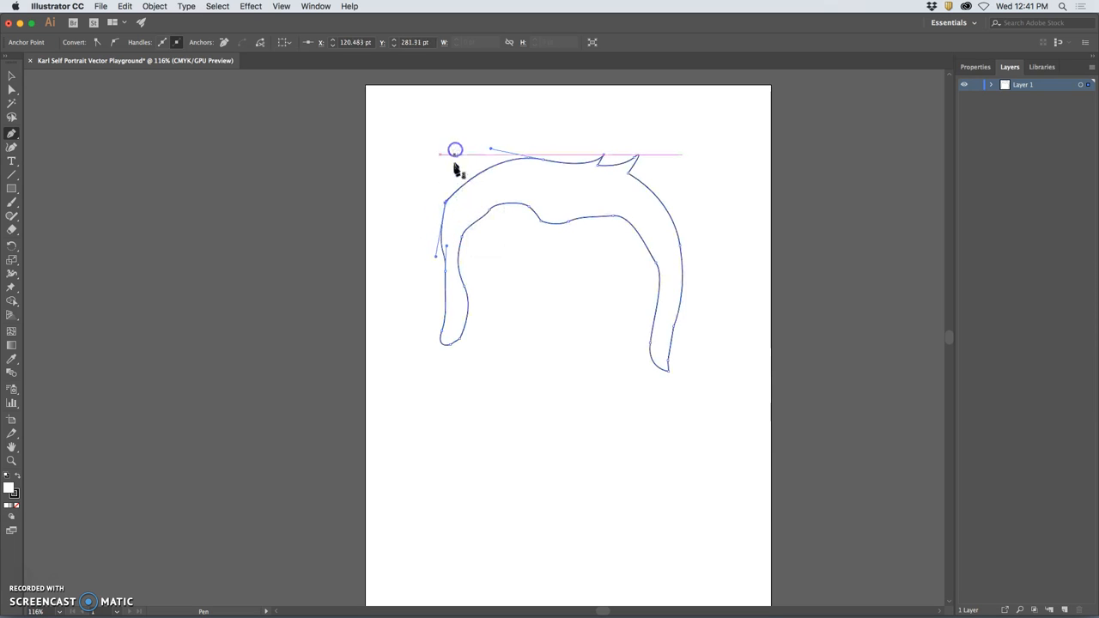
left_click(455, 203)
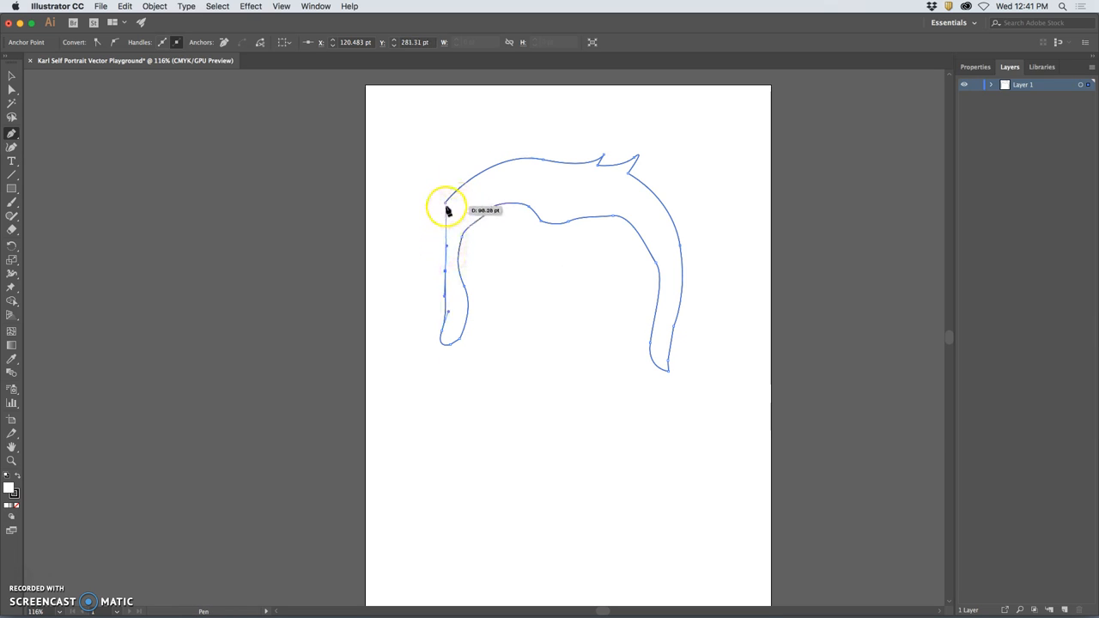
mouse_move(448, 209)
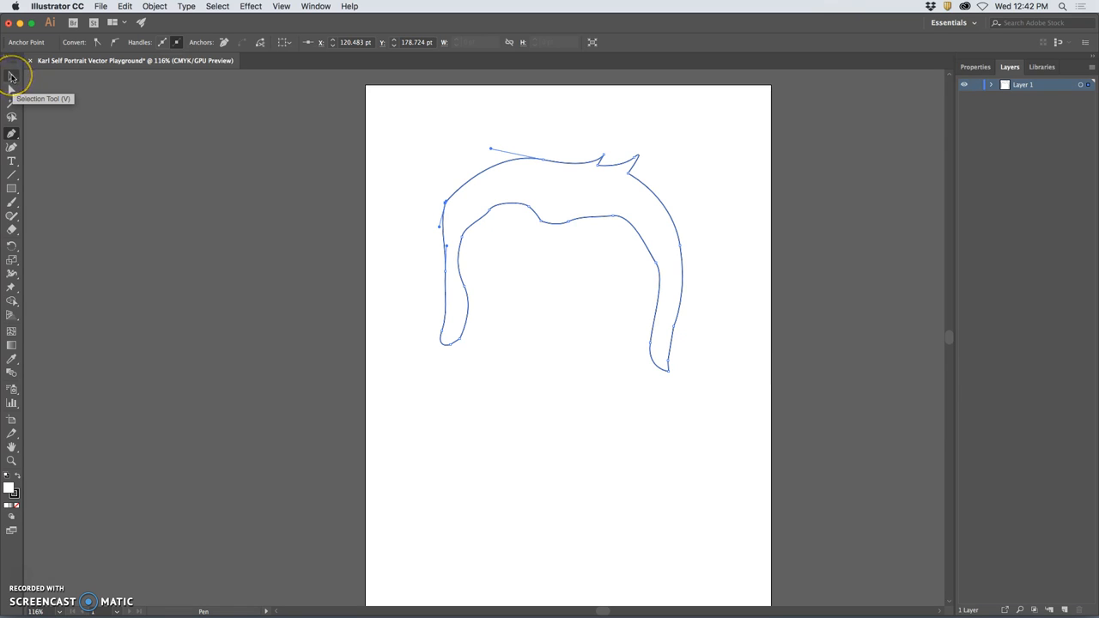
- Select the hair outline and switch to Direct Selection for anchor editing
left_click(12, 75)
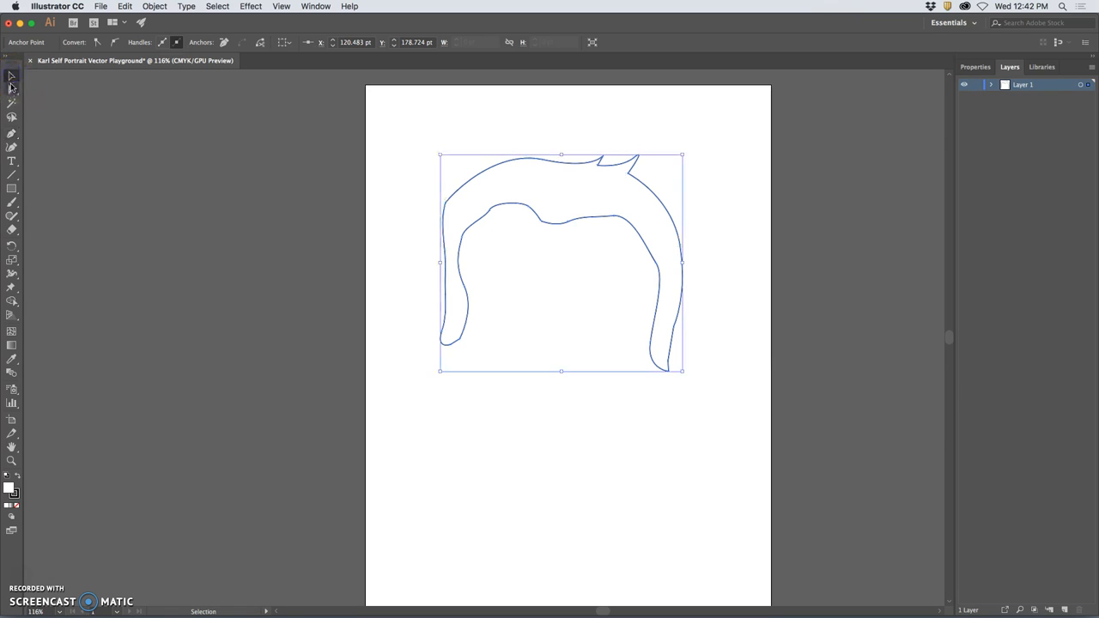
mouse_move(12, 75)
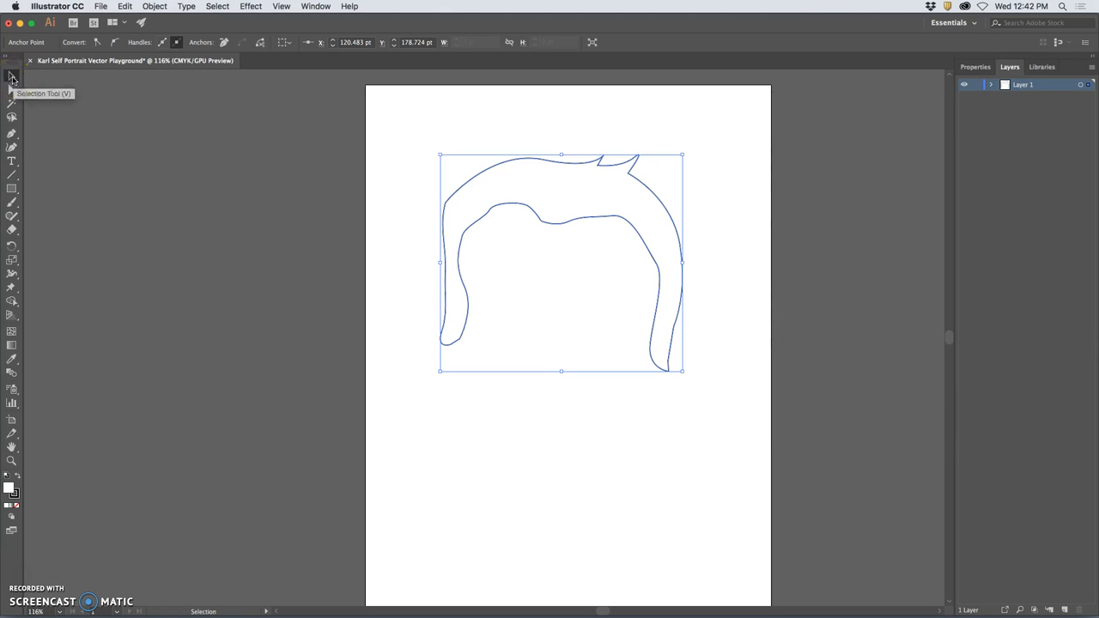
mouse_move(12, 89)
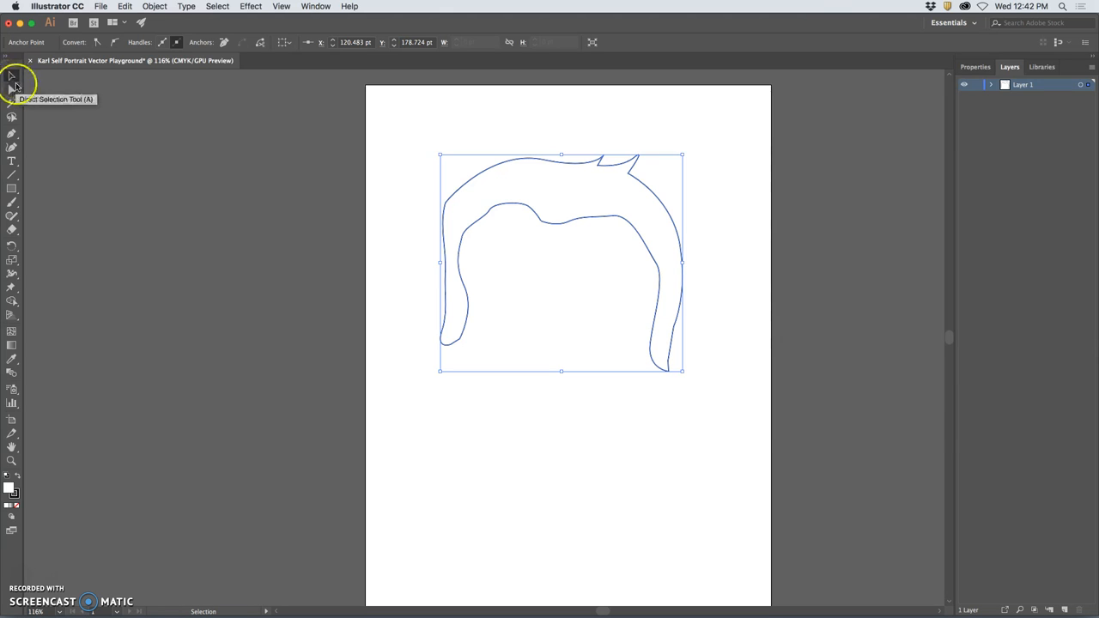
left_click(12, 89)
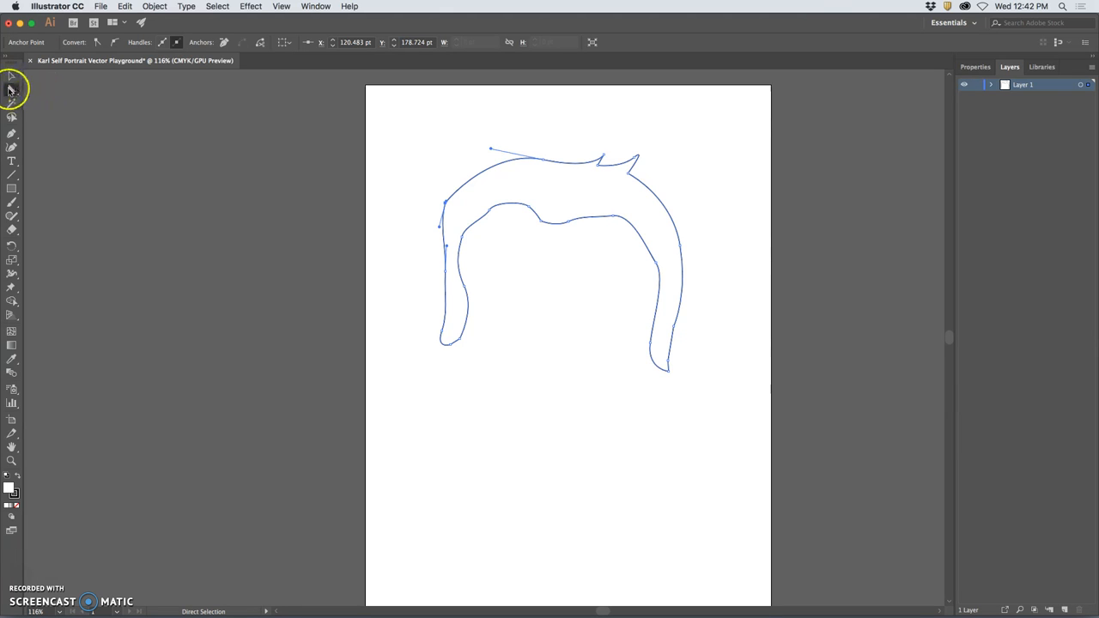
mouse_move(12, 93)
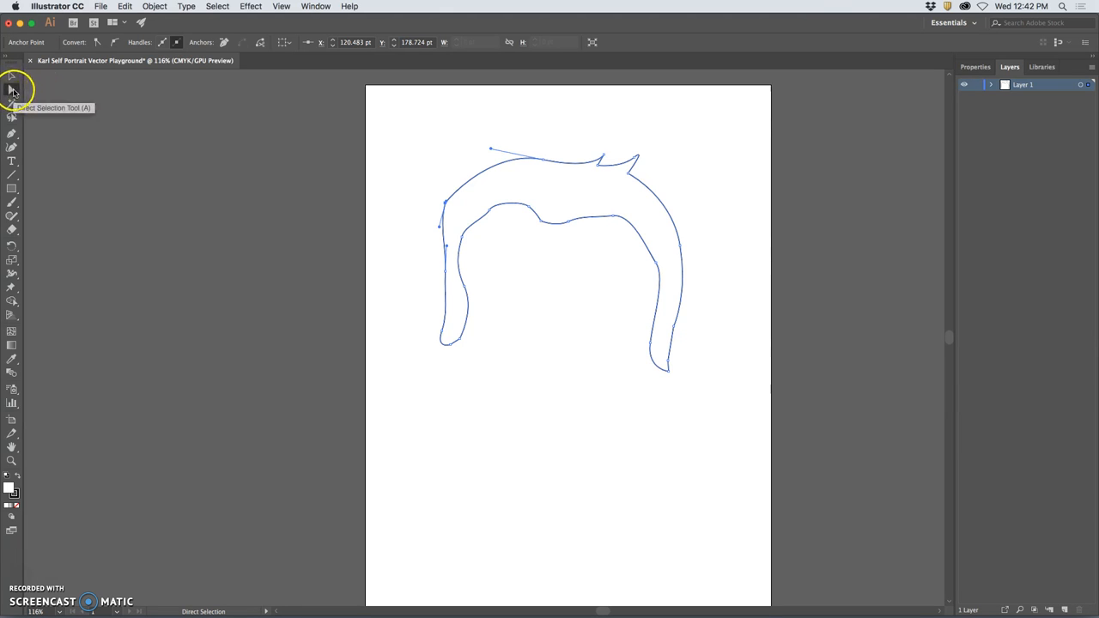
left_click(12, 83)
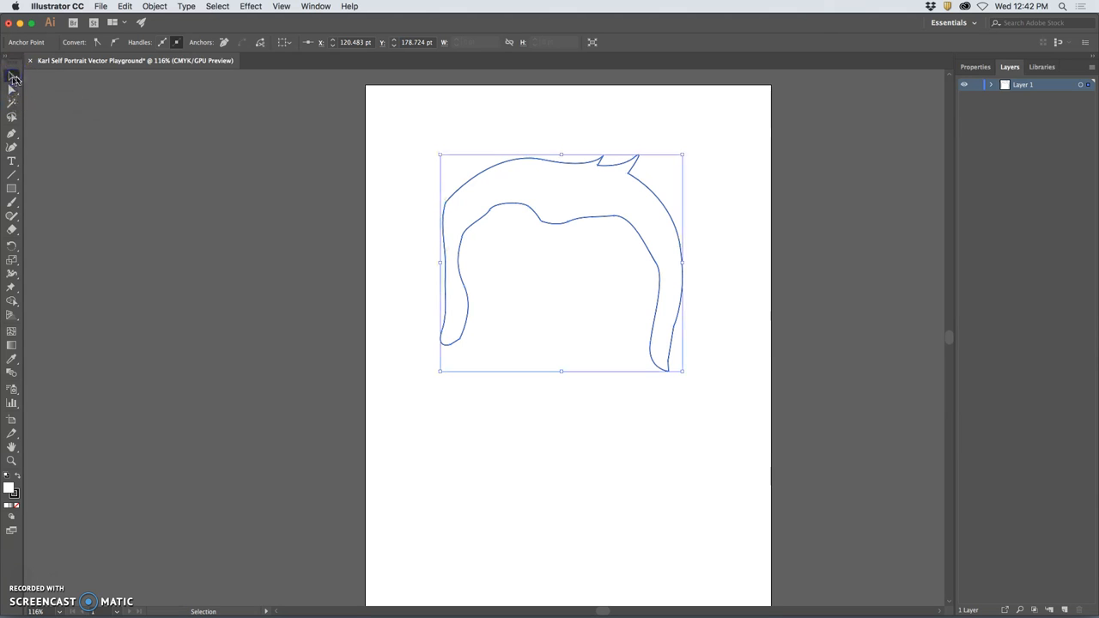
left_click(12, 89)
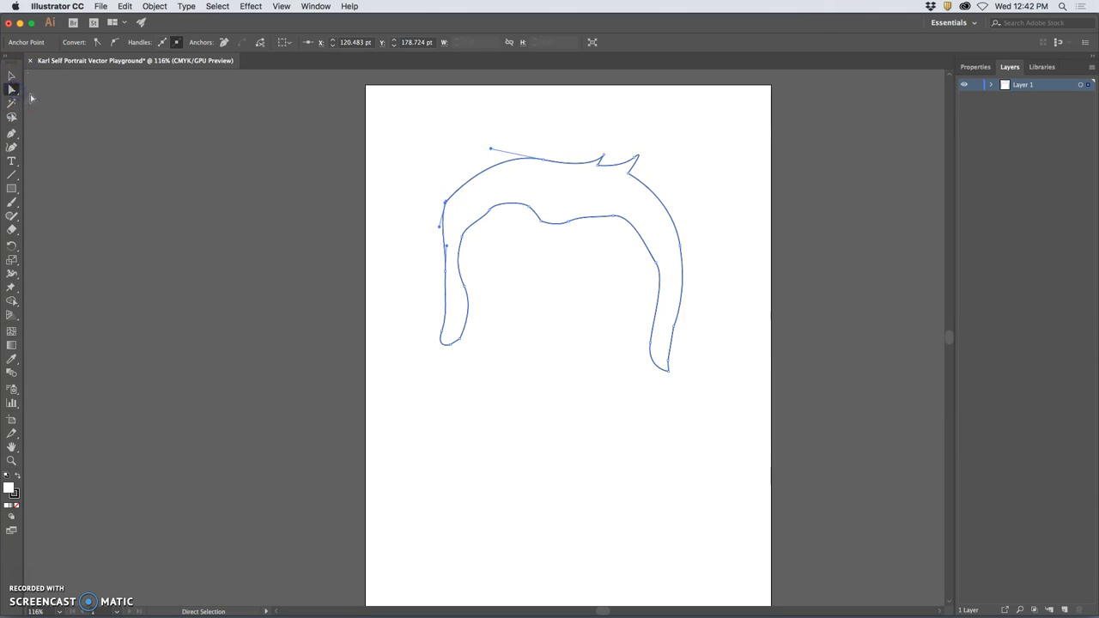
mouse_move(385, 247)
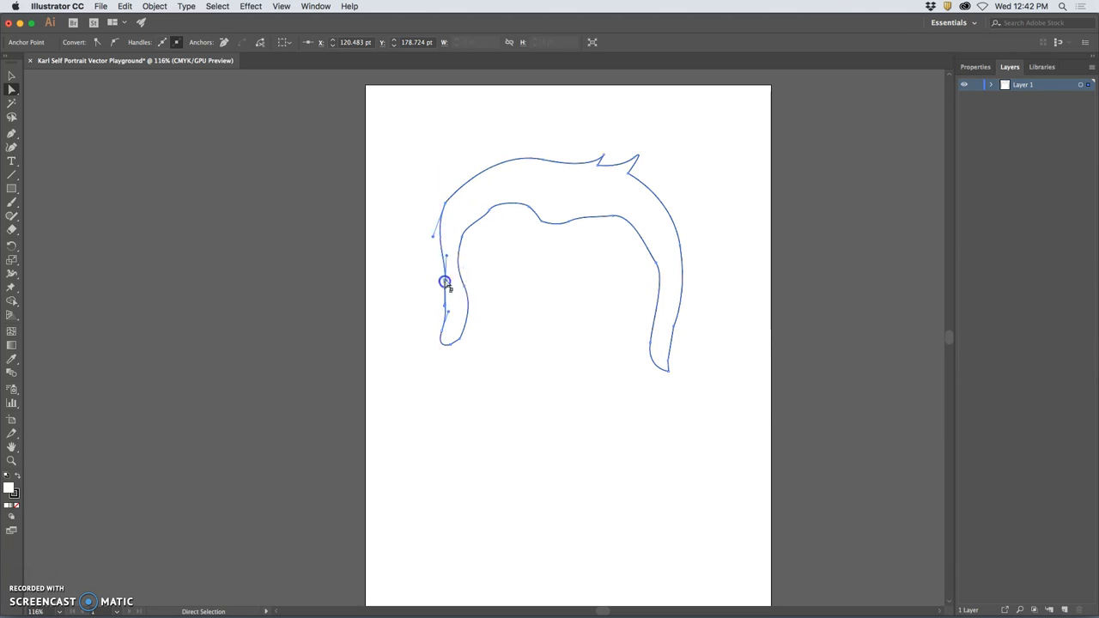
- Drag the left-edge anchor inward to reshape the inner hairline curve
left_click_drag(443, 282, 440, 261)
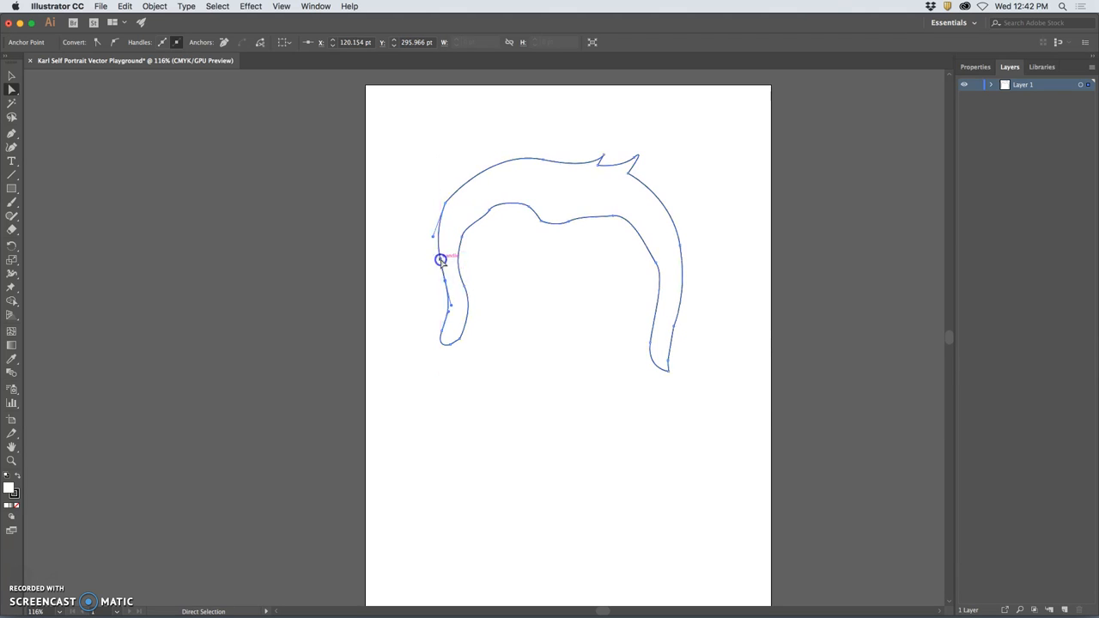
left_click_drag(439, 261, 464, 231)
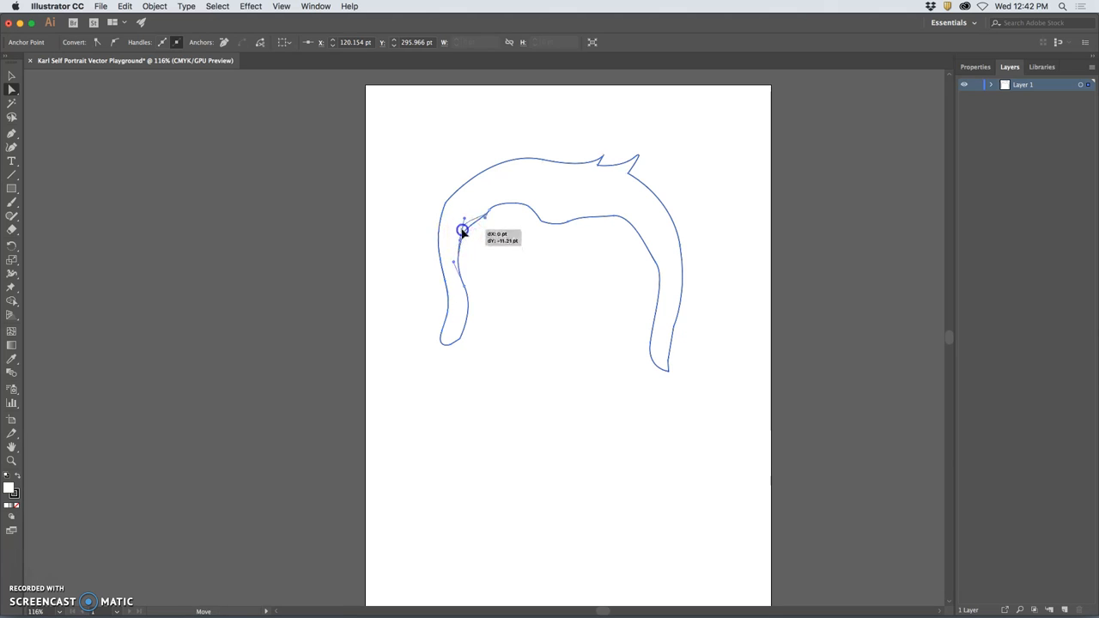
left_click_drag(464, 232, 480, 213)
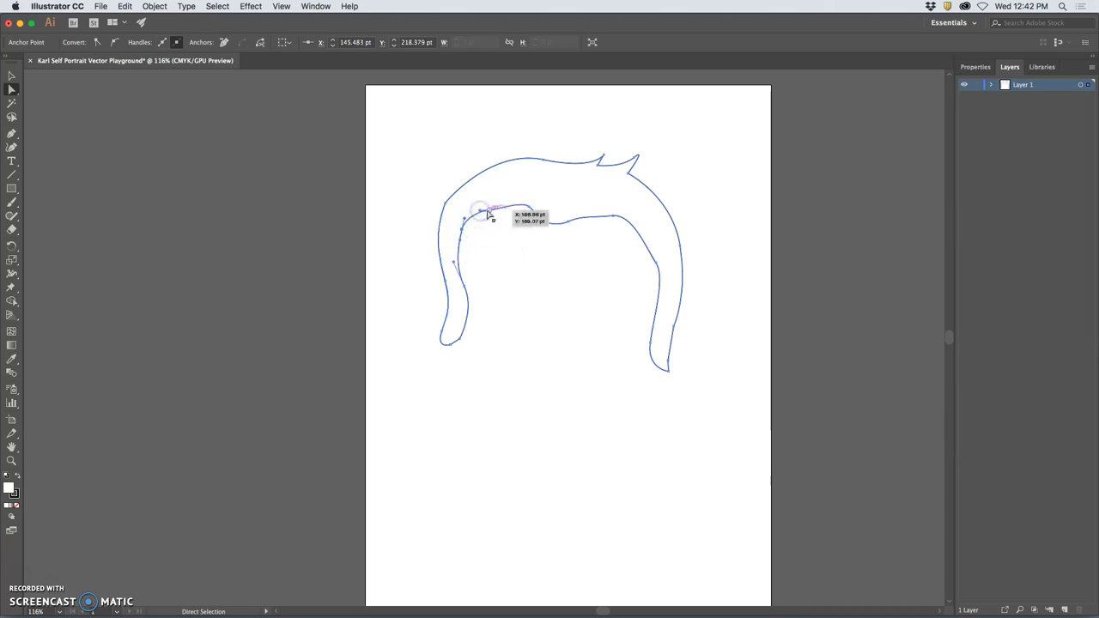
left_click_drag(481, 215, 498, 205)
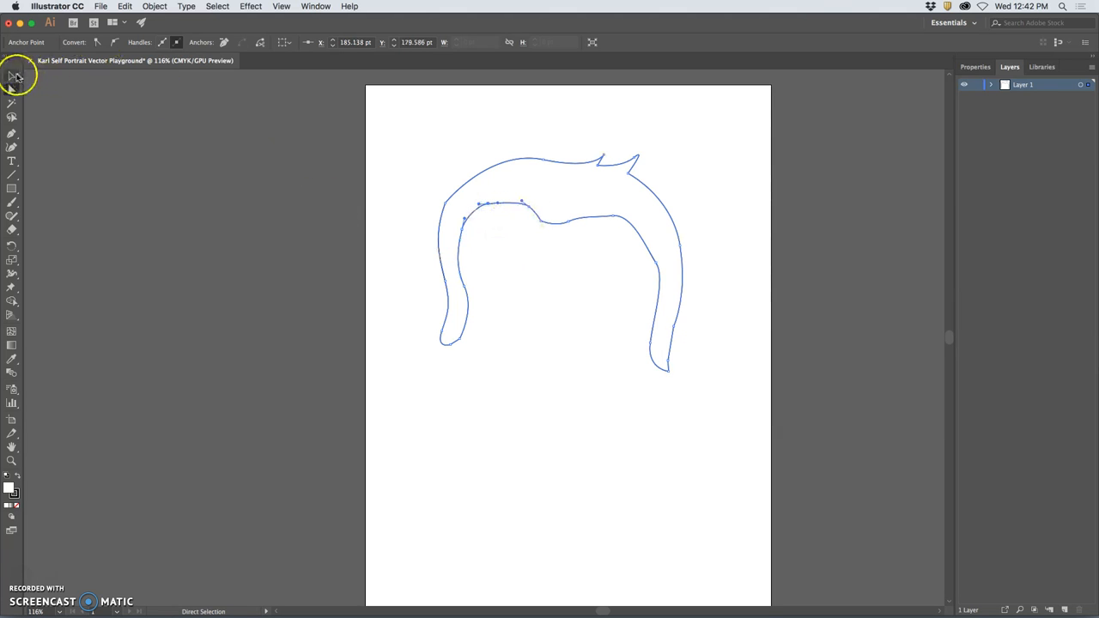
- Select the hair outline and rotate it from a bounding-box corner to a slight tilt
left_click(12, 76)
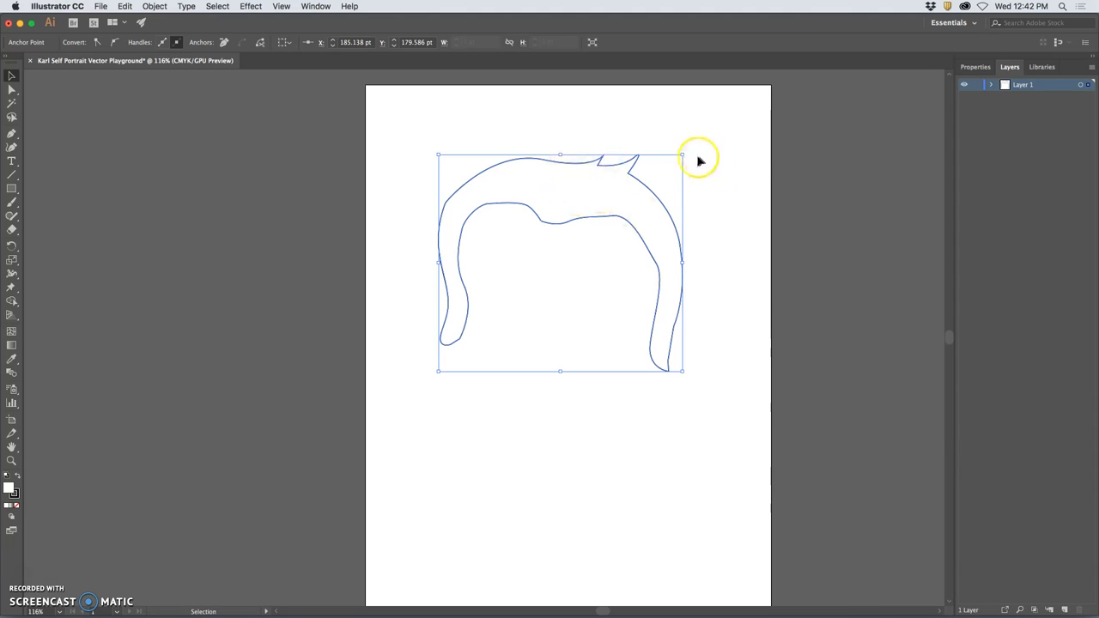
left_click_drag(683, 158, 683, 121)
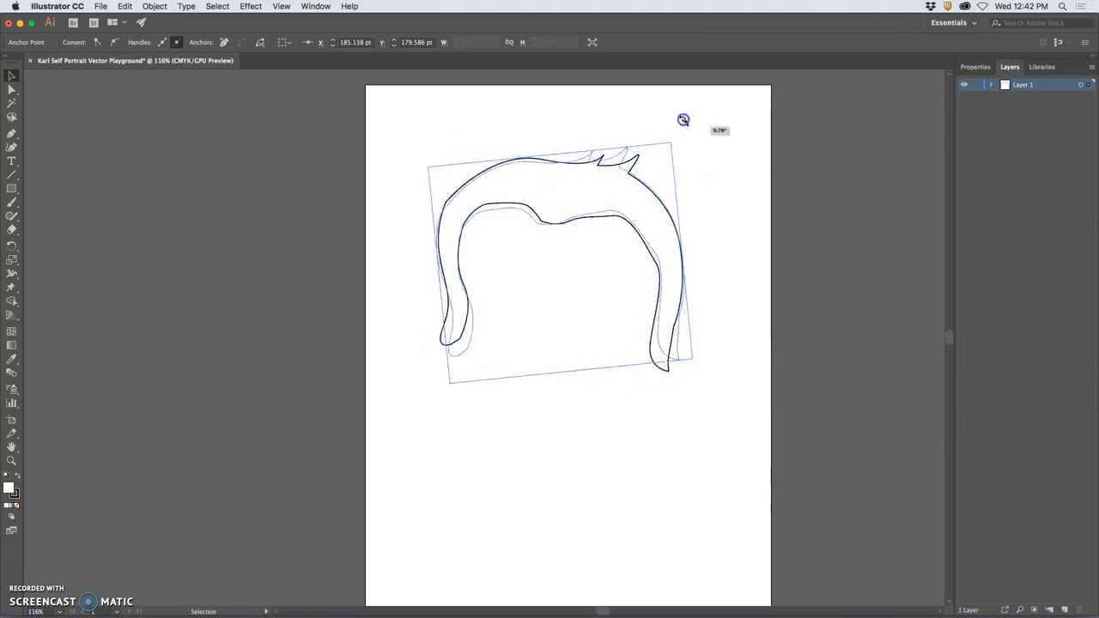
left_click_drag(683, 120, 692, 154)
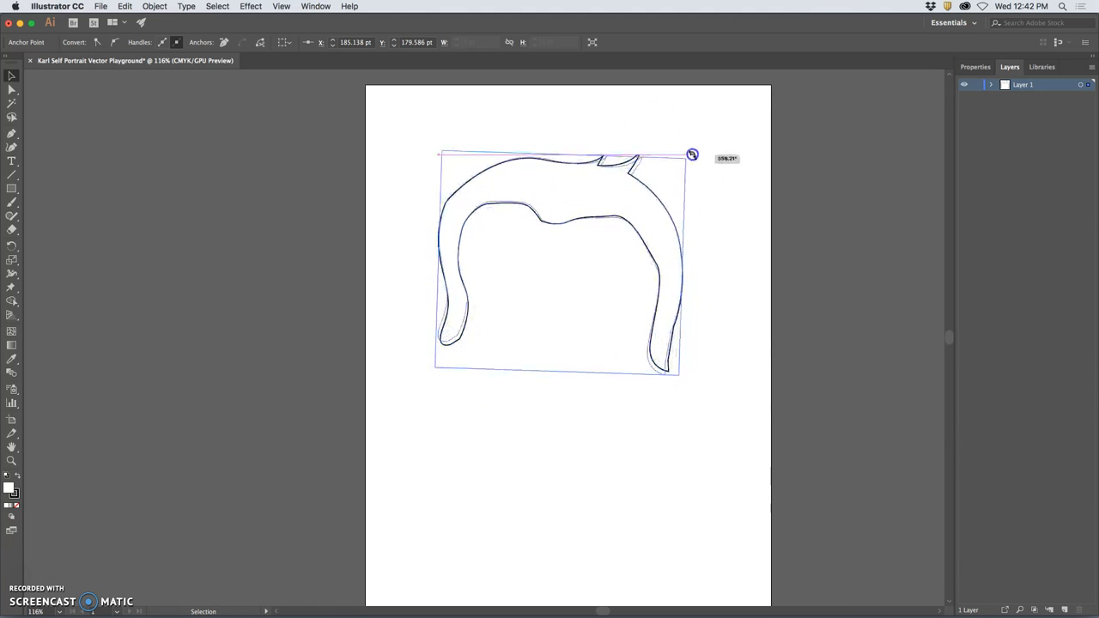
left_click_drag(691, 154, 663, 136)
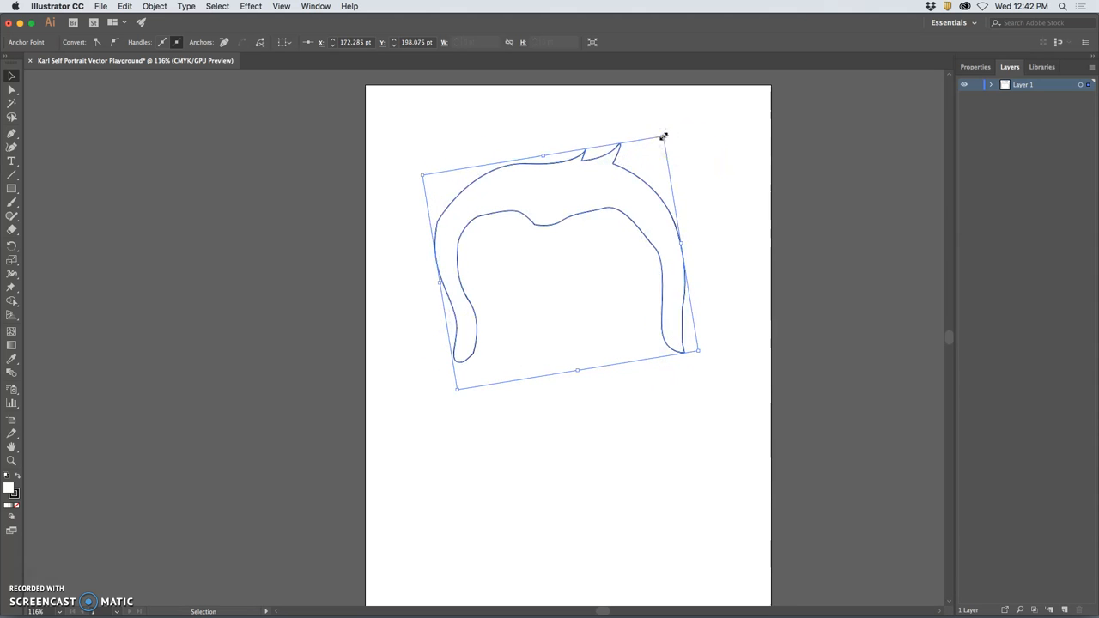
left_click_drag(663, 136, 670, 119)
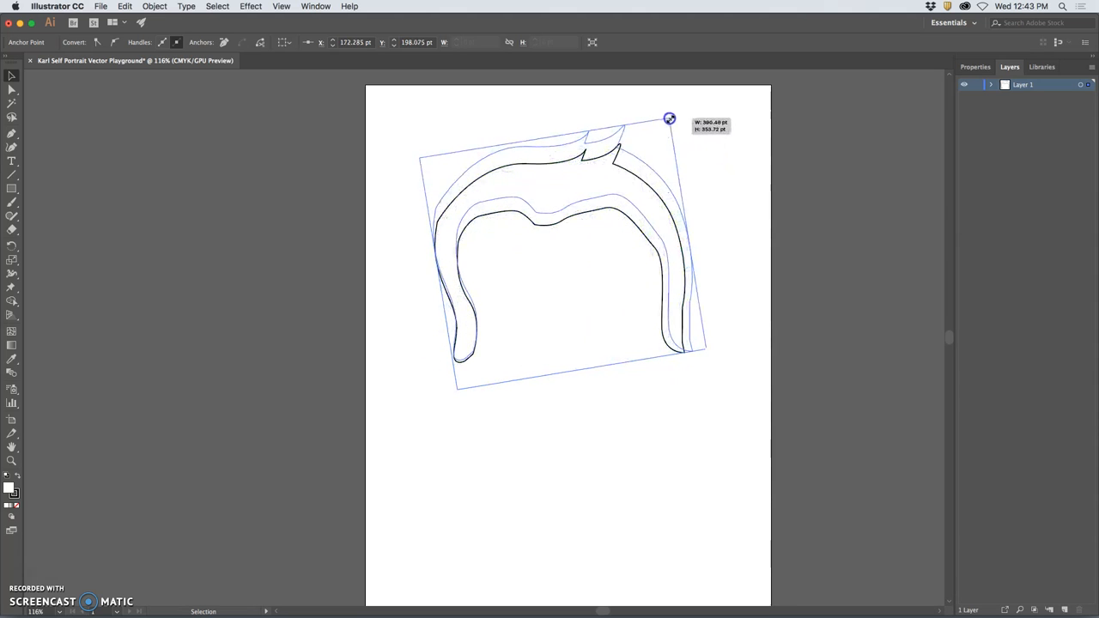
left_click_drag(669, 118, 656, 134)
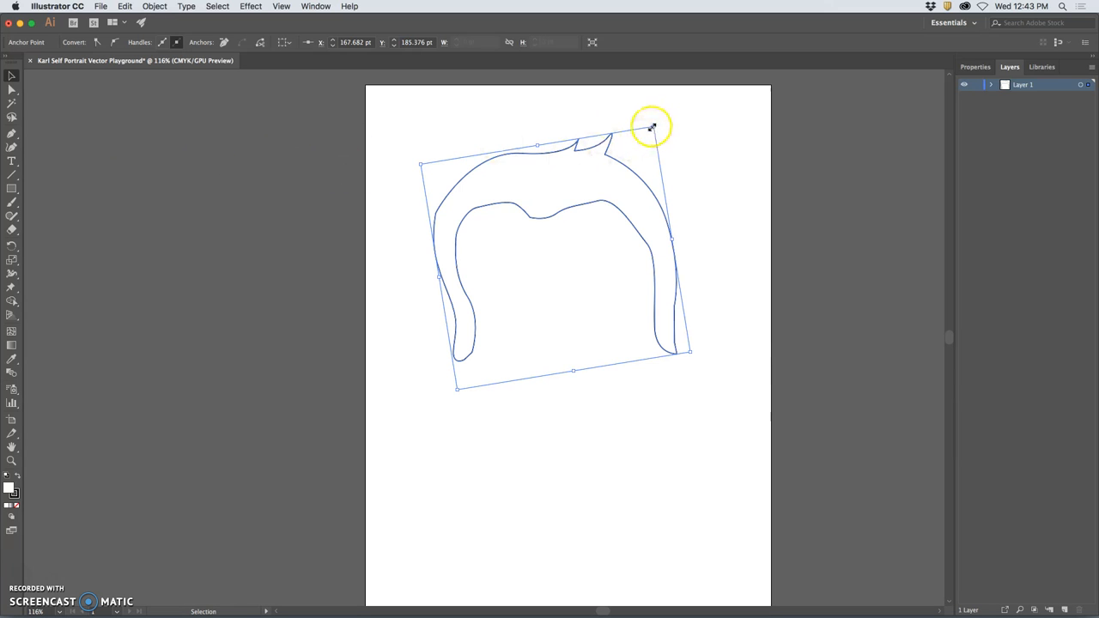
left_click_drag(653, 127, 632, 163)
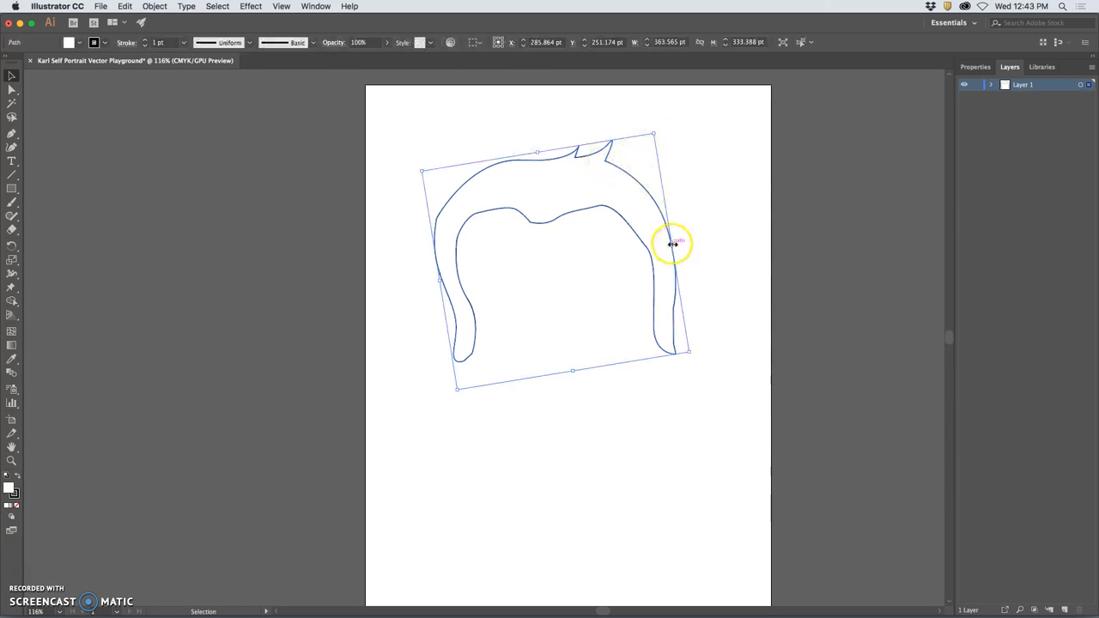
- Drag the hair shape off the artboard onto the pasteboard at its left
left_click_drag(674, 244, 182, 308)
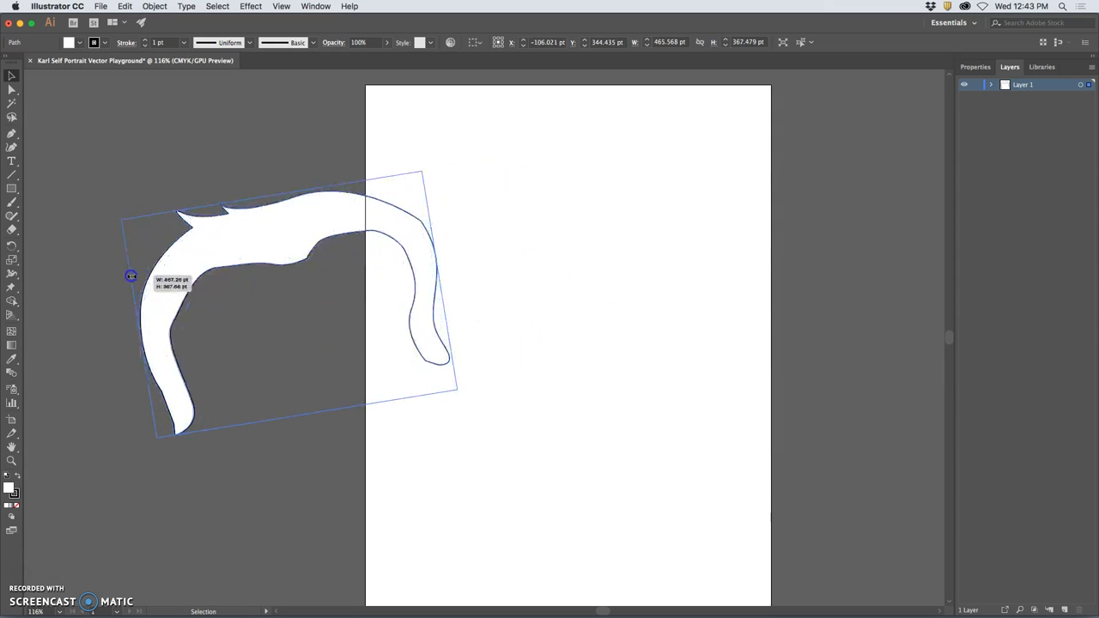
left_click_drag(131, 275, 240, 175)
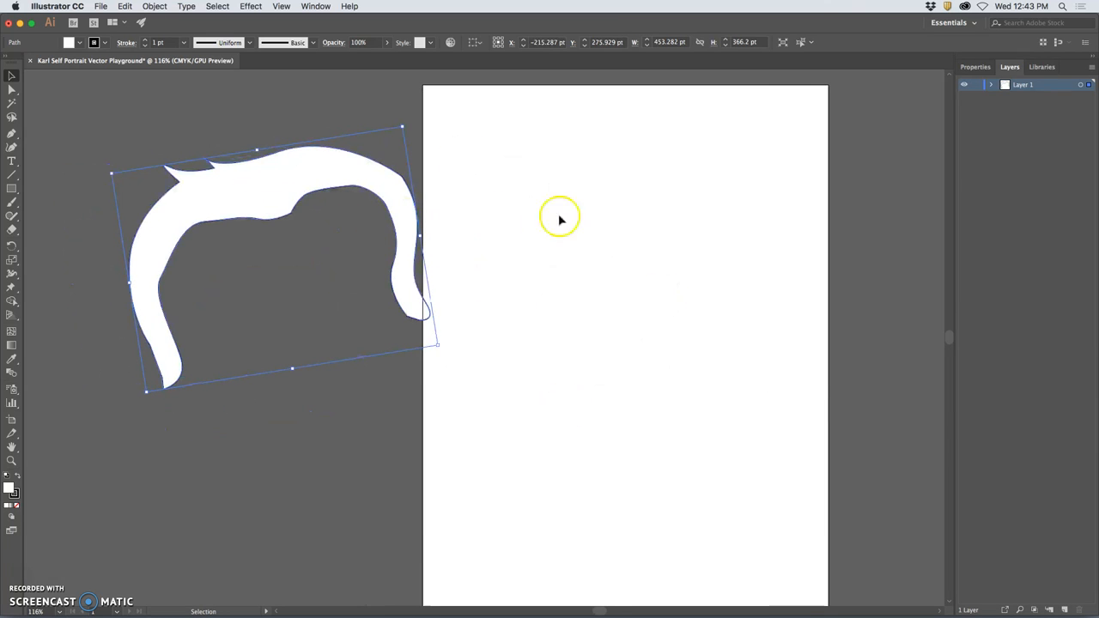
mouse_move(550, 347)
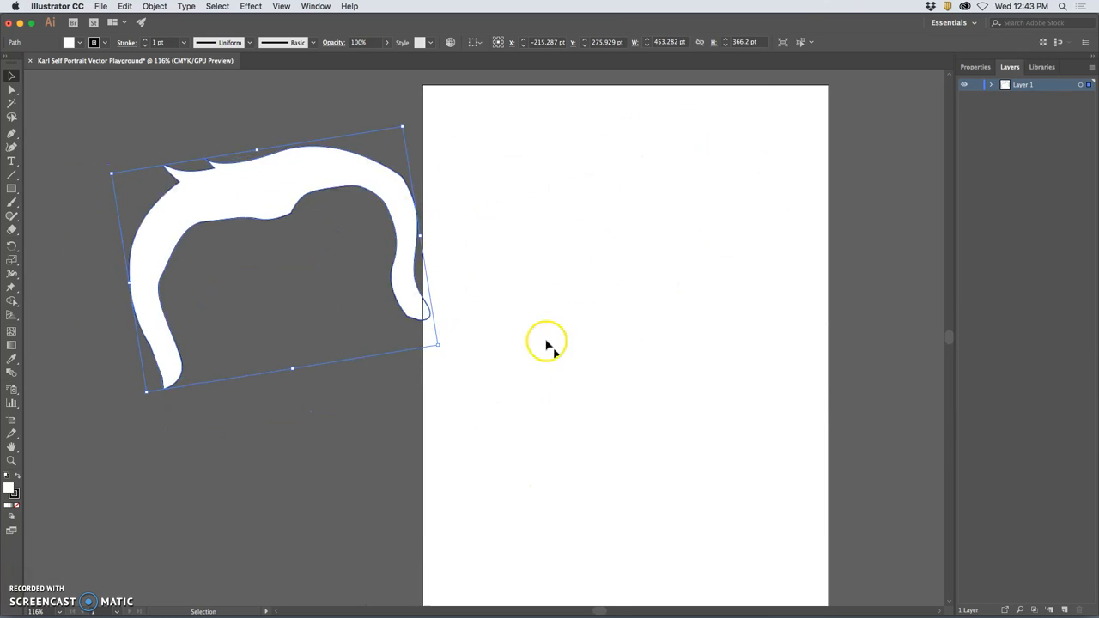
mouse_move(588, 374)
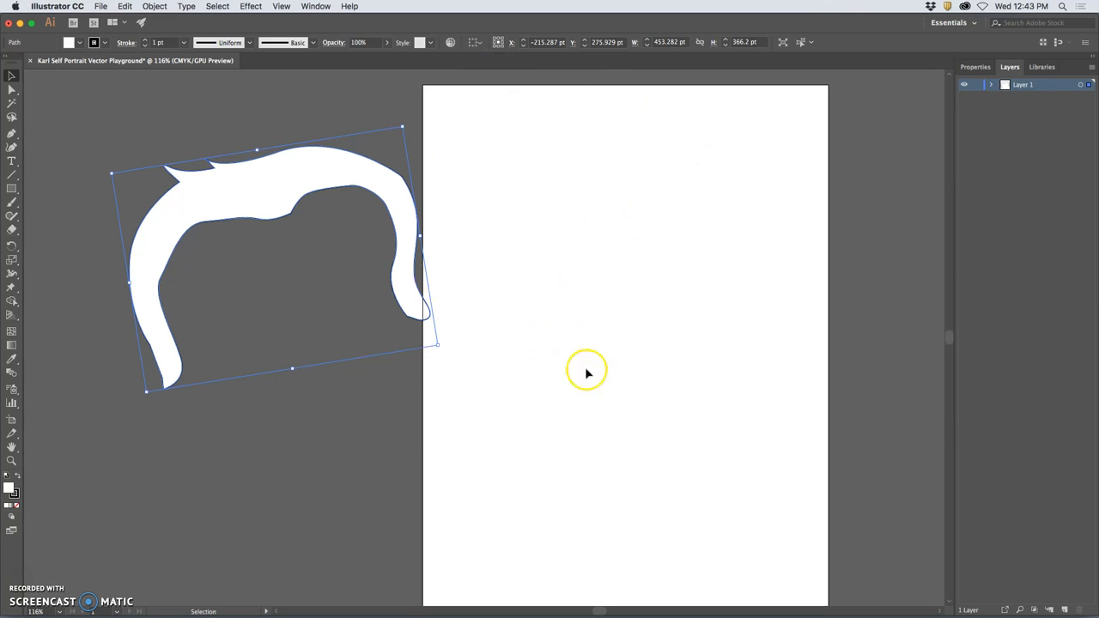
mouse_move(590, 316)
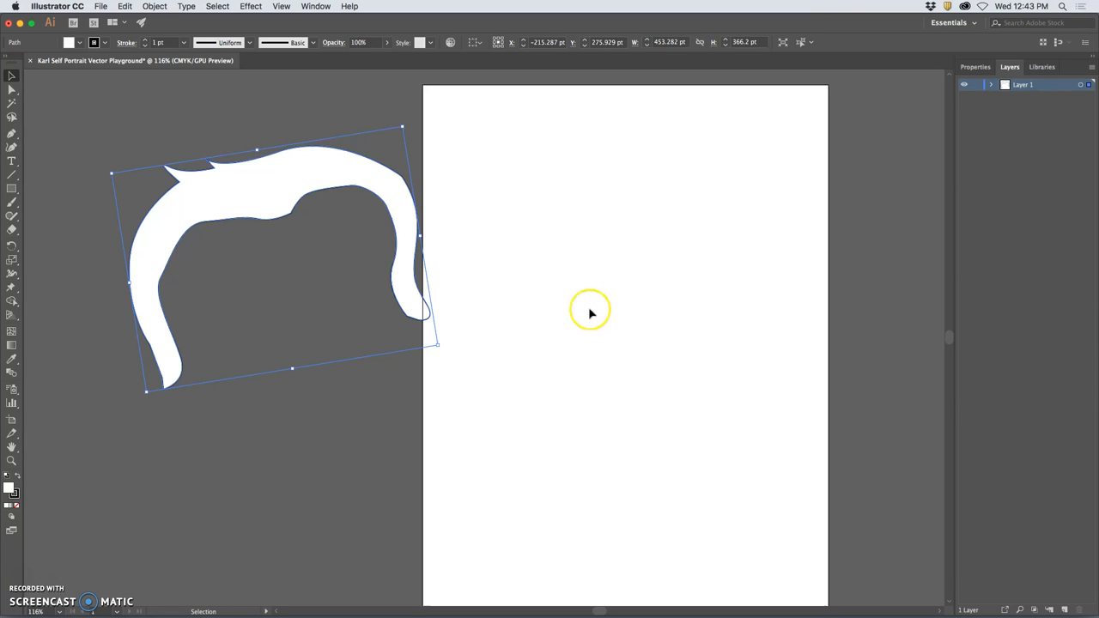
mouse_move(380, 172)
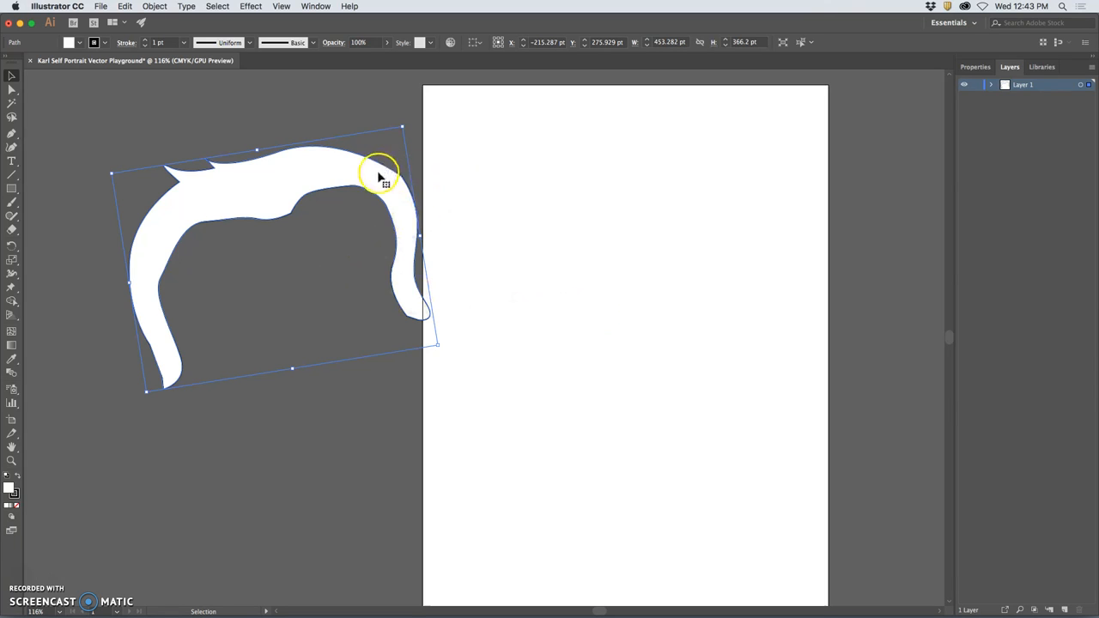
left_click_drag(378, 175, 198, 237)
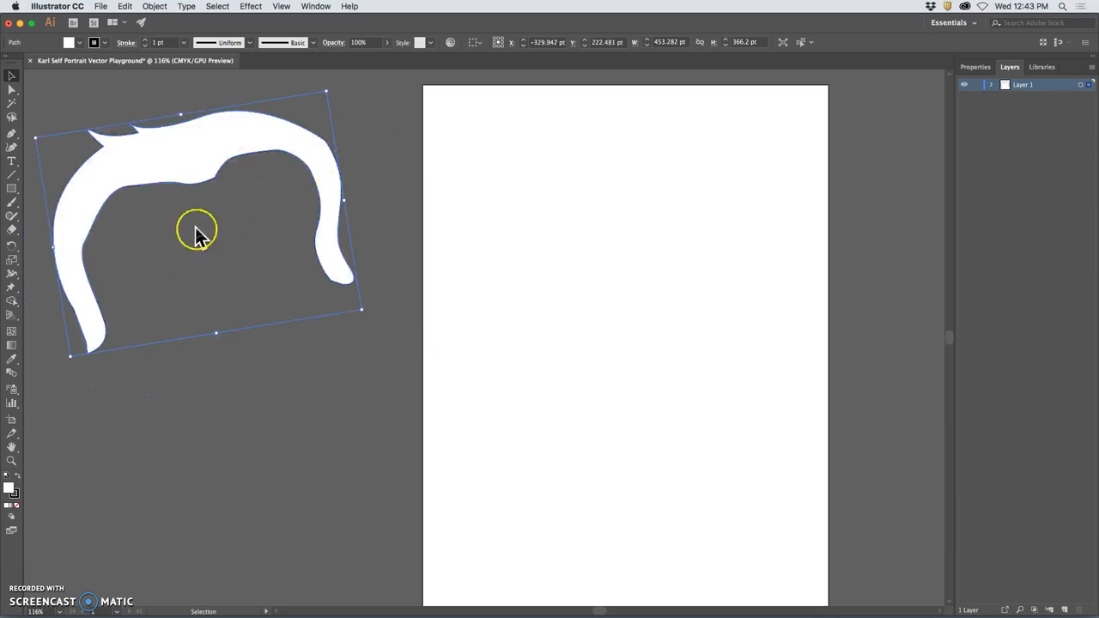
left_click_drag(196, 231, 237, 237)
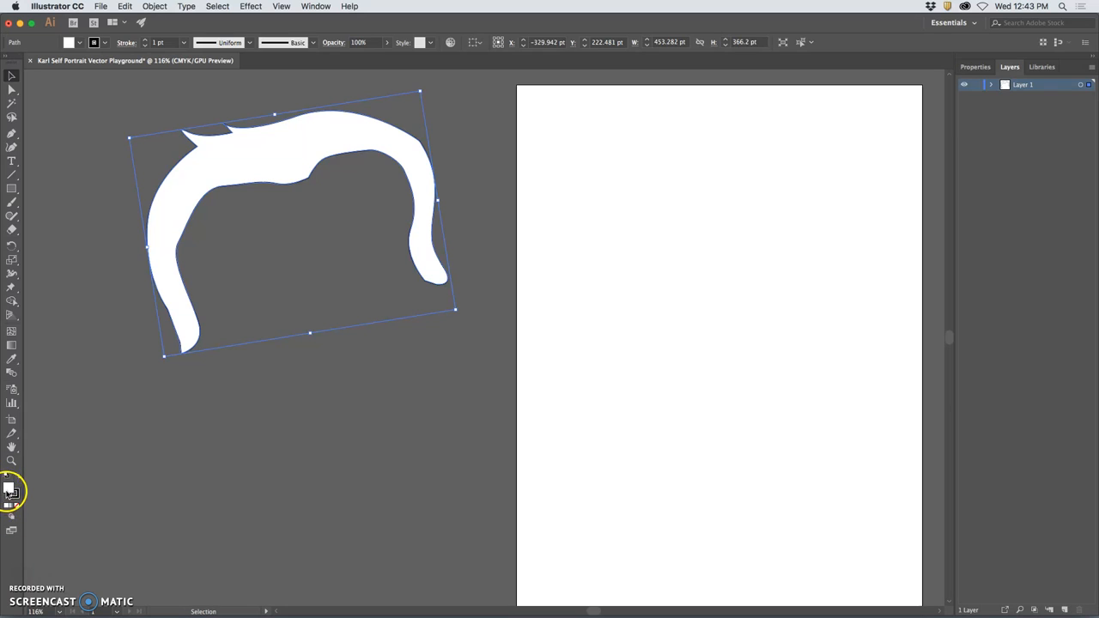
mouse_move(184, 361)
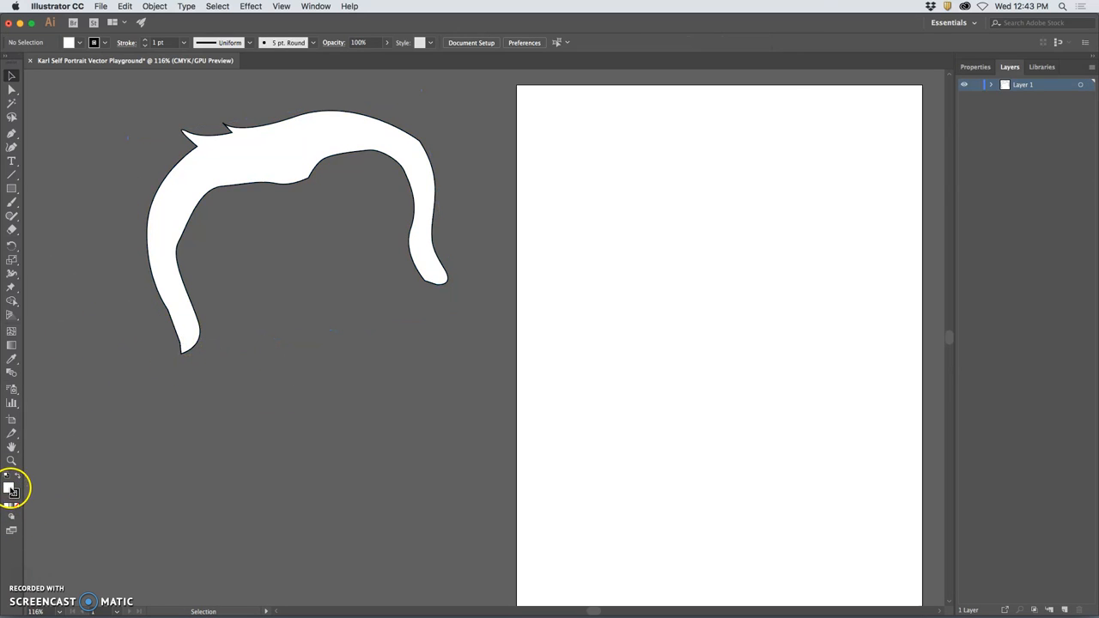
mouse_move(137, 301)
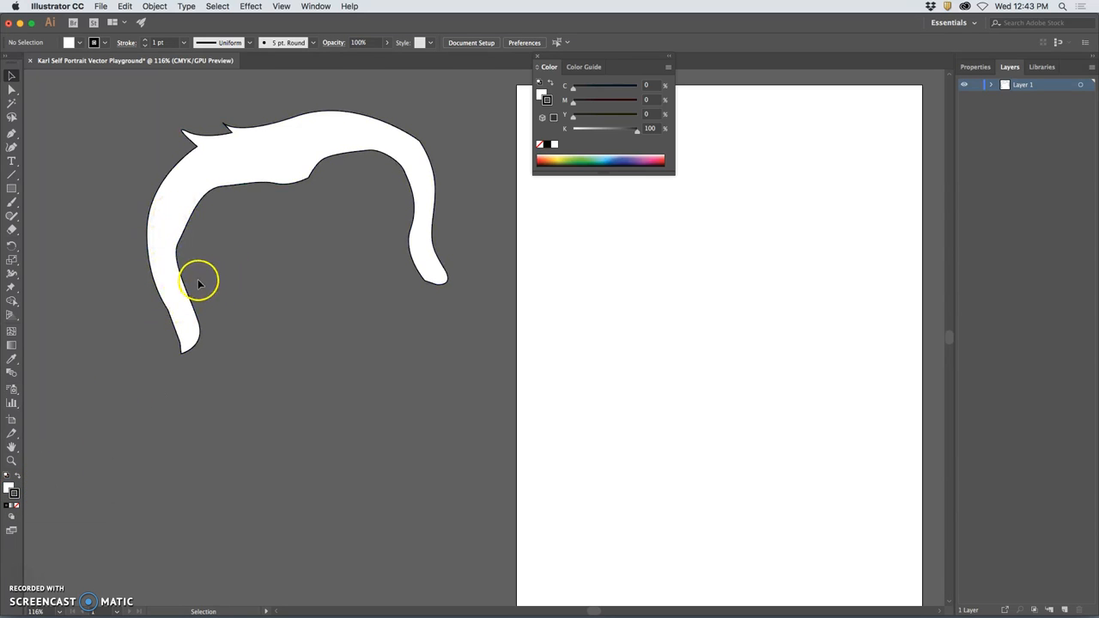
mouse_move(200, 286)
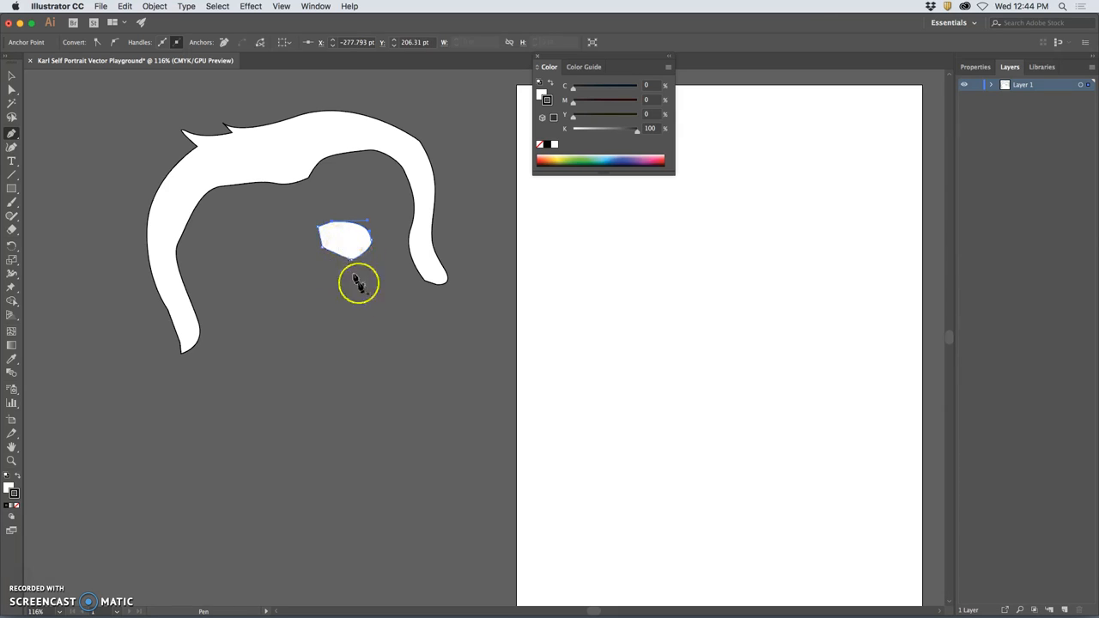
mouse_move(230, 268)
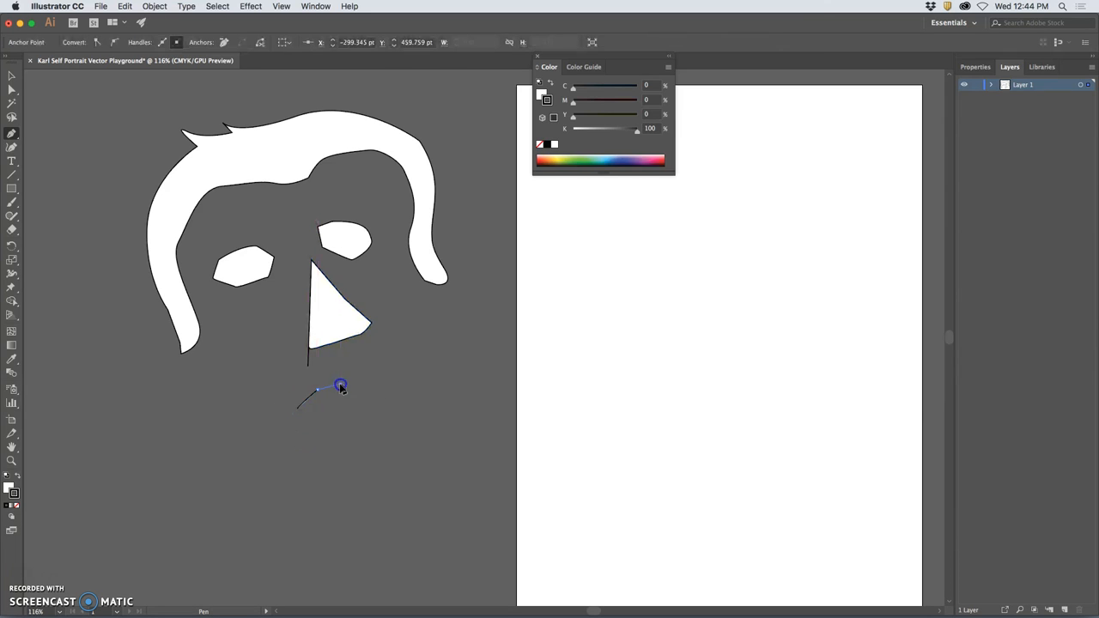
- Place Pen points for the lip shape beneath the eyes and nose
left_click(401, 374)
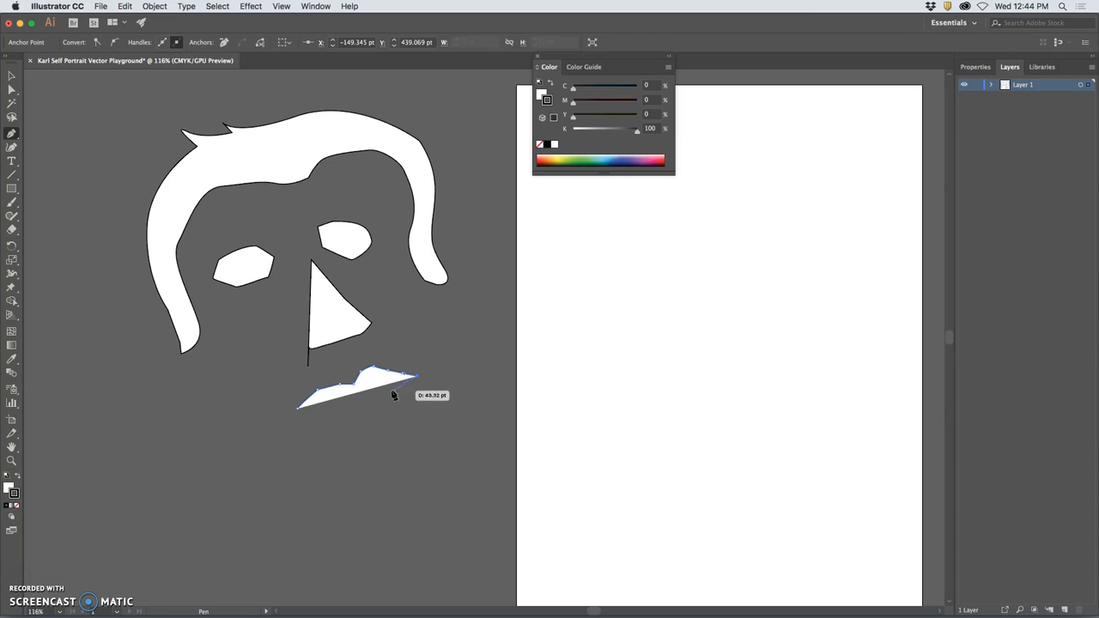
left_click(299, 411)
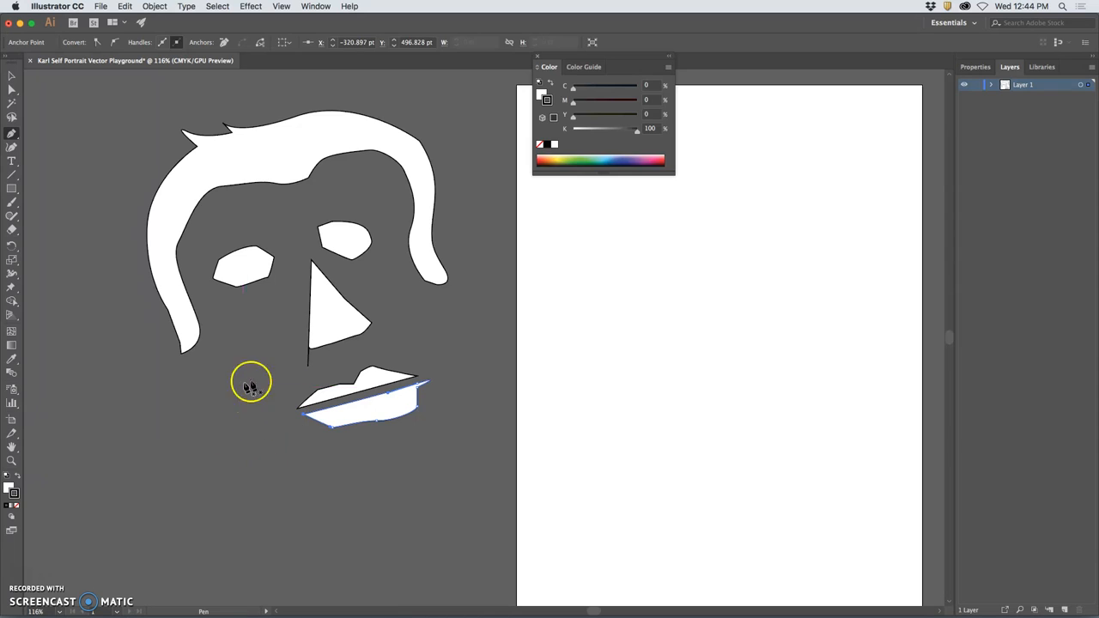
mouse_move(227, 359)
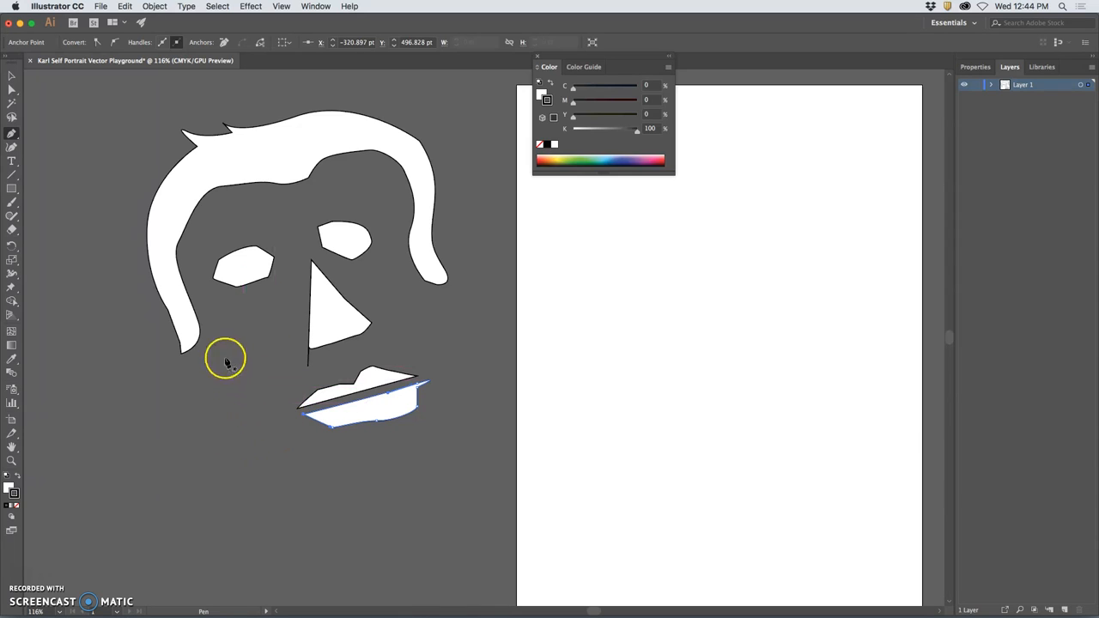
mouse_move(295, 414)
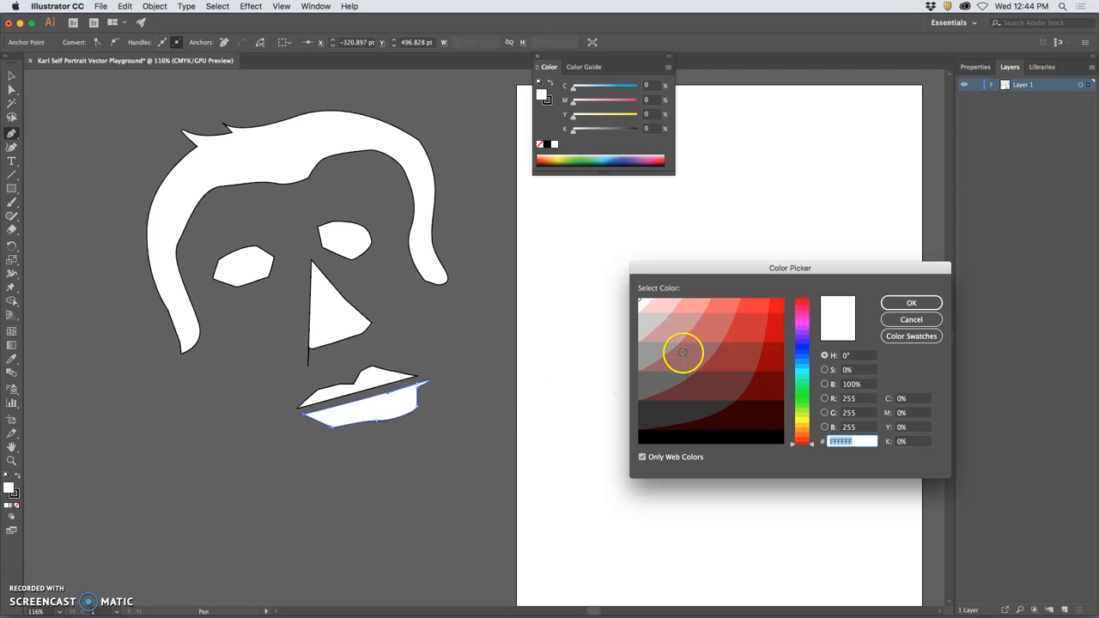
- Pick a pink fill, then set the lower lip's fill to None and deselect
left_click(706, 333)
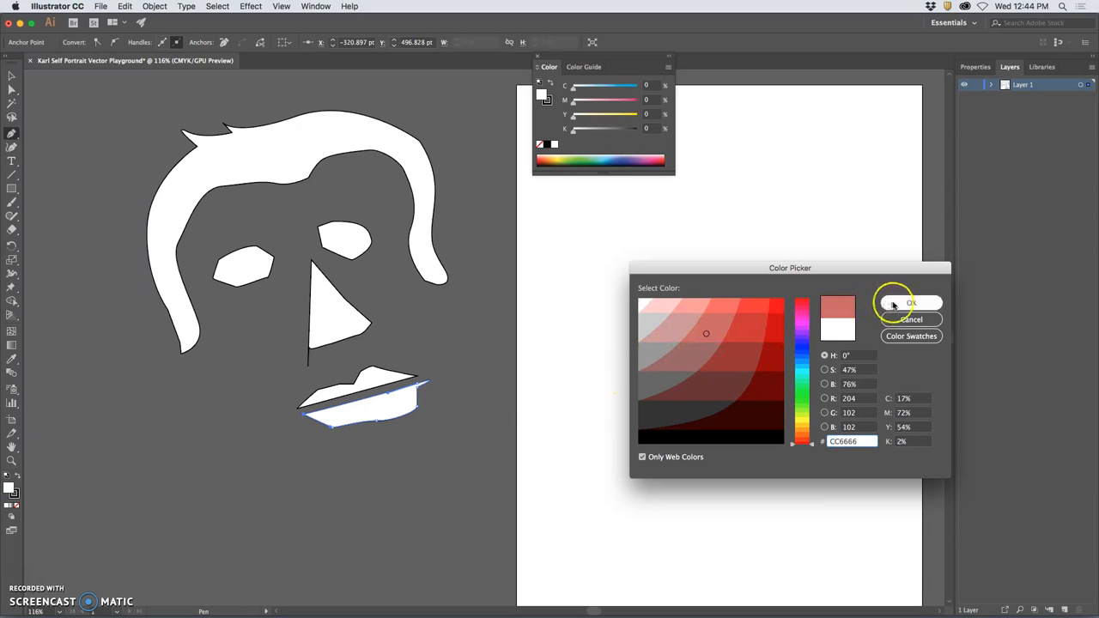
left_click(906, 303)
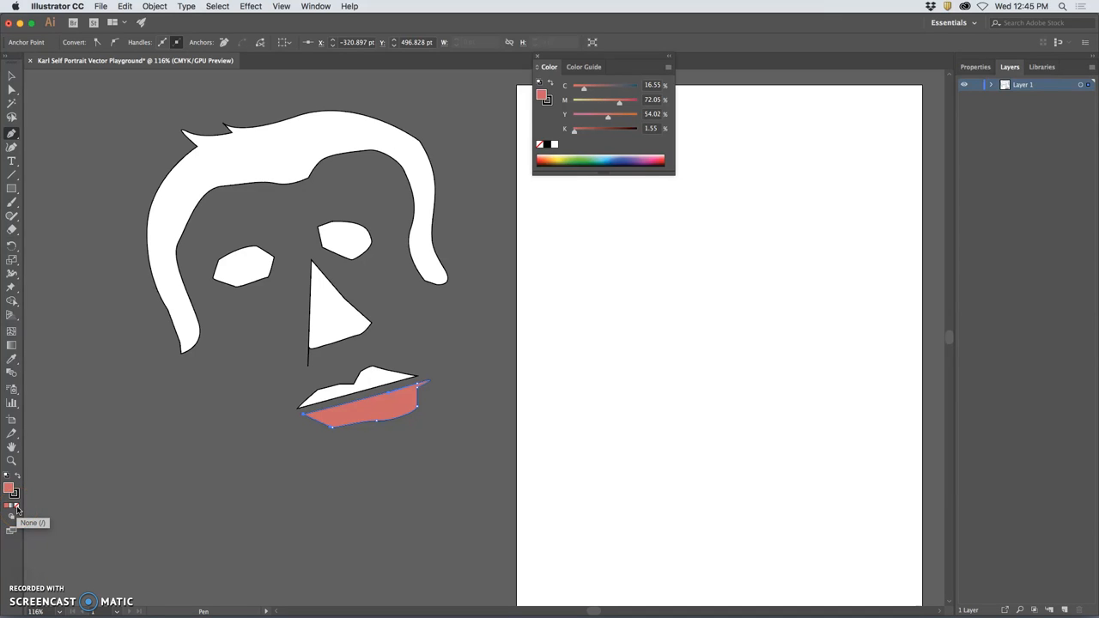
left_click(14, 505)
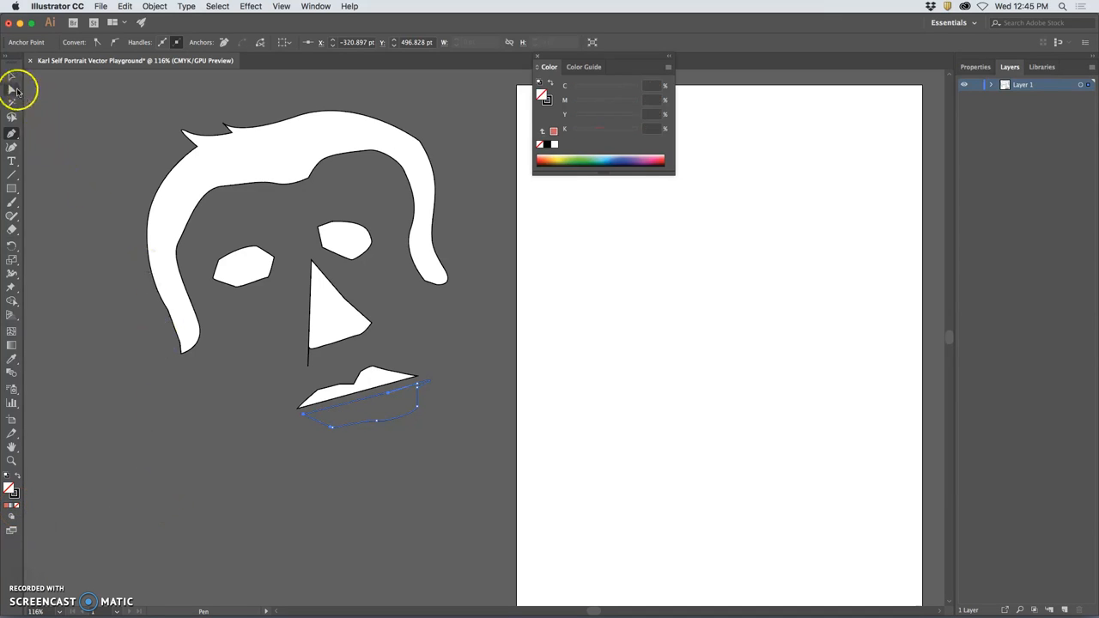
left_click(12, 89)
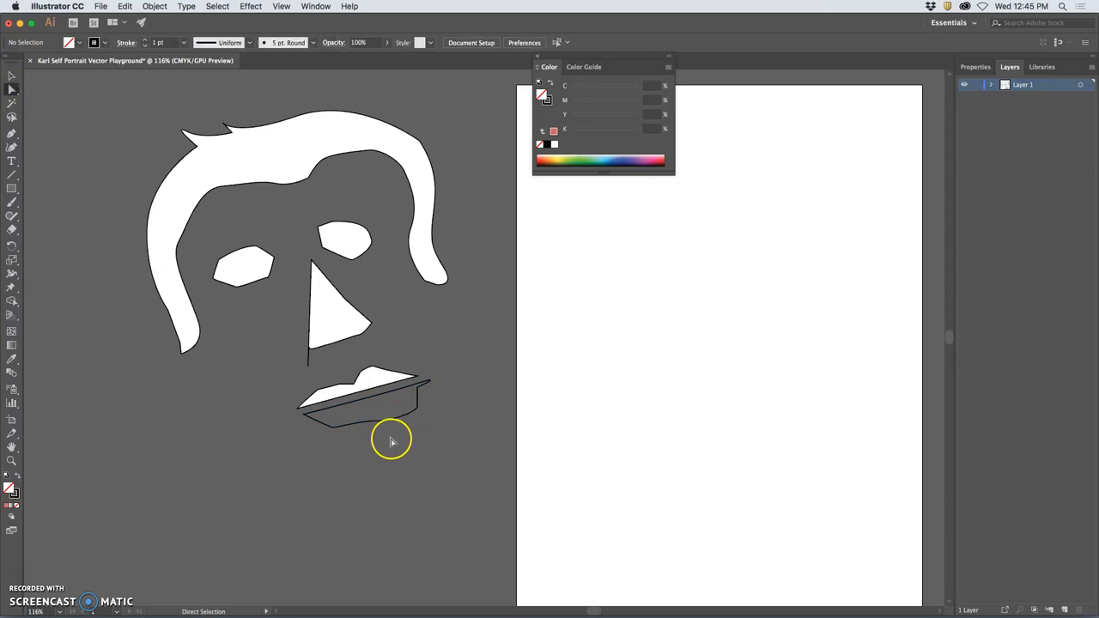
left_click(375, 422)
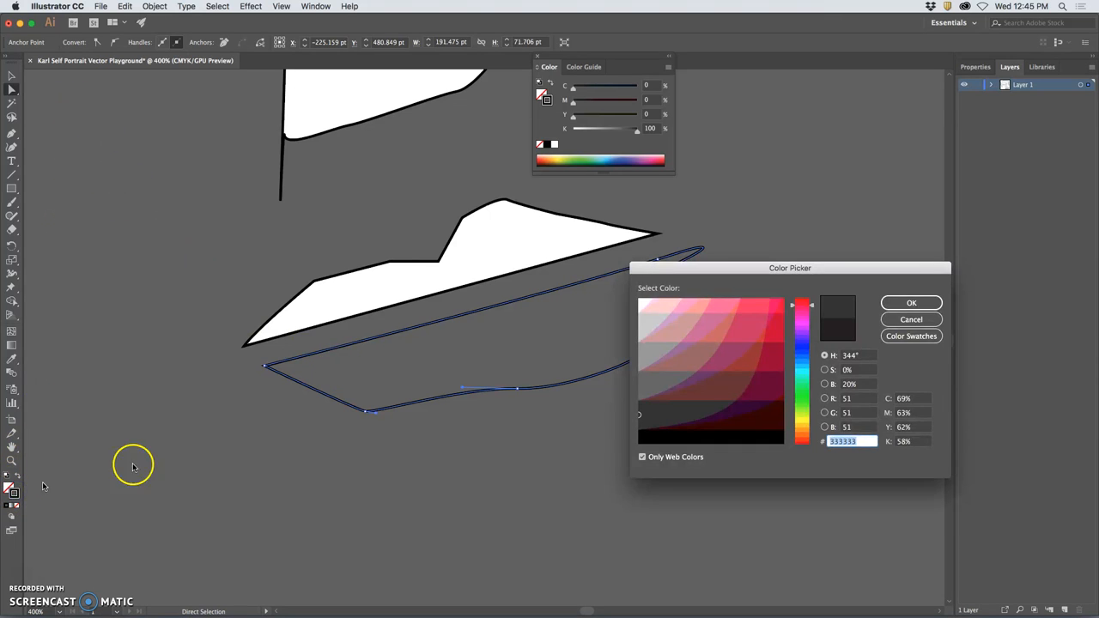
- Try a red outline, then settle on black for the lower lip stroke and deselect
left_click(910, 302)
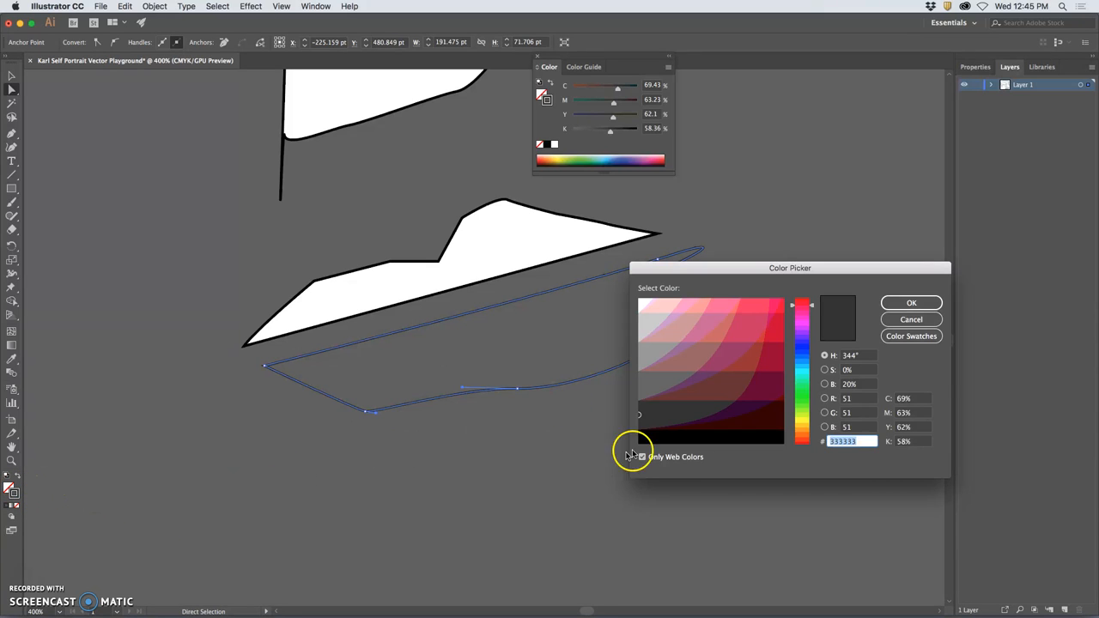
left_click(778, 309)
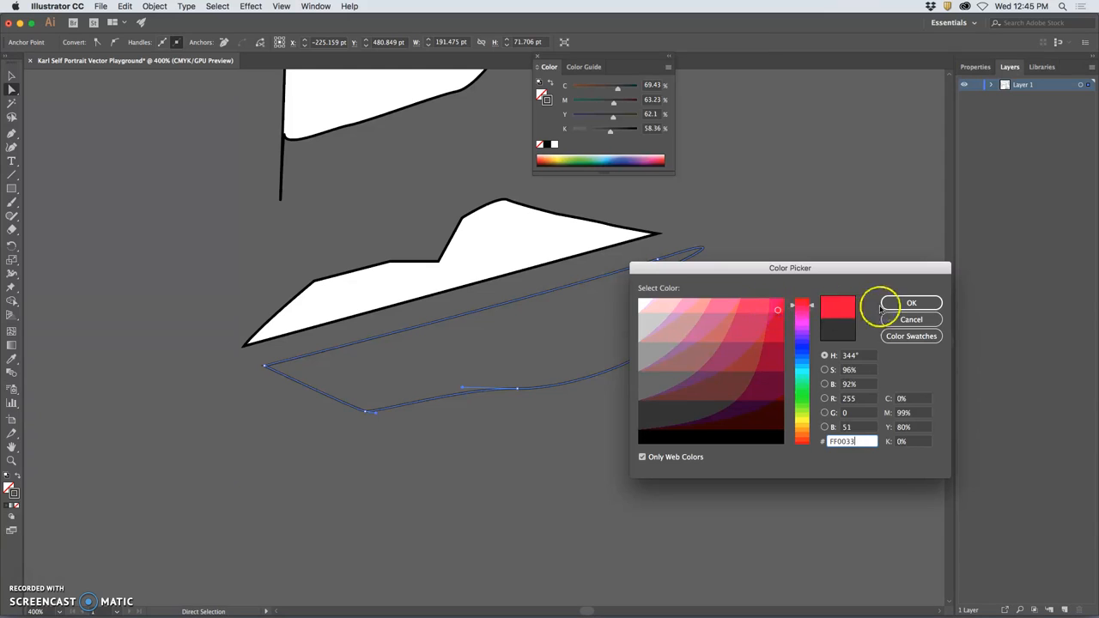
left_click(912, 302)
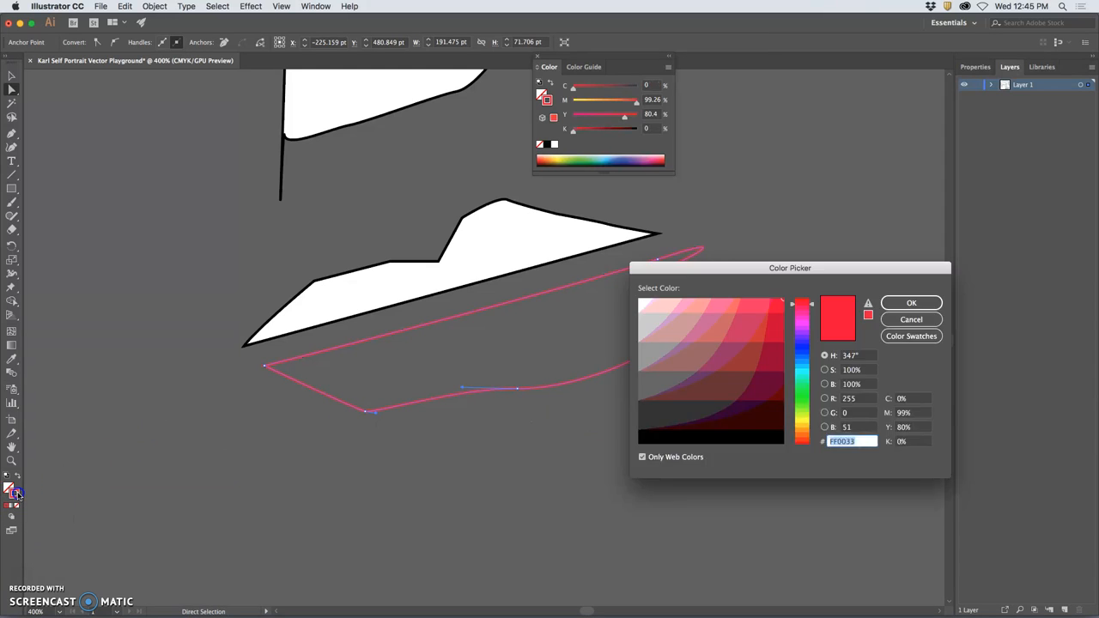
left_click(701, 438)
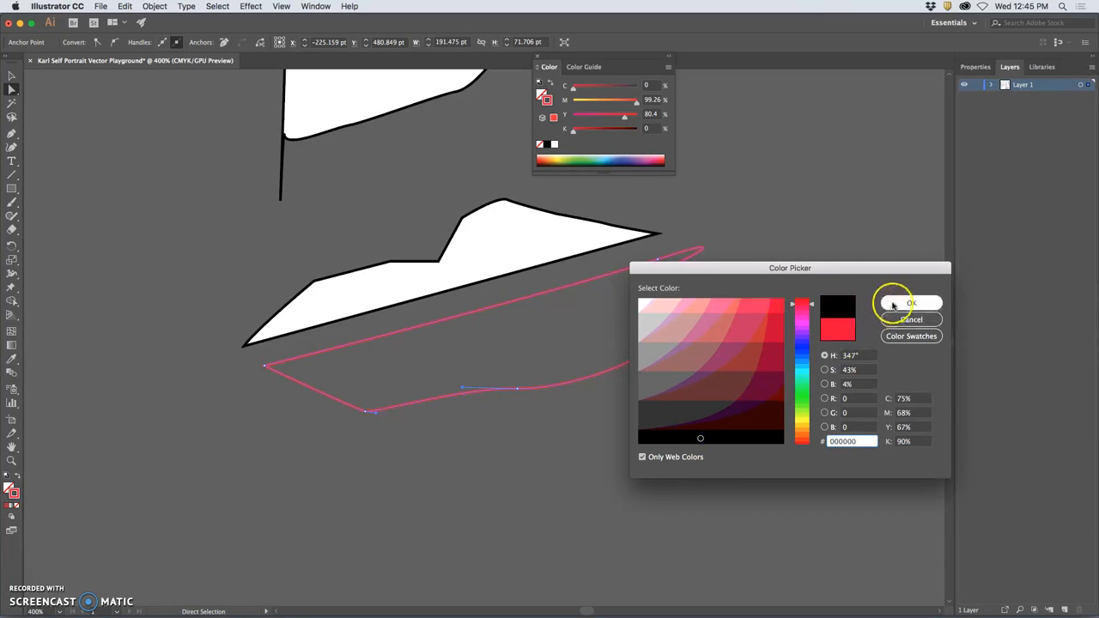
left_click(910, 302)
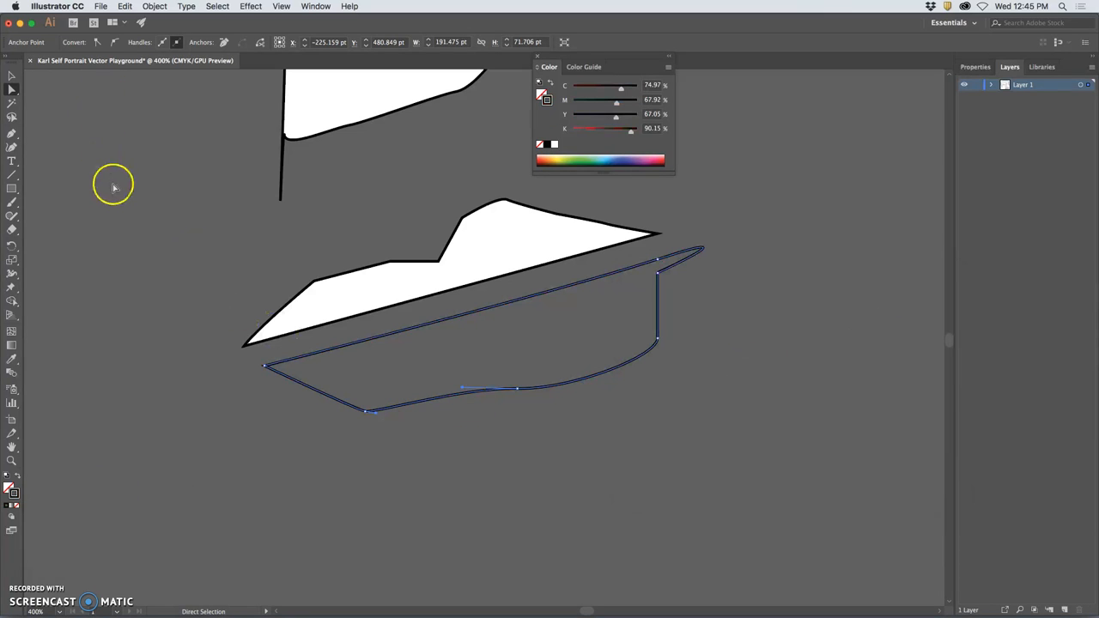
mouse_move(122, 180)
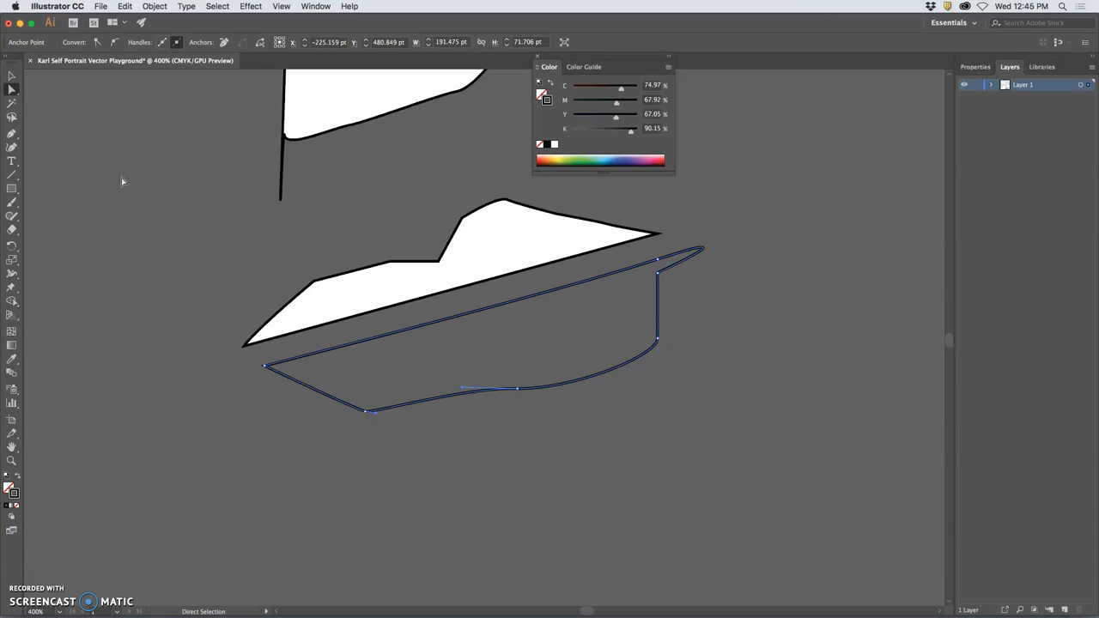
mouse_move(134, 161)
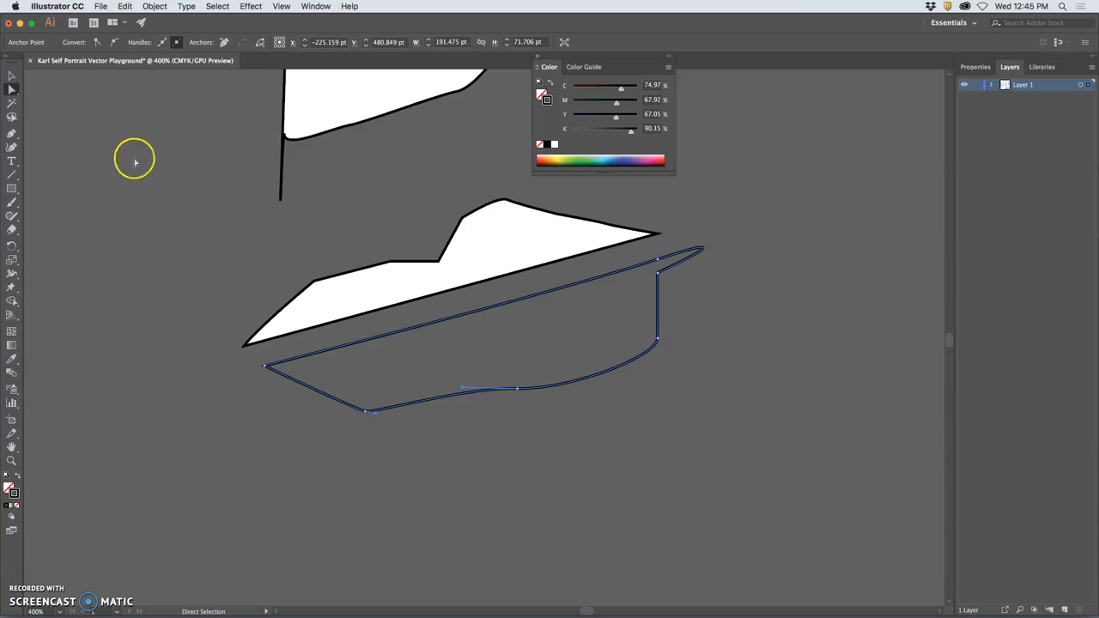
left_click(163, 241)
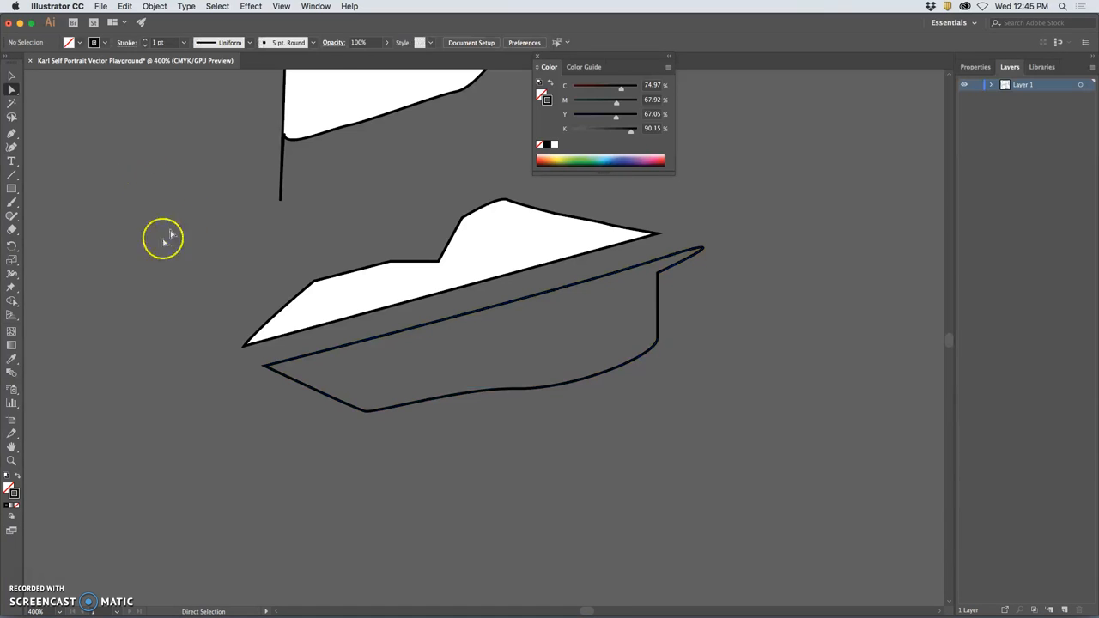
mouse_move(179, 72)
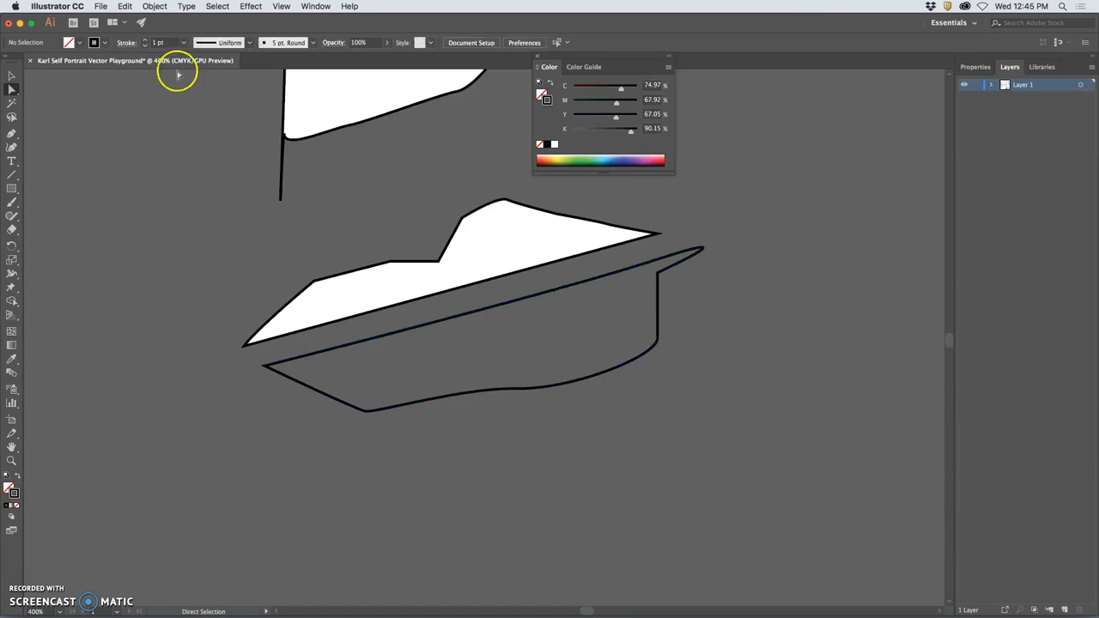
- Select both lip shapes and raise their stroke weight to a thick outline
left_click(313, 392)
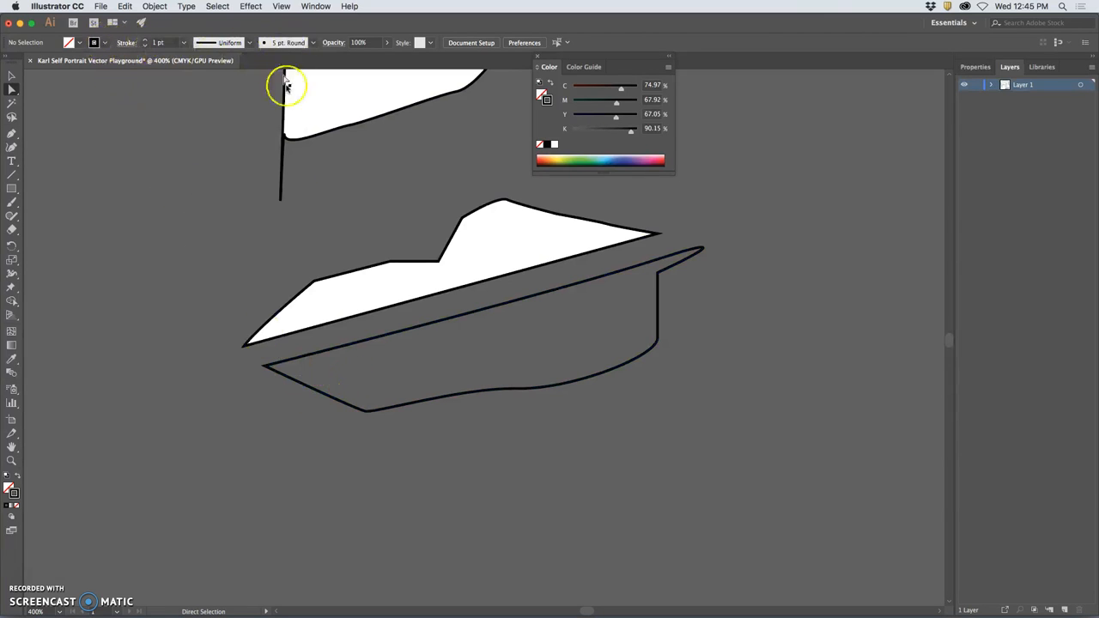
left_click(316, 326)
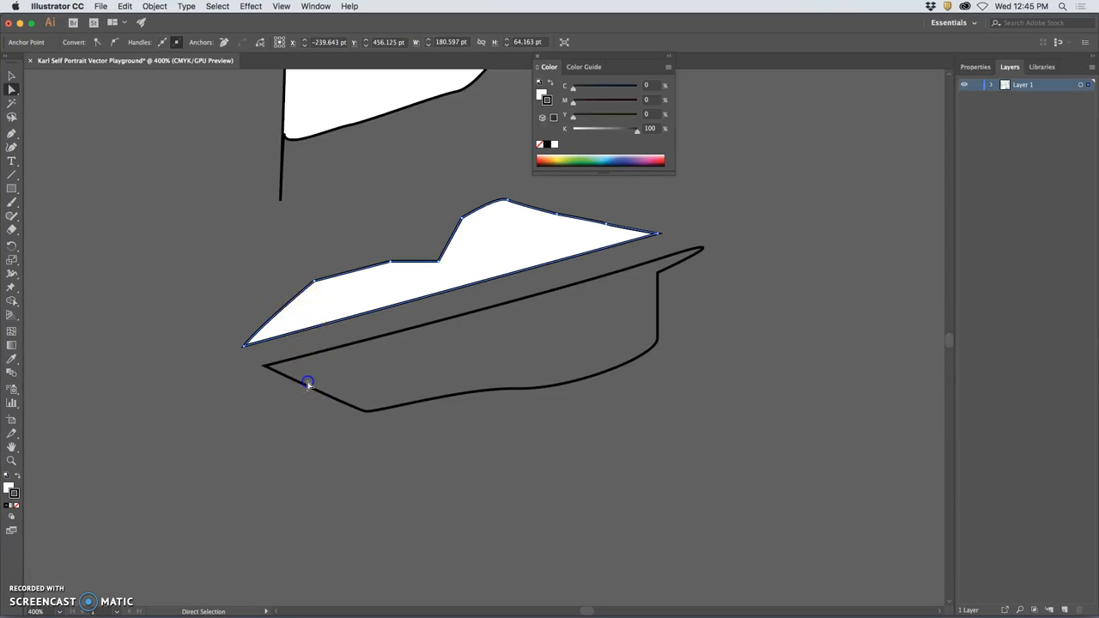
left_click(169, 284)
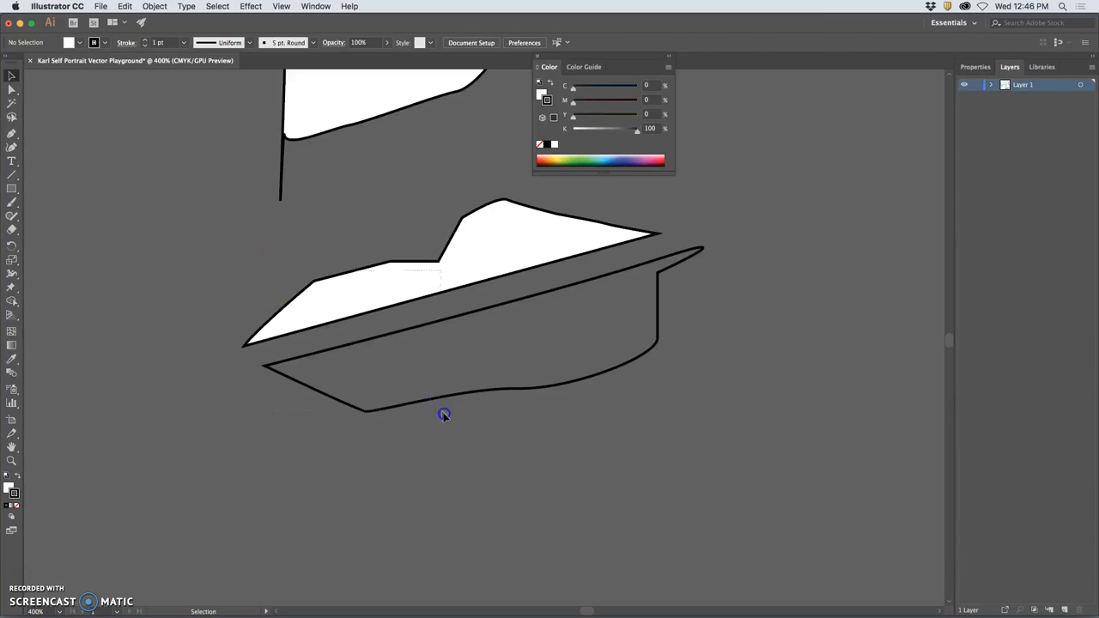
left_click(443, 414)
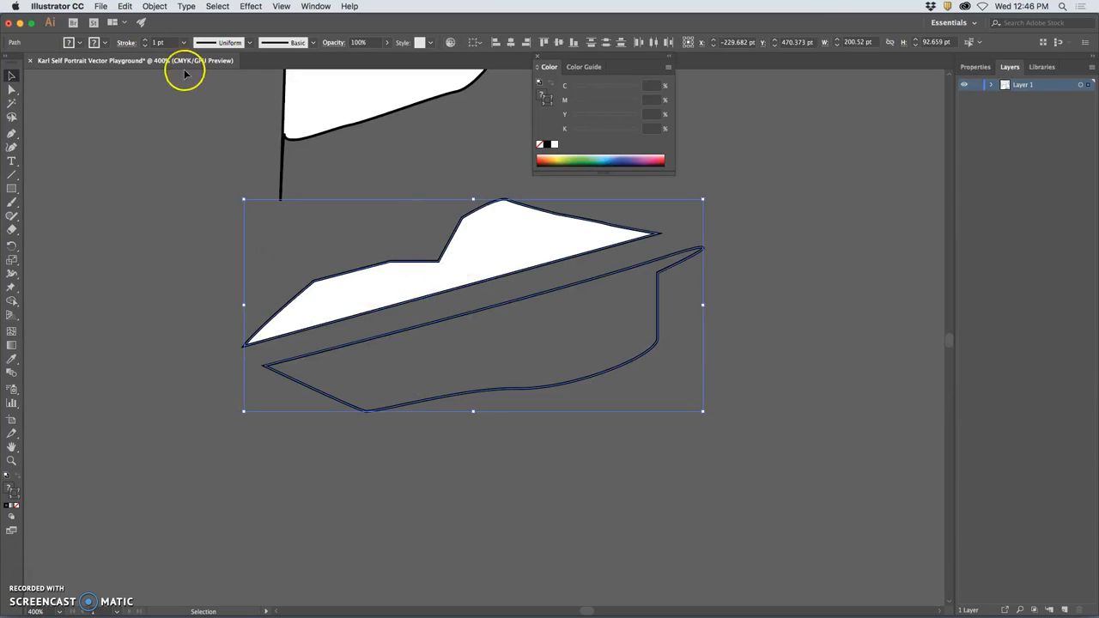
left_click(146, 41)
type("6")
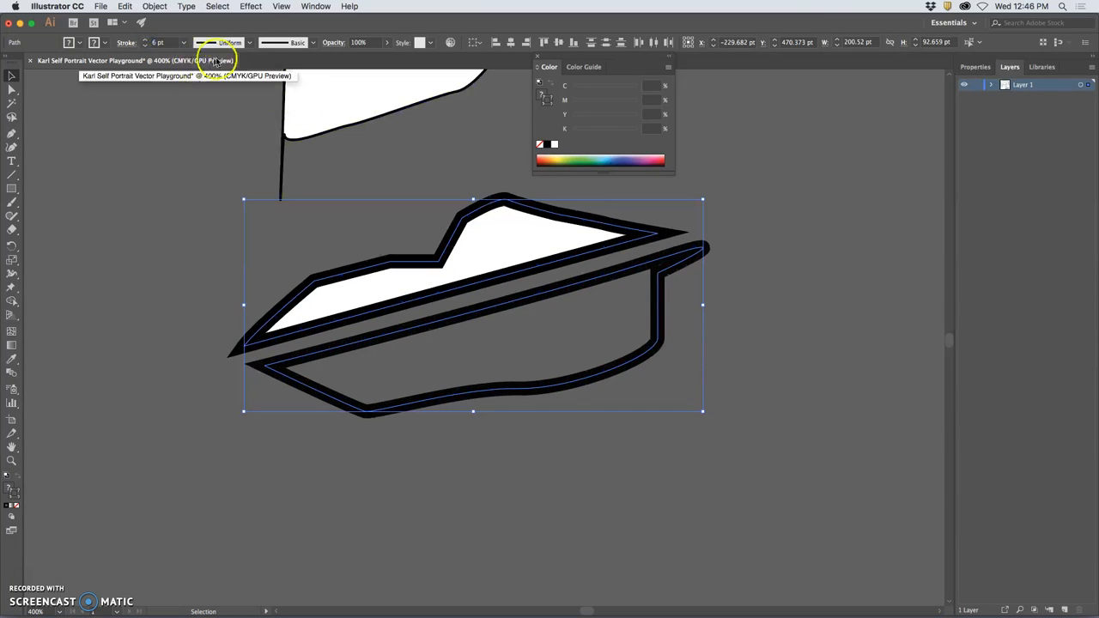
- Give the lip strokes a tapered profile and the 5 pt Oval brush, then deselect
left_click(251, 42)
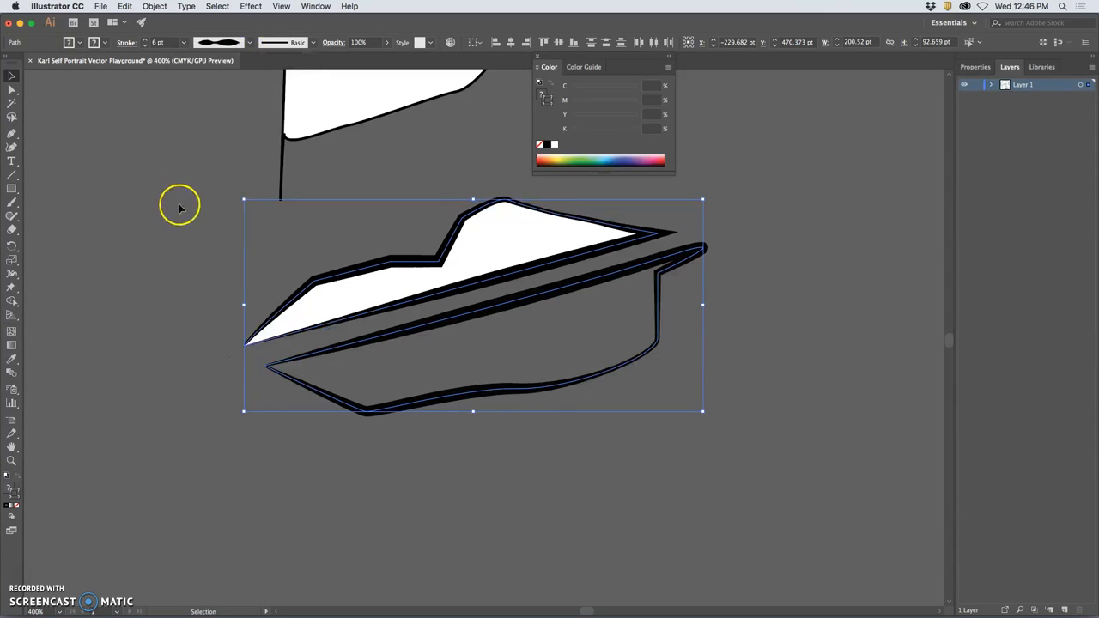
left_click(313, 41)
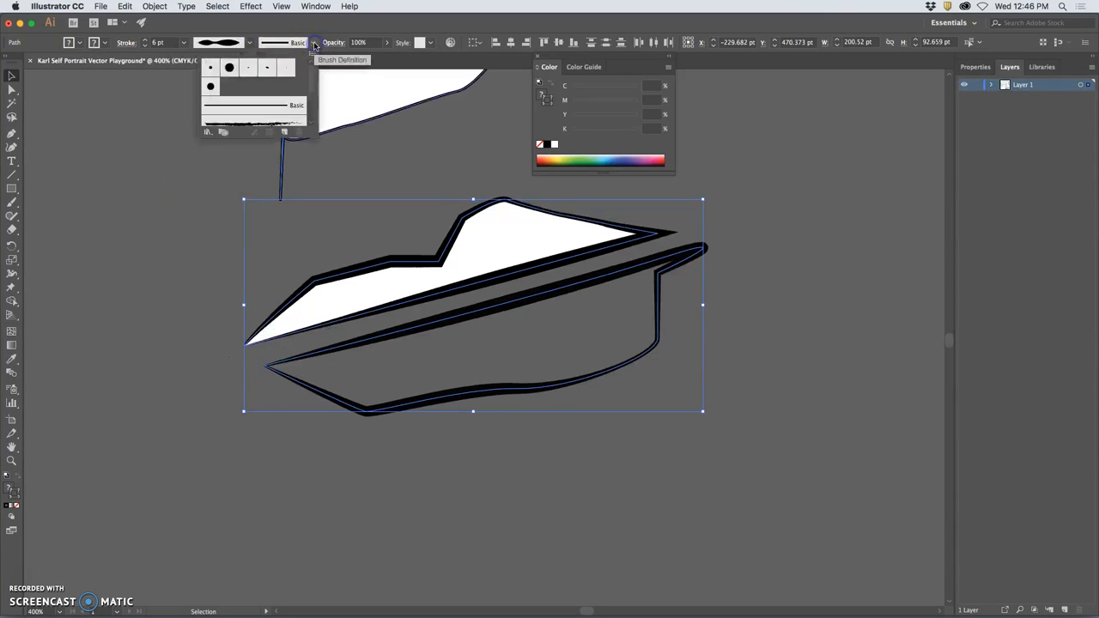
left_click(268, 68)
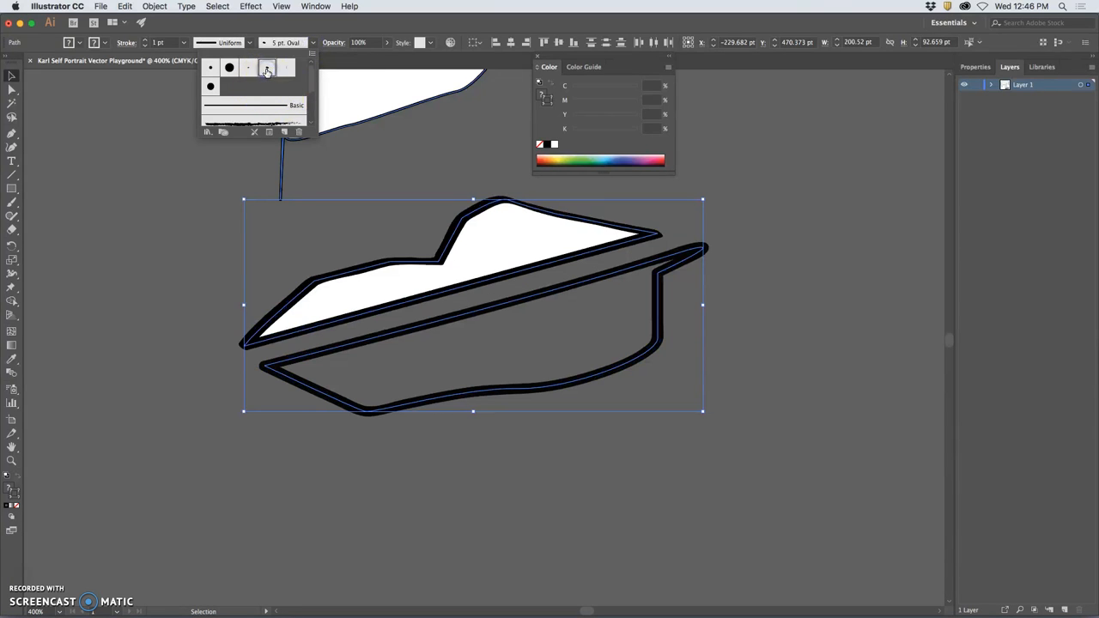
left_click(153, 232)
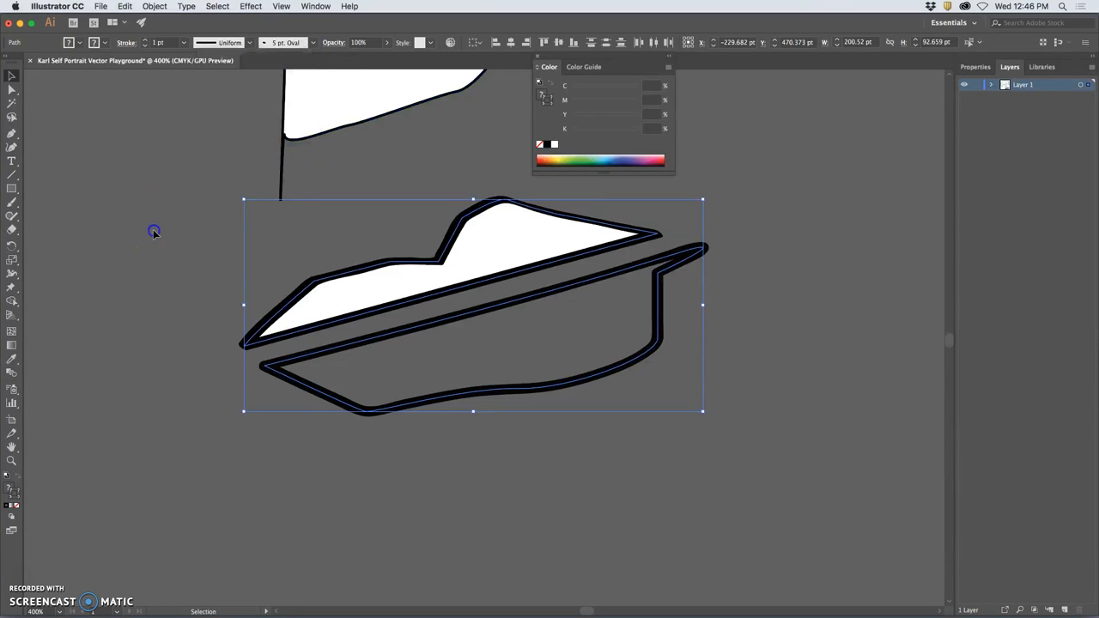
left_click(747, 444)
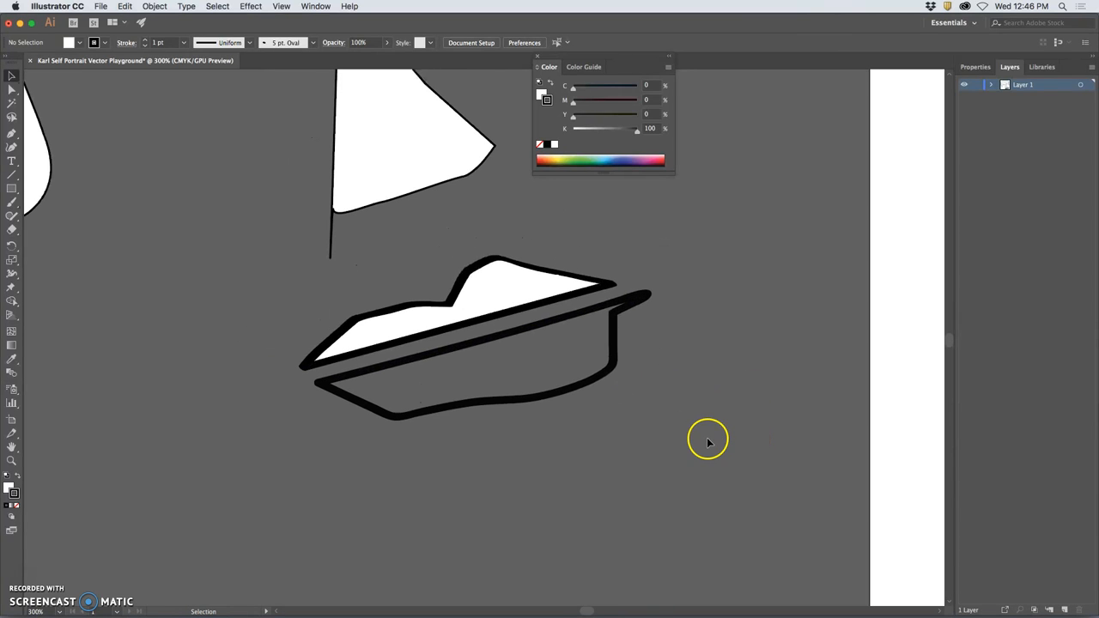
- Remove the upper lip's fill and Eyedropper the lips' black brushed stroke onto the nose
left_click(447, 327)
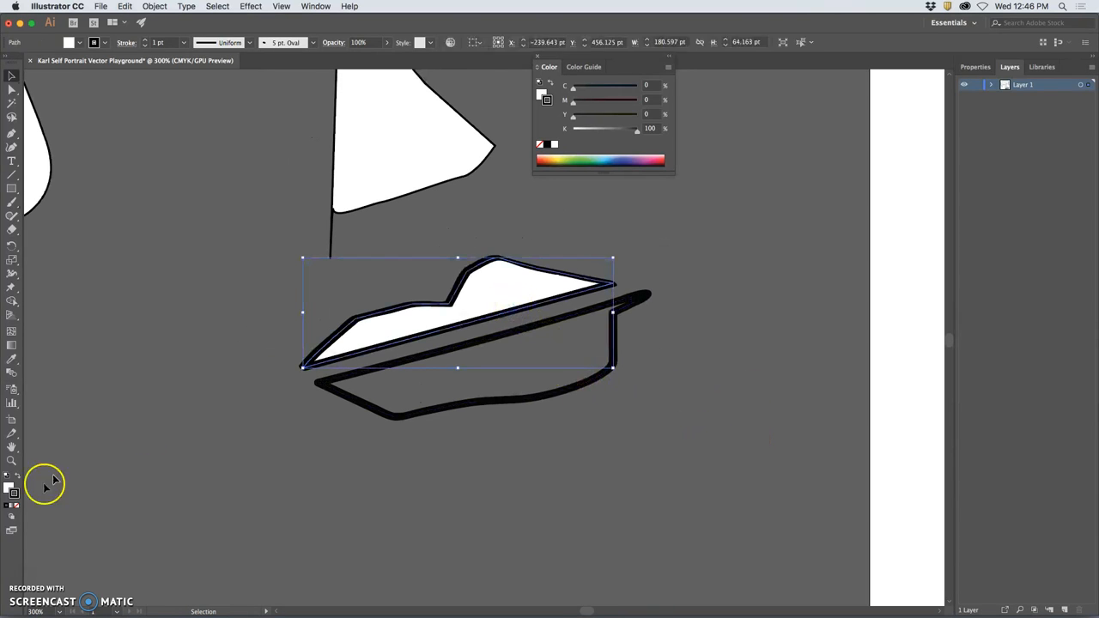
left_click(13, 505)
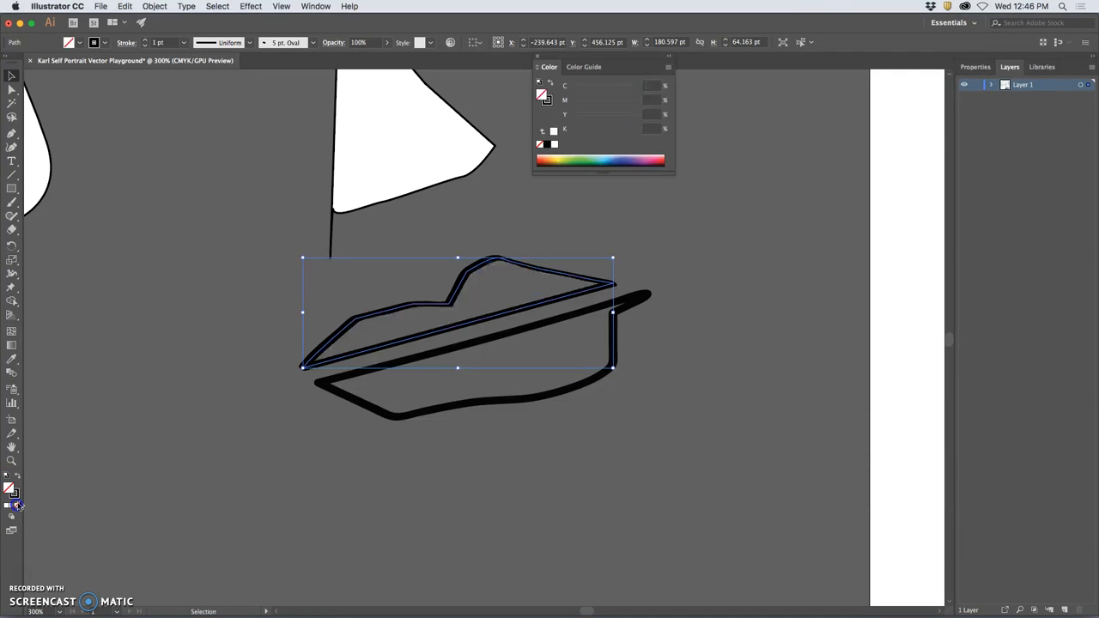
mouse_move(525, 317)
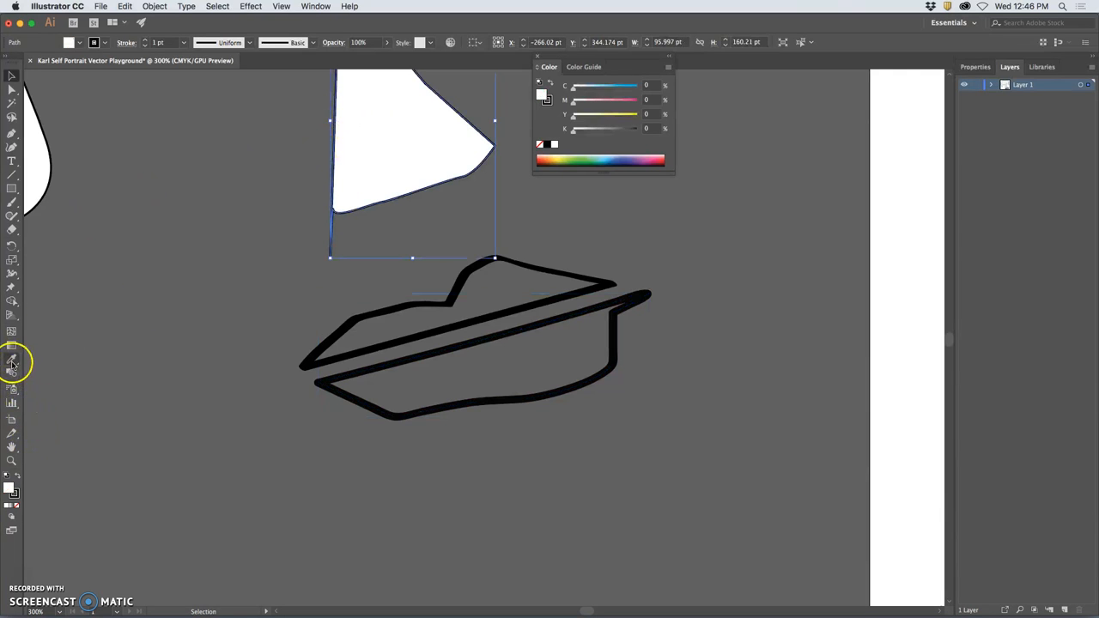
left_click(12, 361)
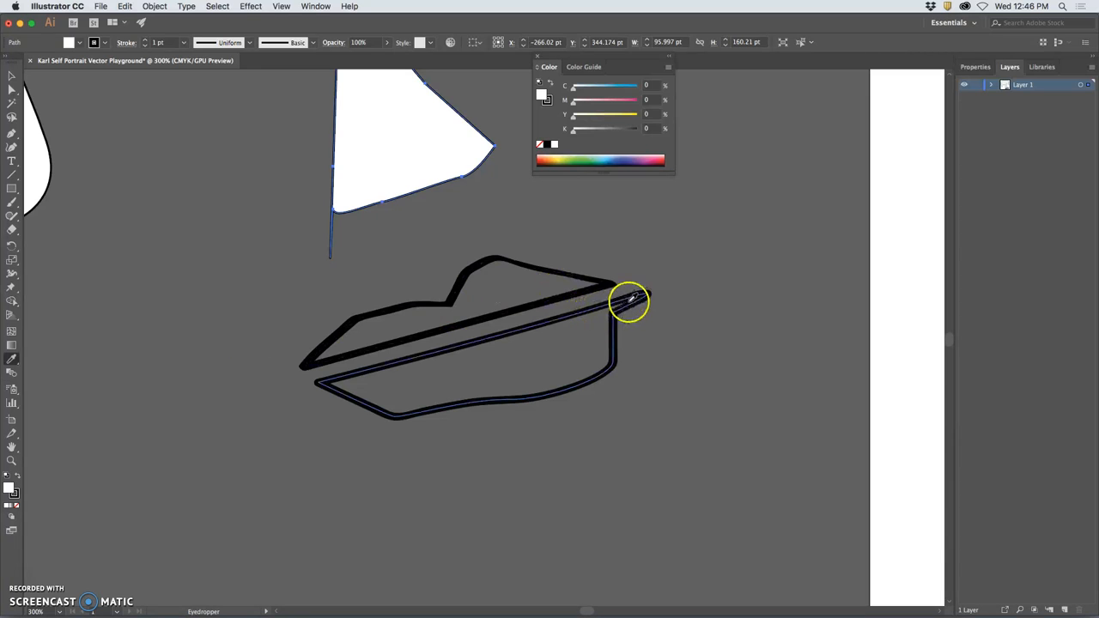
left_click(632, 300)
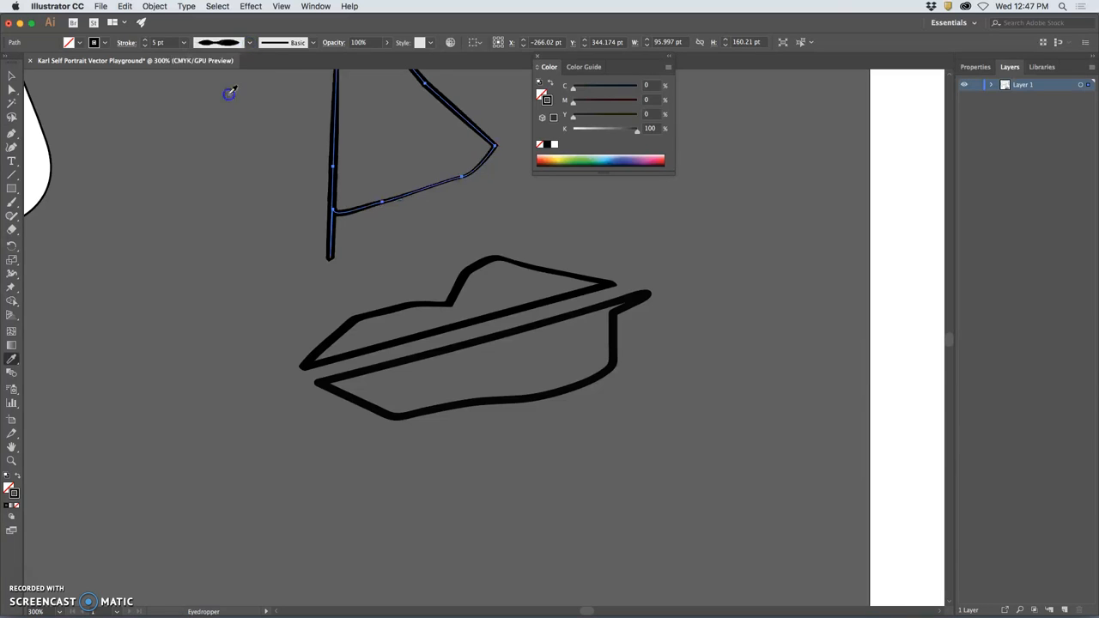
- Drag the nose's endpoint up to close it into a triangle and deselect
left_click(249, 41)
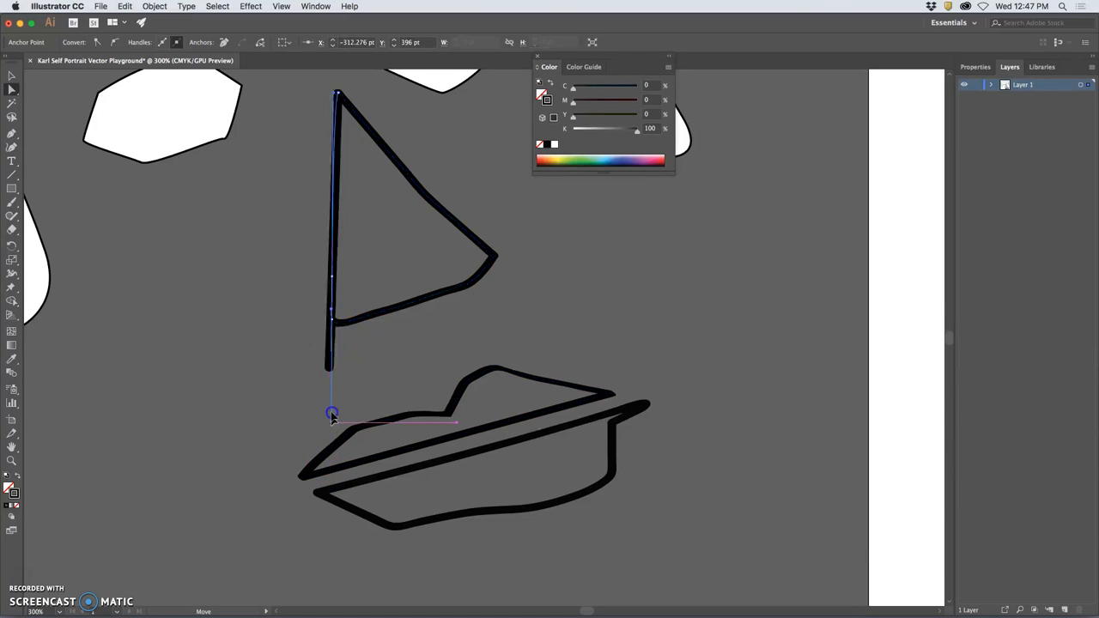
left_click_drag(333, 413, 340, 326)
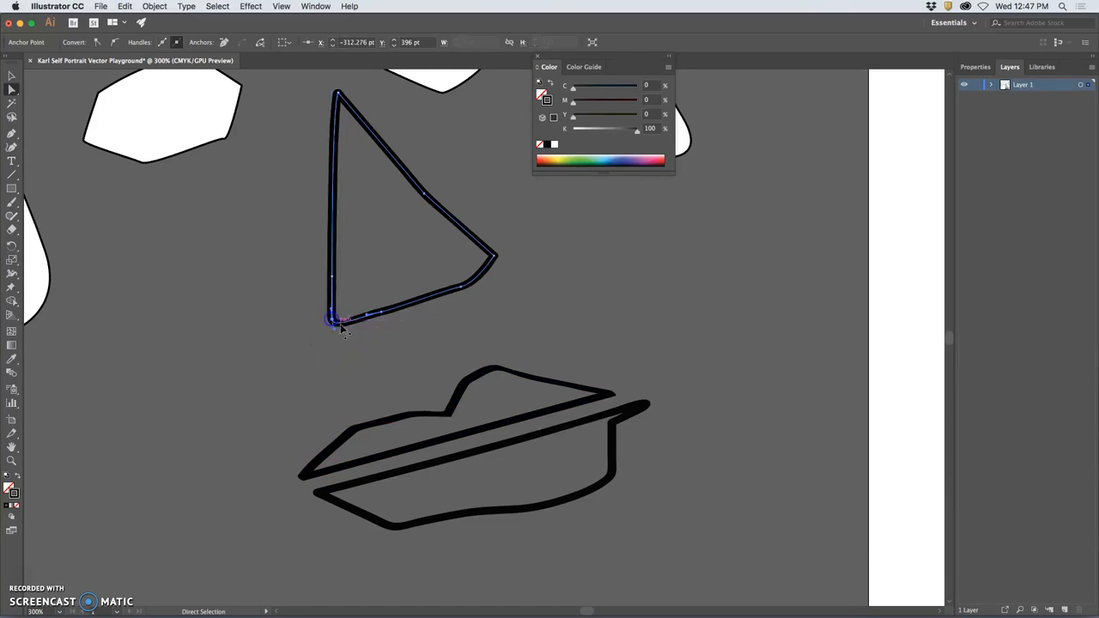
left_click(660, 313)
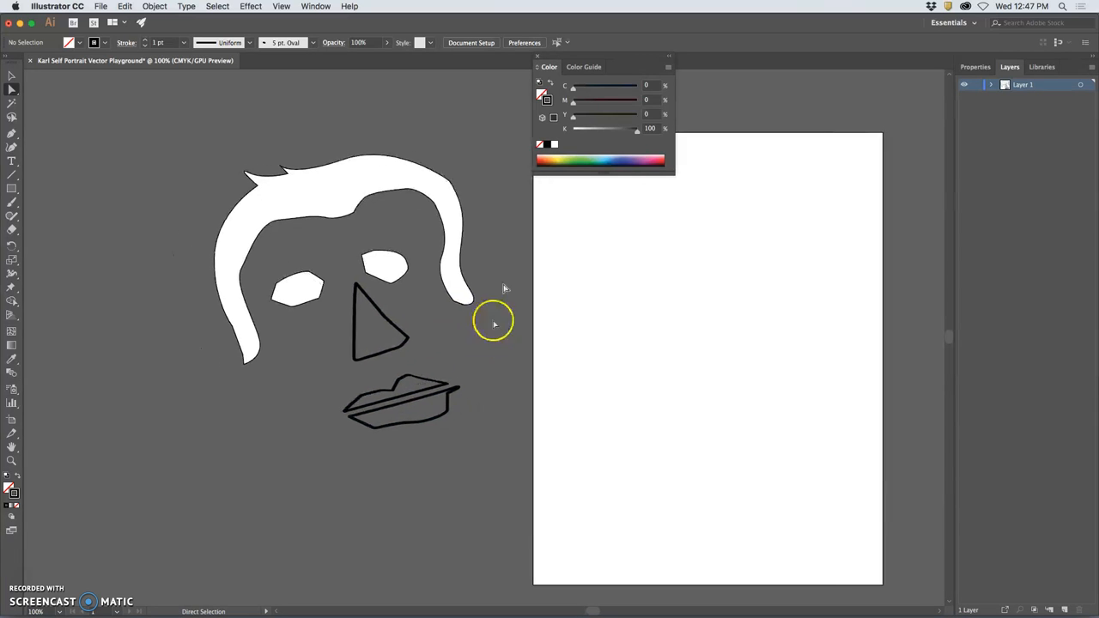
- Activate the Blob Brush and set the paint colour to solid black
left_click(669, 55)
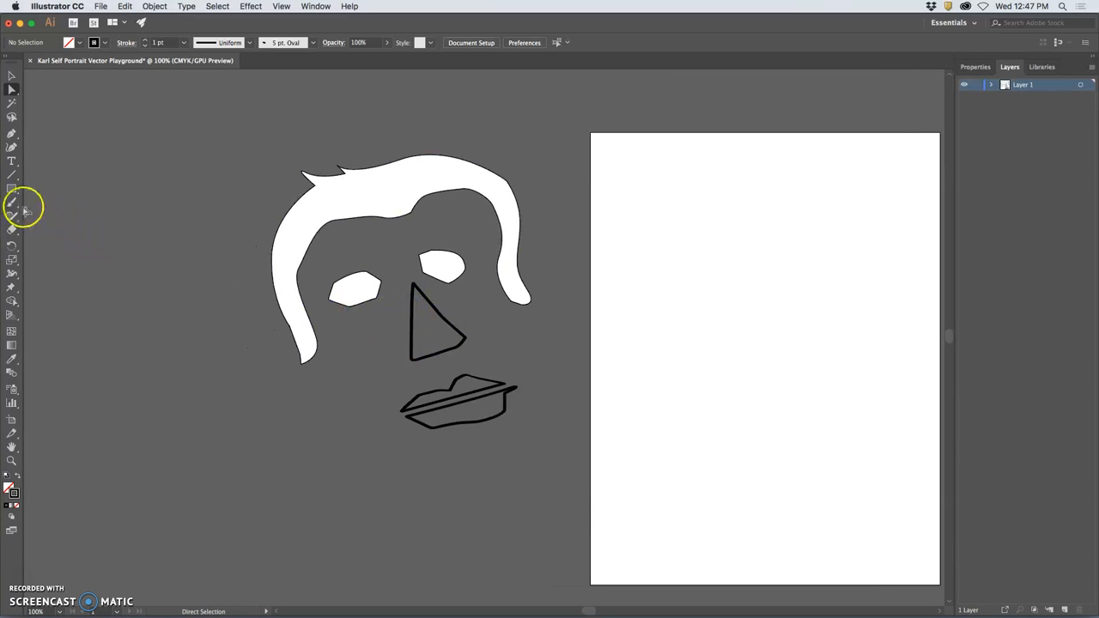
left_click(12, 203)
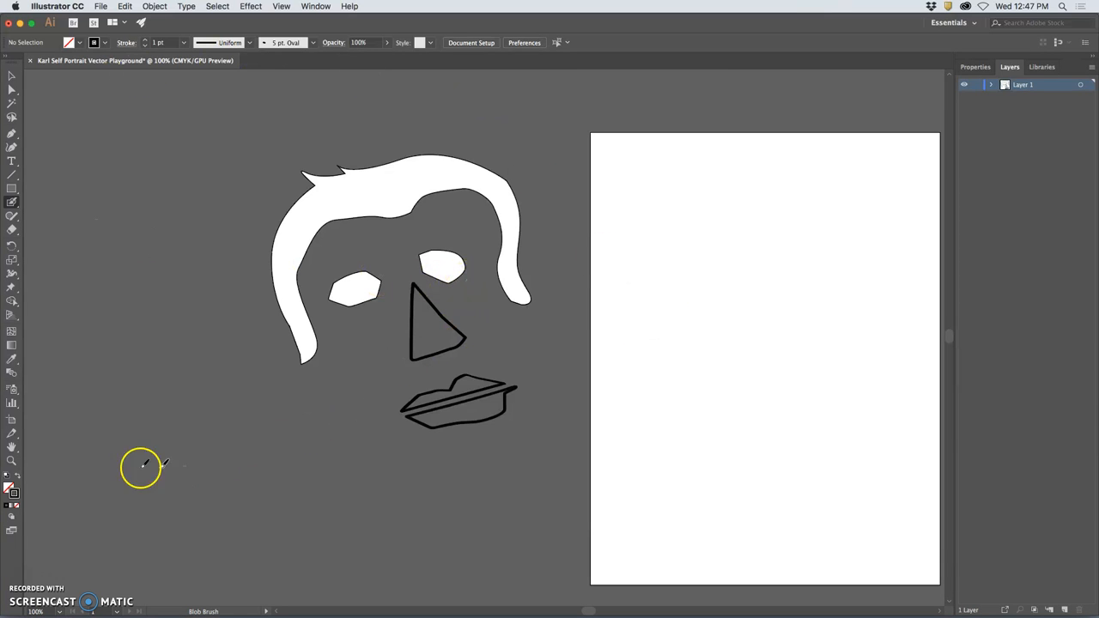
mouse_move(625, 268)
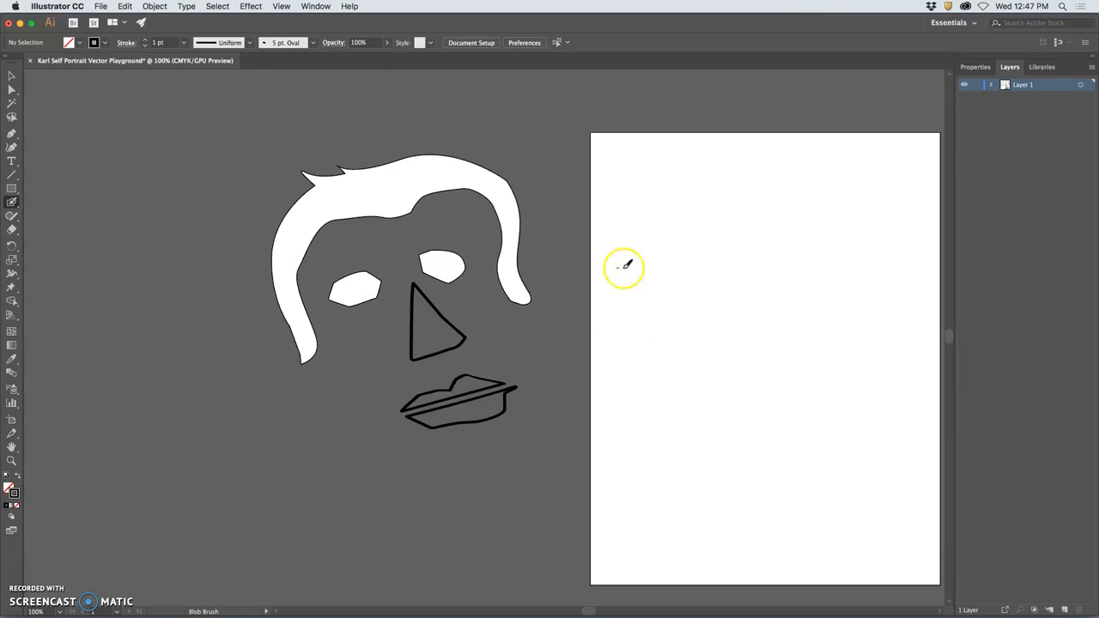
mouse_move(14, 495)
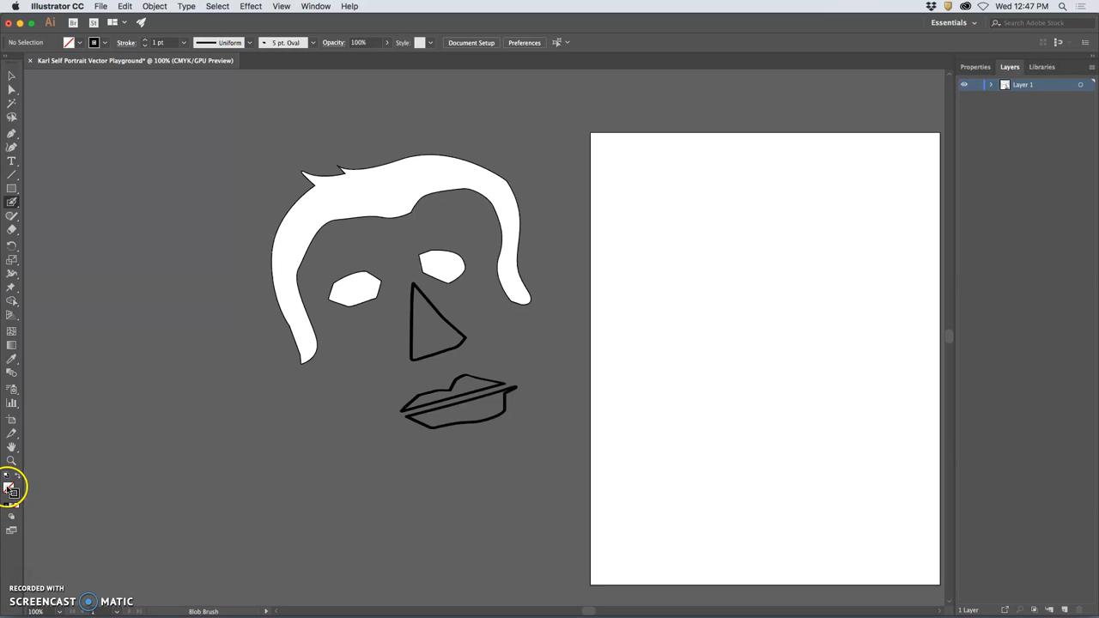
mouse_move(12, 489)
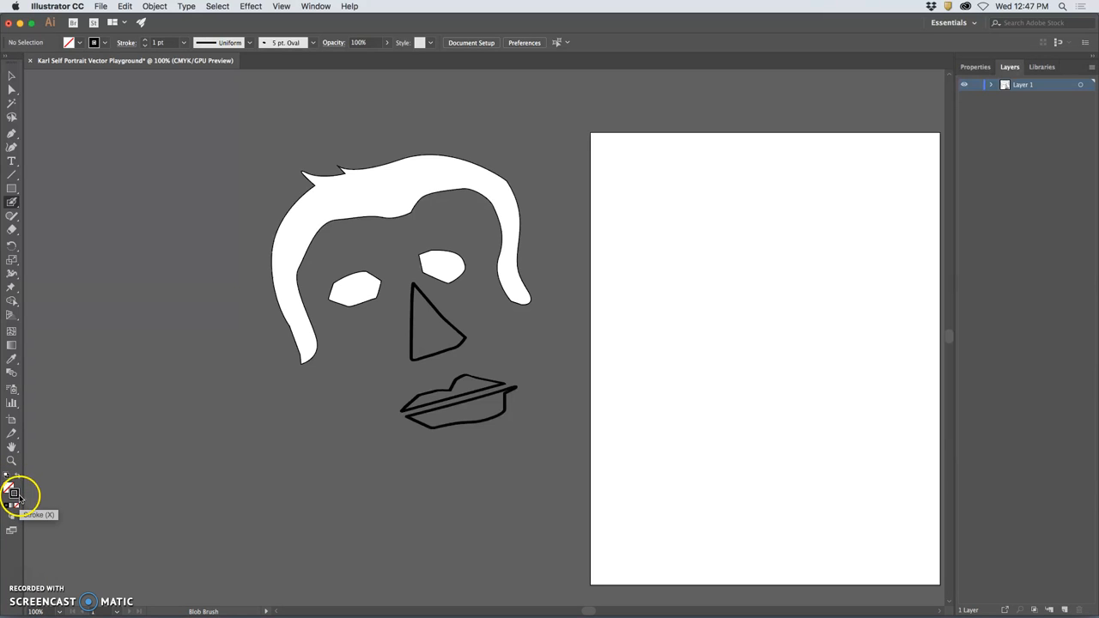
left_click(18, 478)
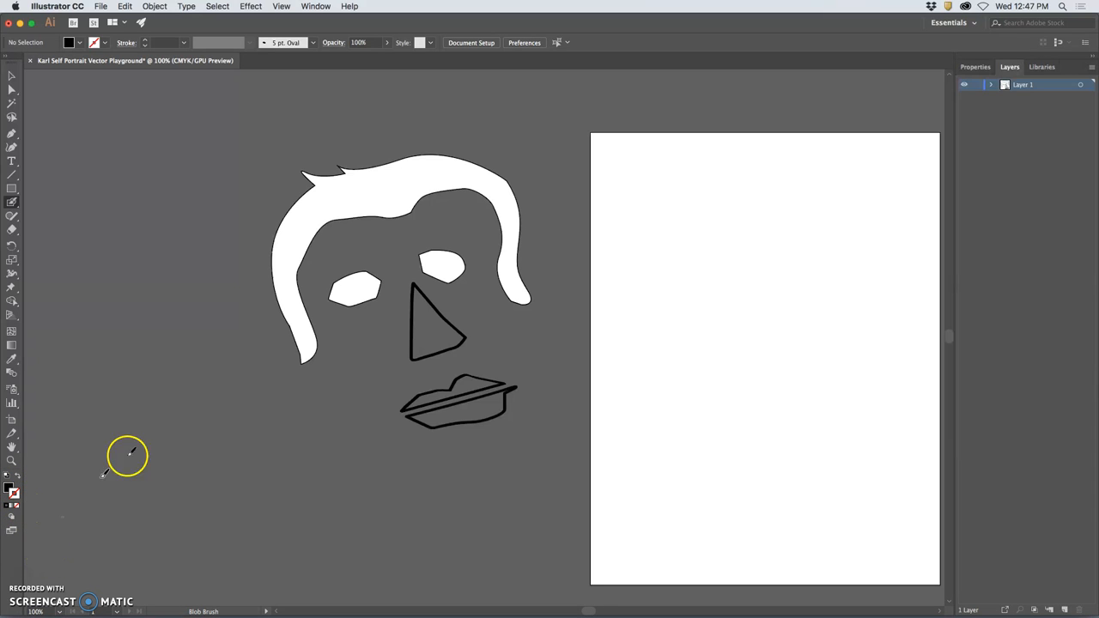
mouse_move(70, 285)
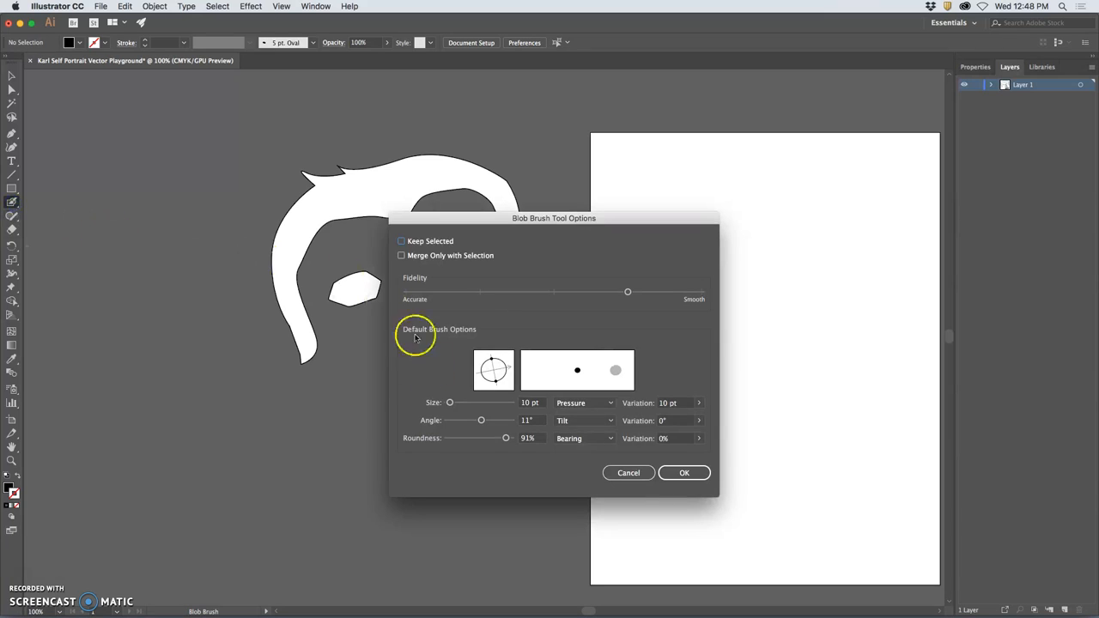
mouse_move(511, 295)
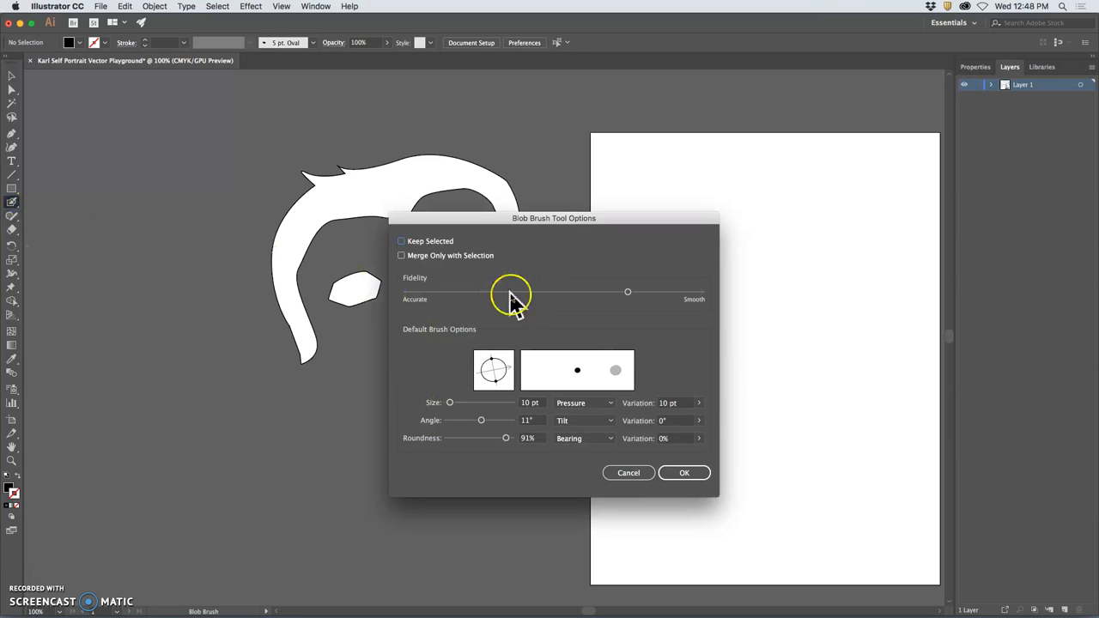
mouse_move(514, 298)
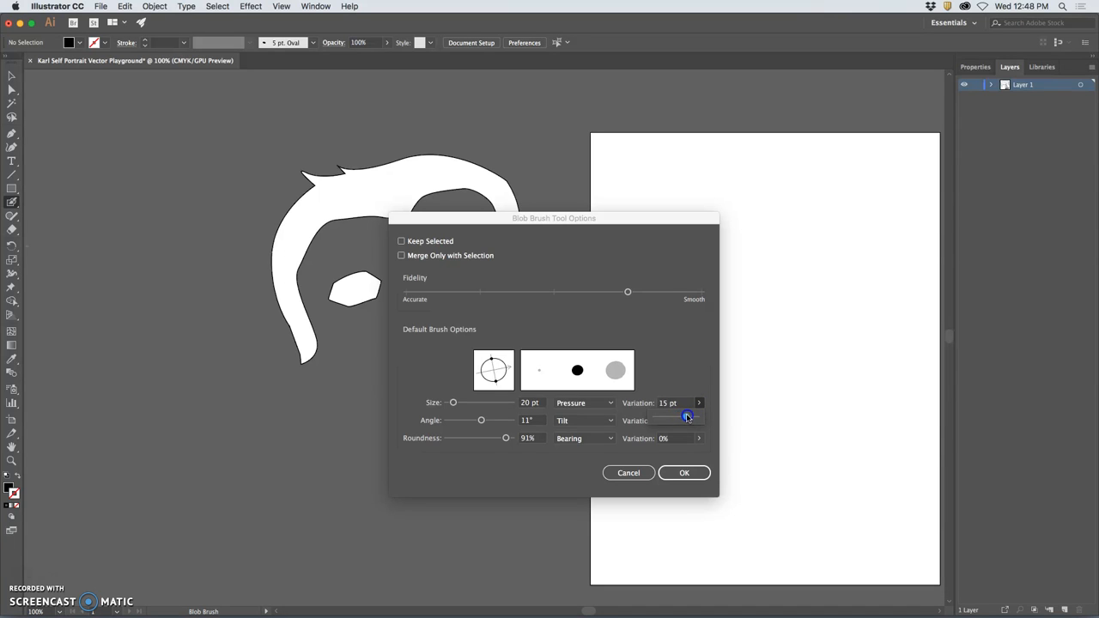
mouse_move(683, 474)
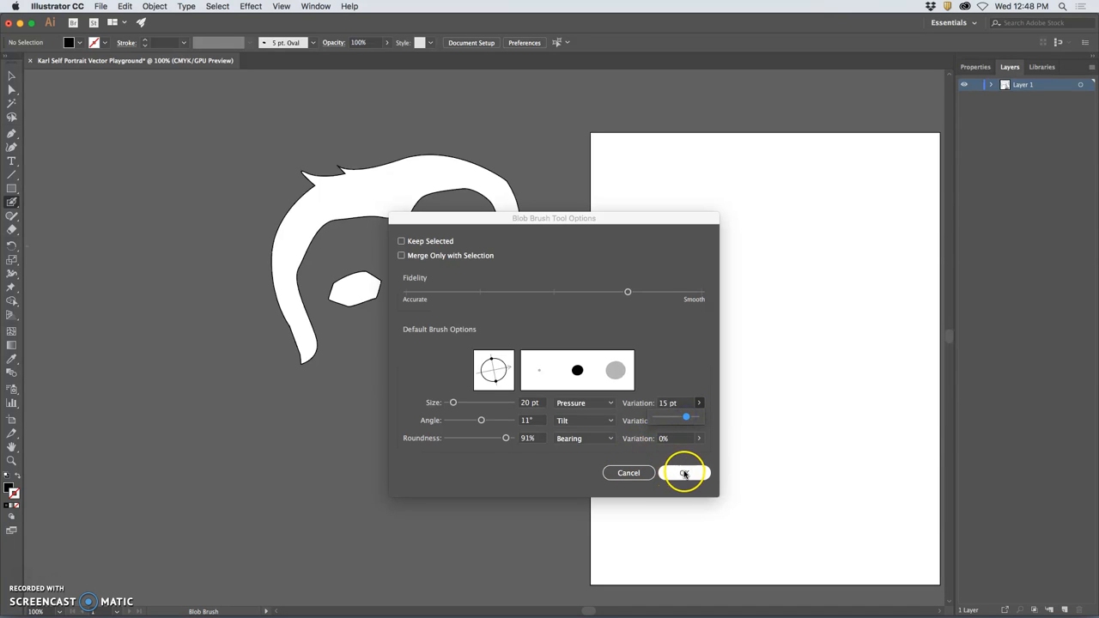
- Set the Blob Brush options to a larger, pressure-varied stroke with adjusted fidelity and confirm
left_click(683, 474)
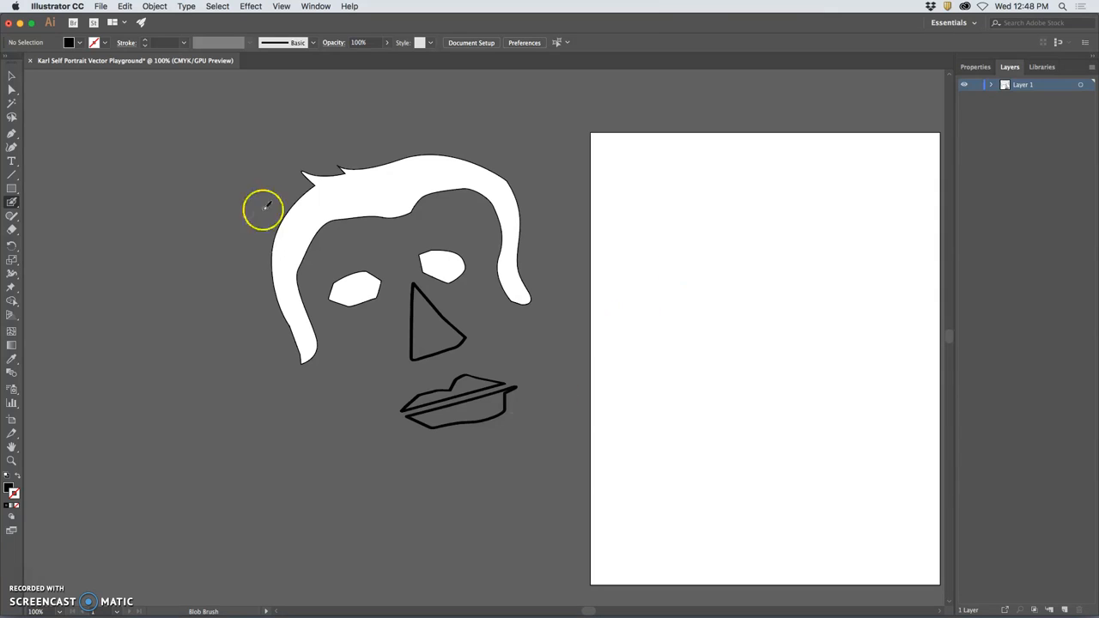
double_click(12, 204)
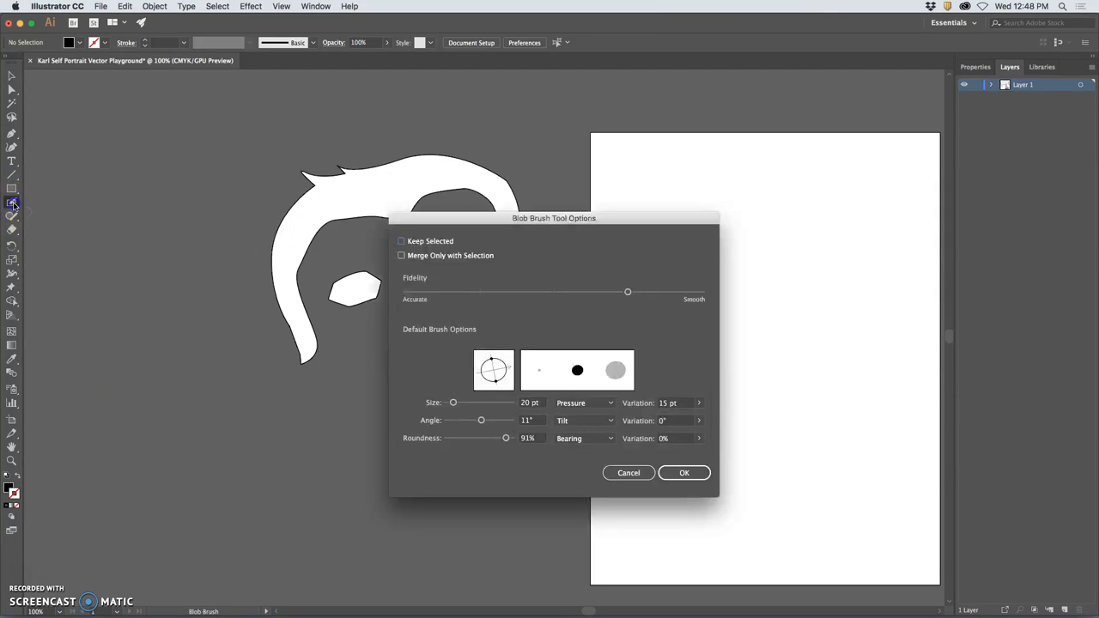
mouse_move(702, 299)
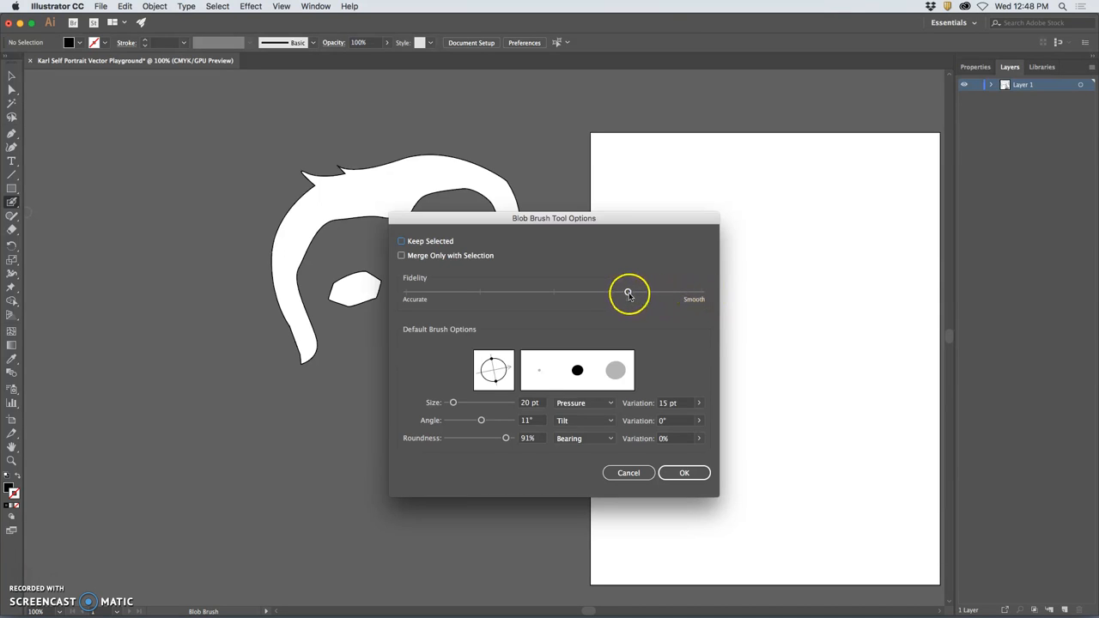
left_click(684, 472)
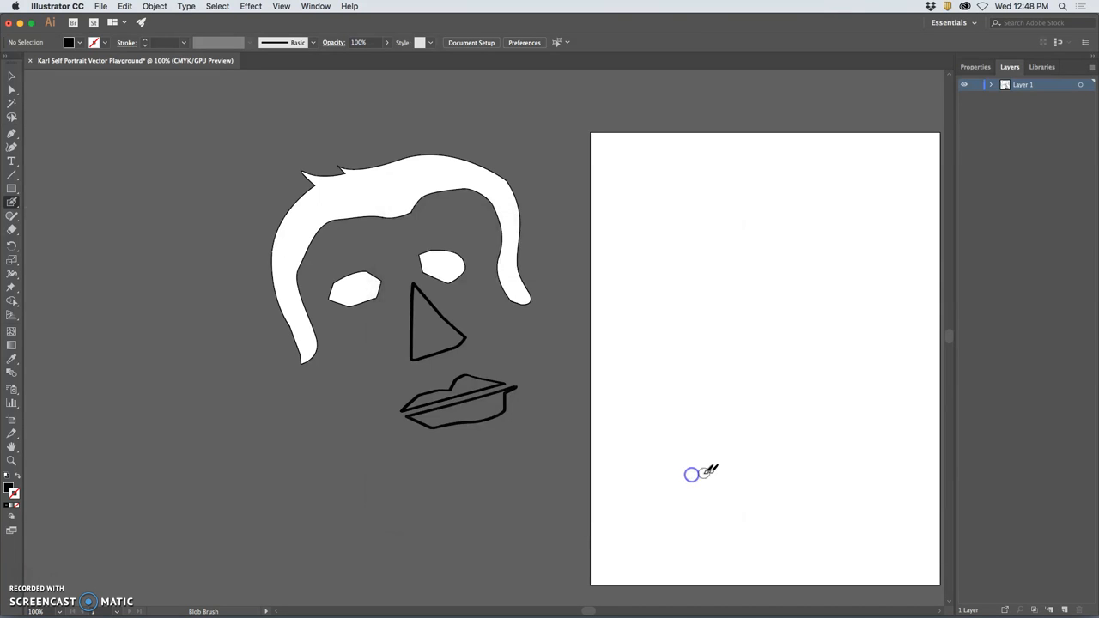
mouse_move(671, 337)
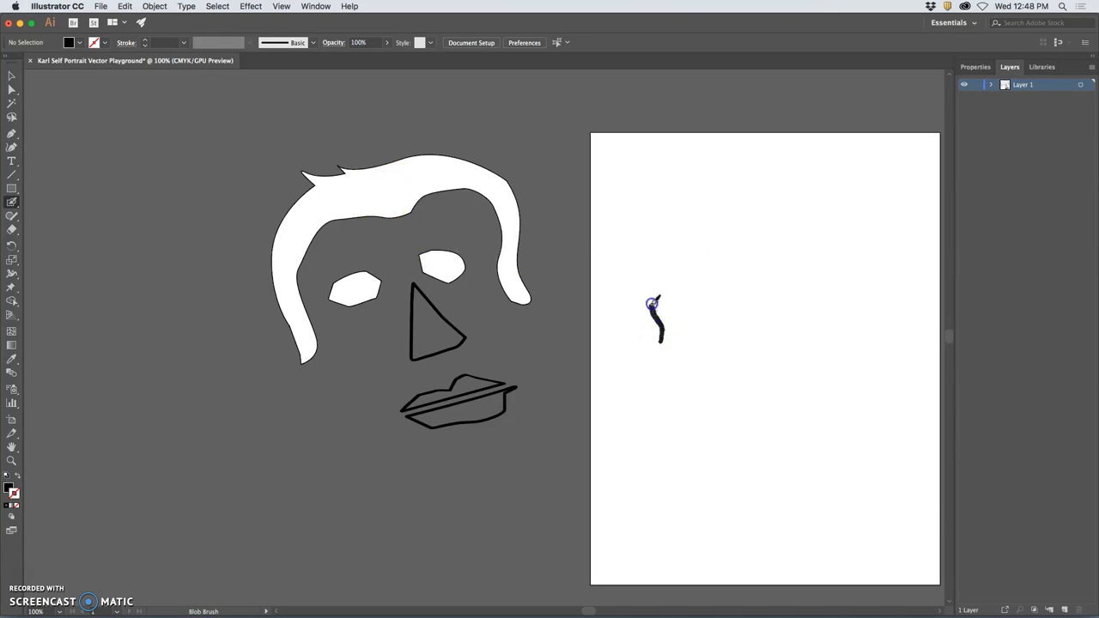
- Paint the hair outline up the left, across the top, down the right and back along the inner hairline
left_click_drag(652, 323, 701, 242)
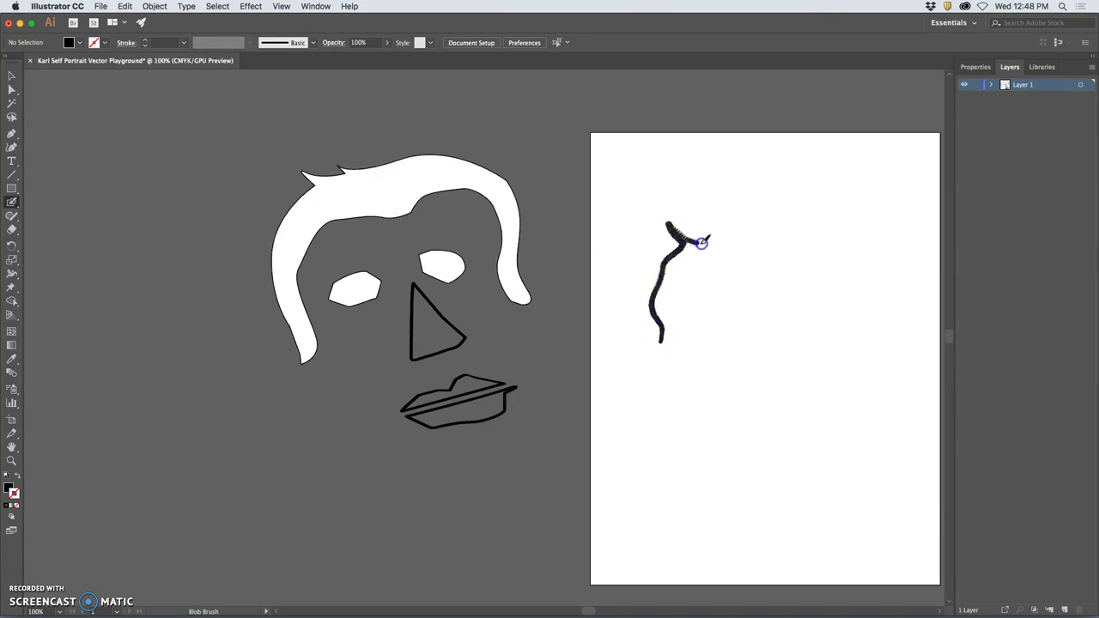
left_click_drag(695, 237, 850, 257)
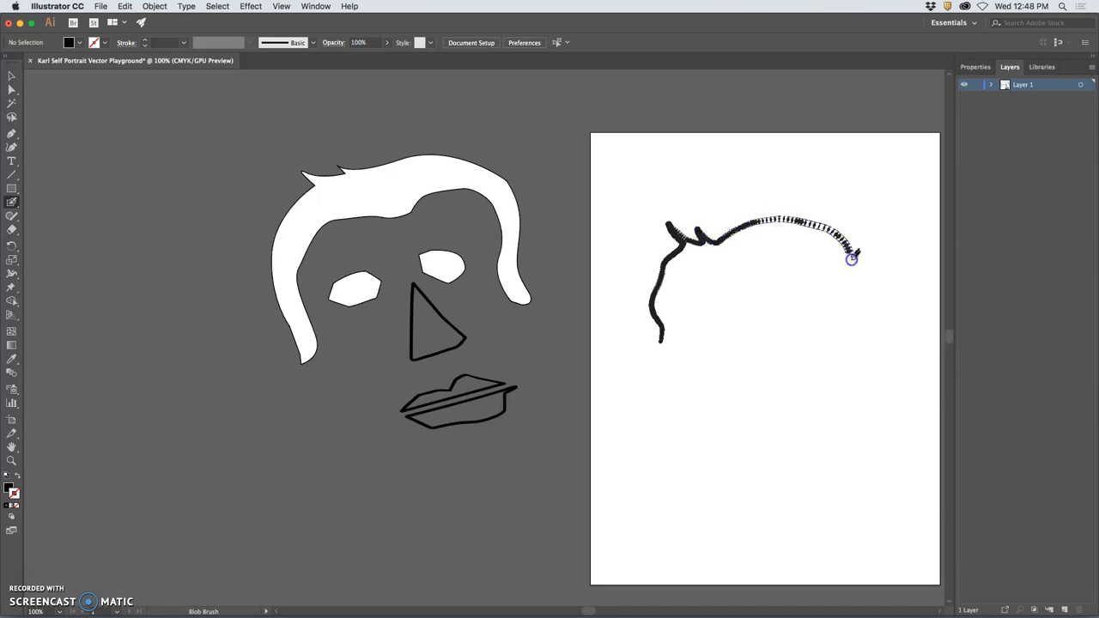
left_click_drag(850, 258, 851, 347)
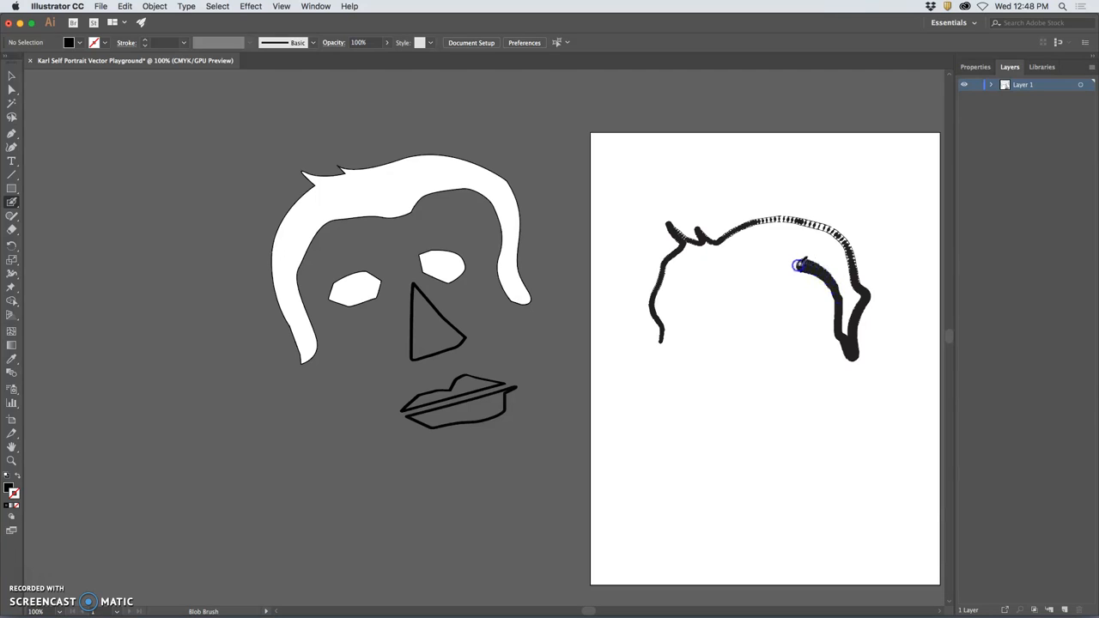
left_click_drag(799, 265, 725, 289)
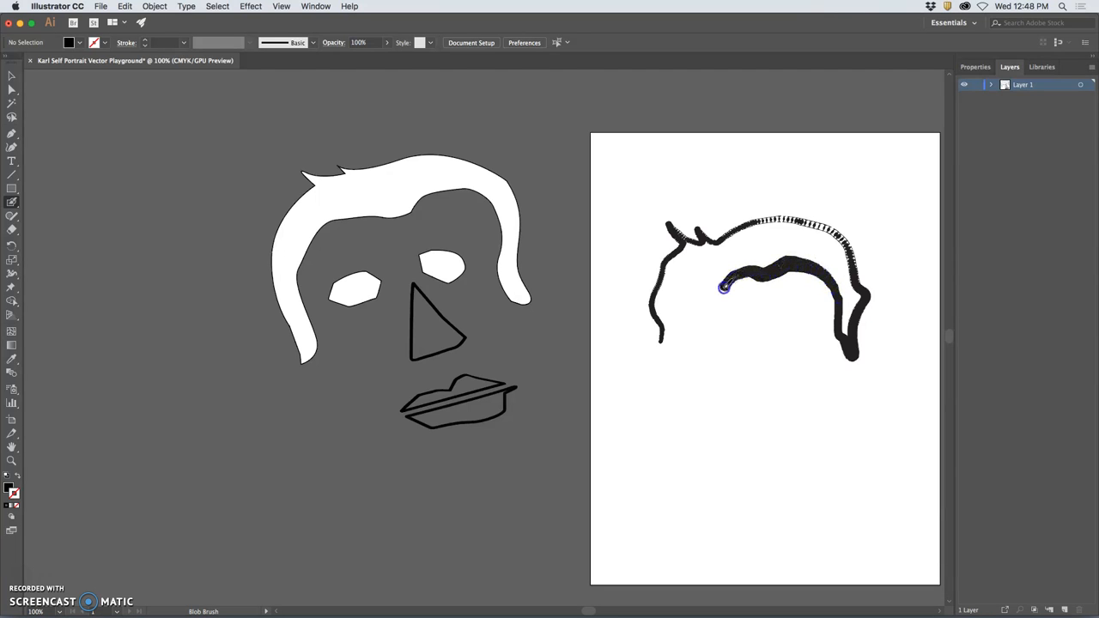
left_click_drag(725, 289, 673, 316)
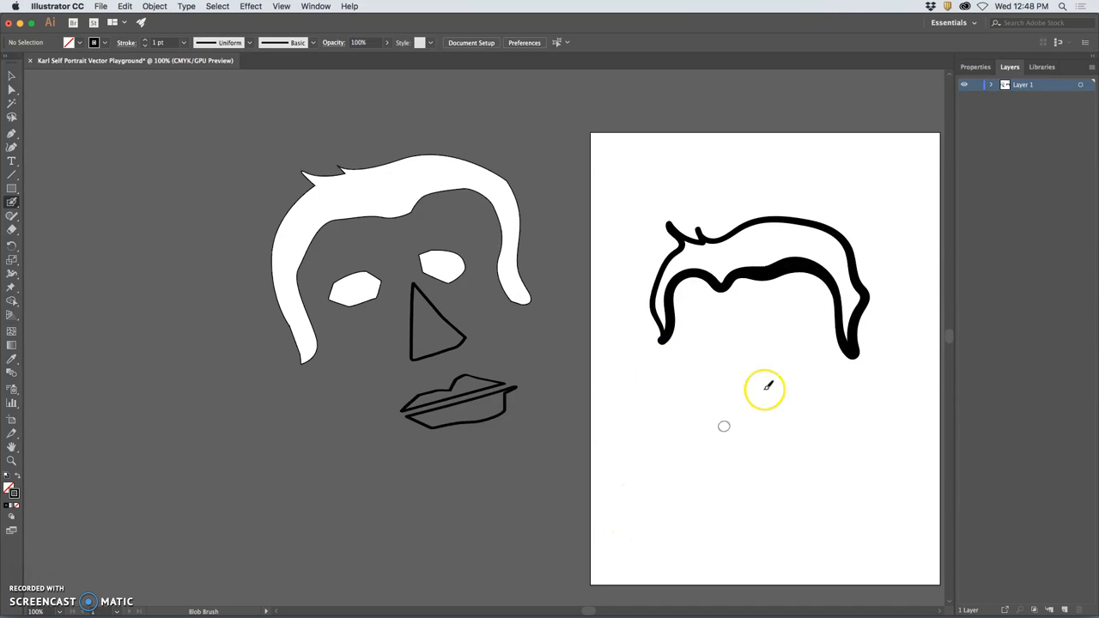
mouse_move(781, 382)
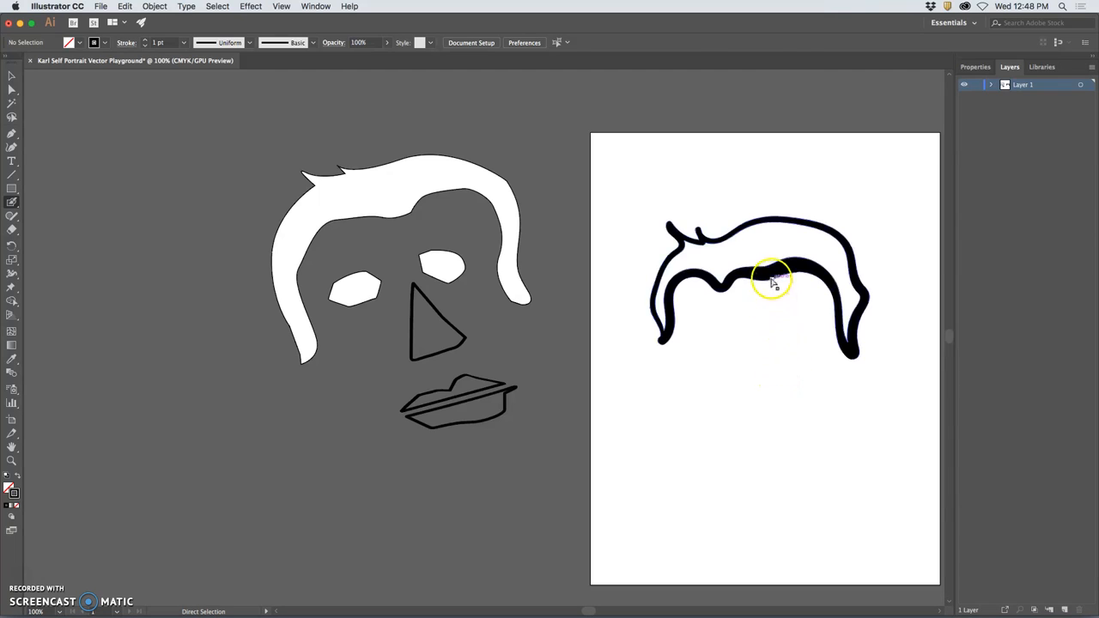
- Zoom in on the hair and swap fill and stroke so it reads as a thin black outline
left_click(773, 282)
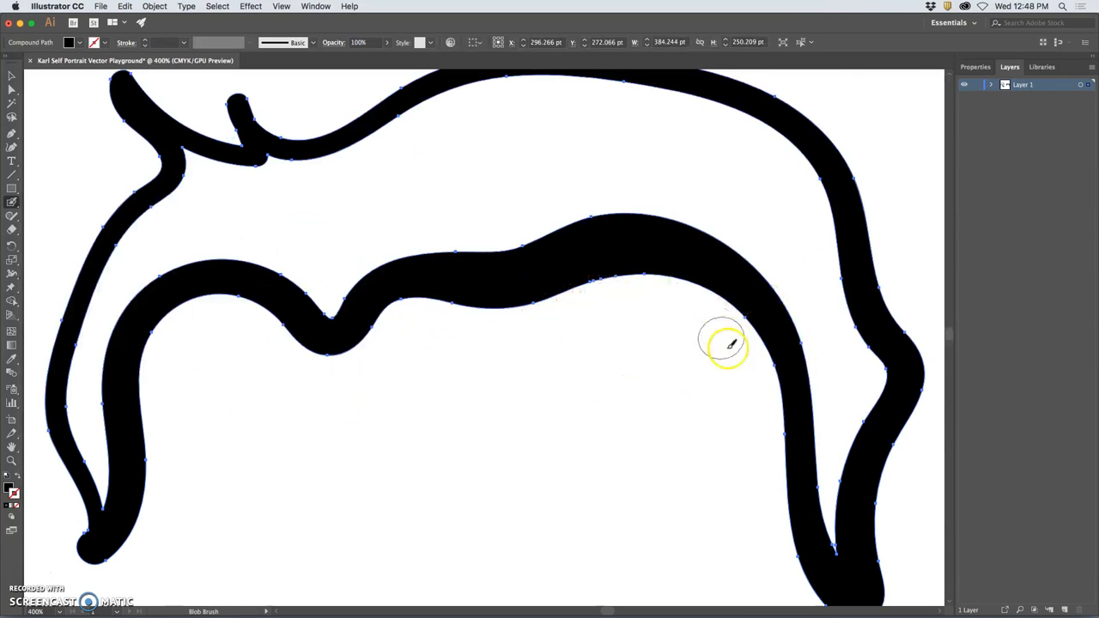
mouse_move(776, 481)
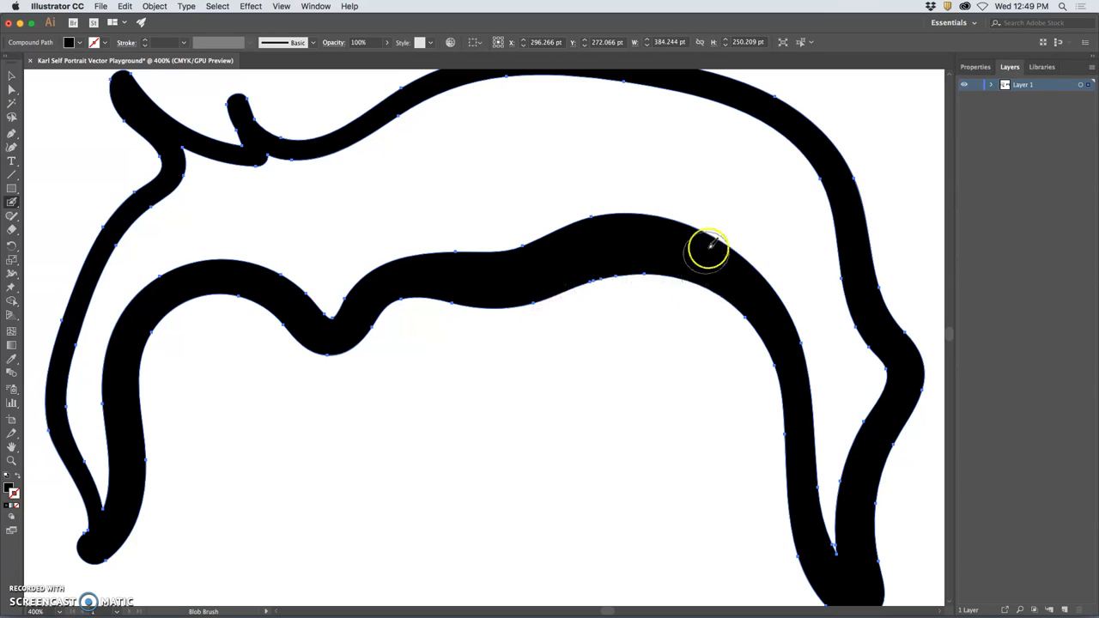
mouse_move(637, 237)
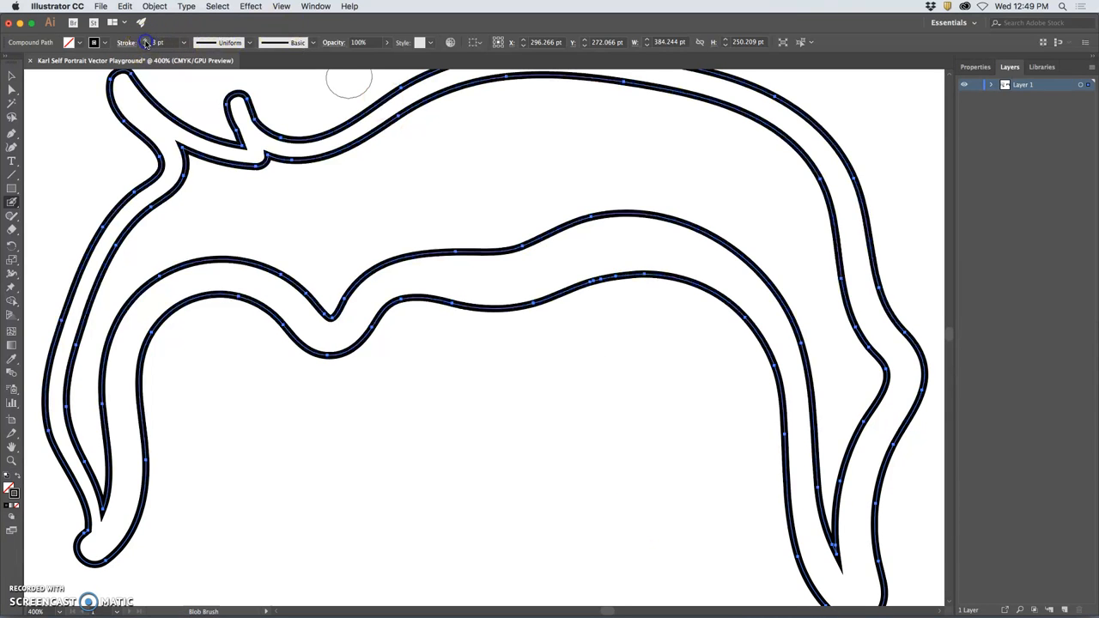
left_click(250, 41)
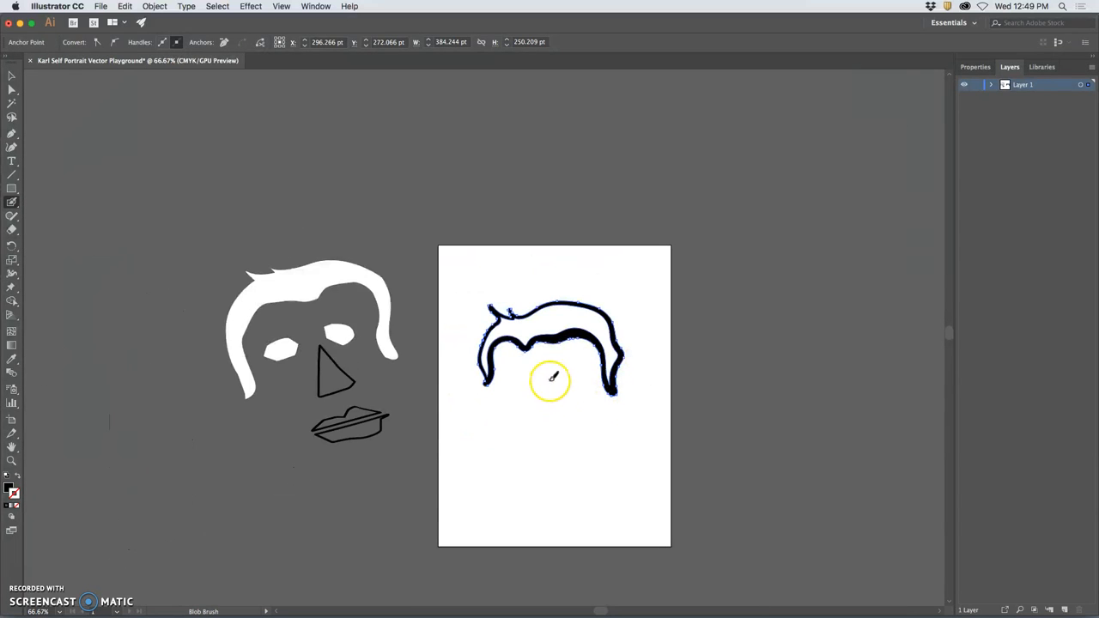
- Select the hair path and swap fill and stroke back so it is solid black again
left_click_drag(549, 382, 591, 388)
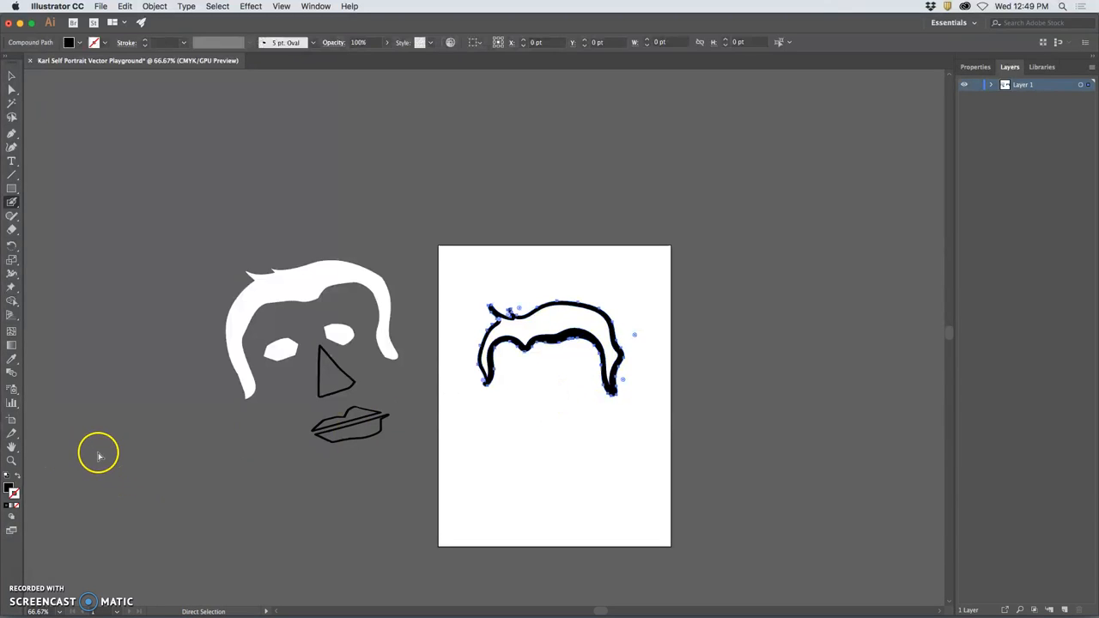
left_click(10, 474)
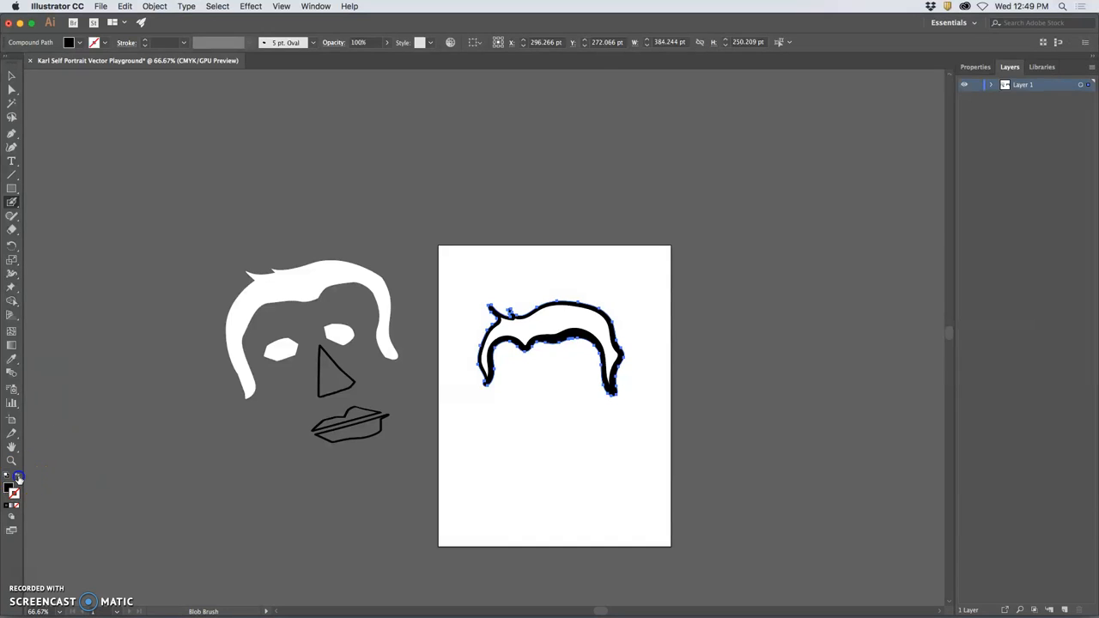
mouse_move(429, 203)
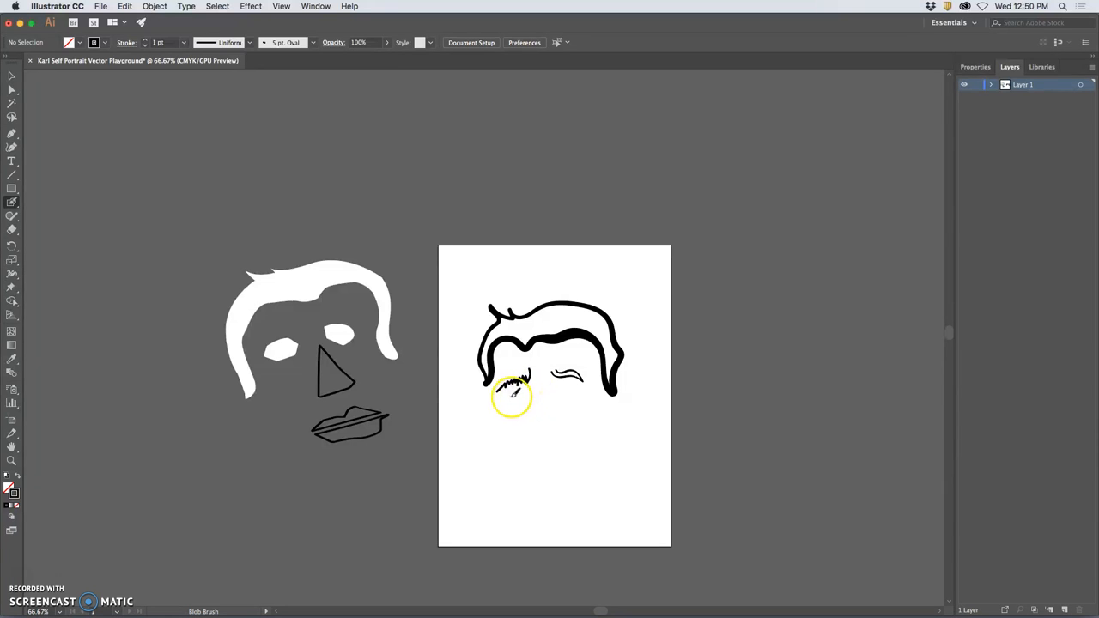
- Brush in an eye under the brow, the nose, the lips and the ears
left_click_drag(512, 395, 558, 391)
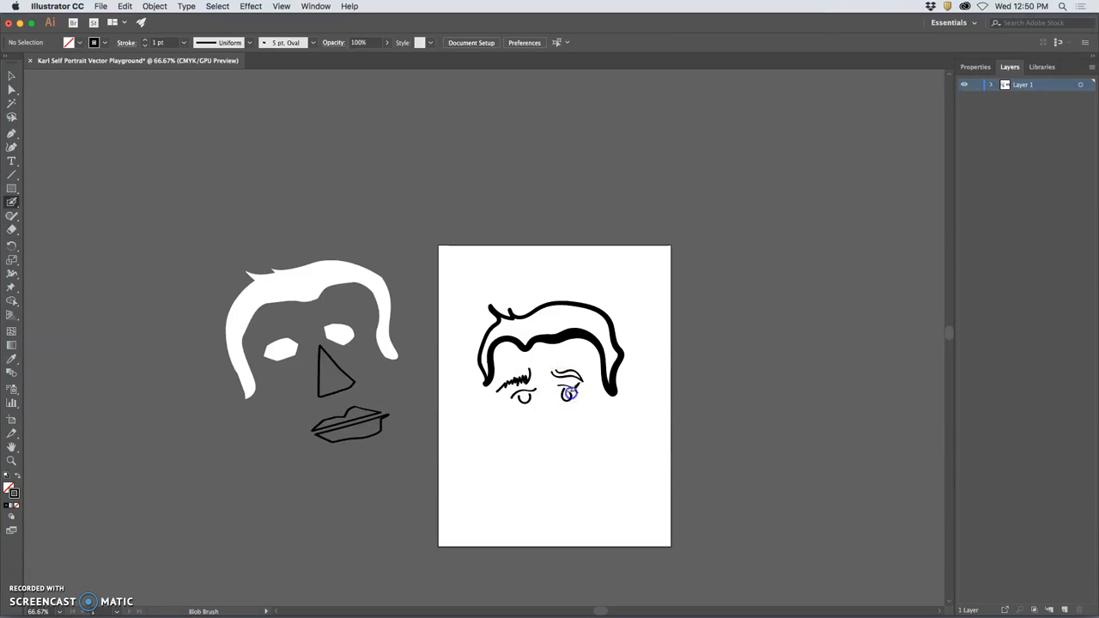
left_click_drag(569, 392, 542, 433)
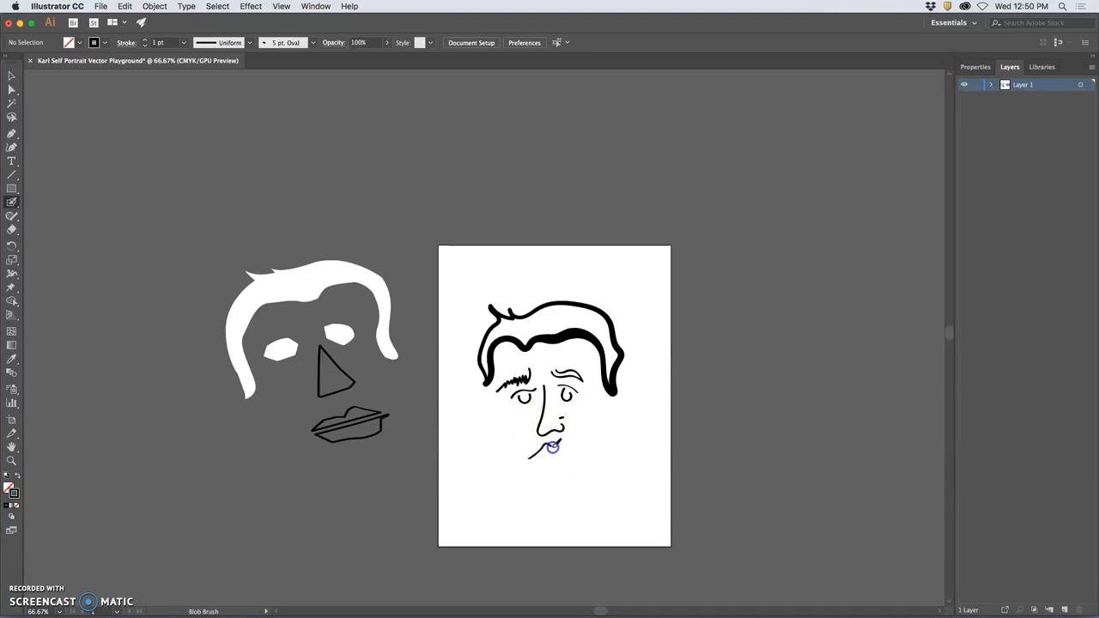
left_click_drag(553, 449, 577, 448)
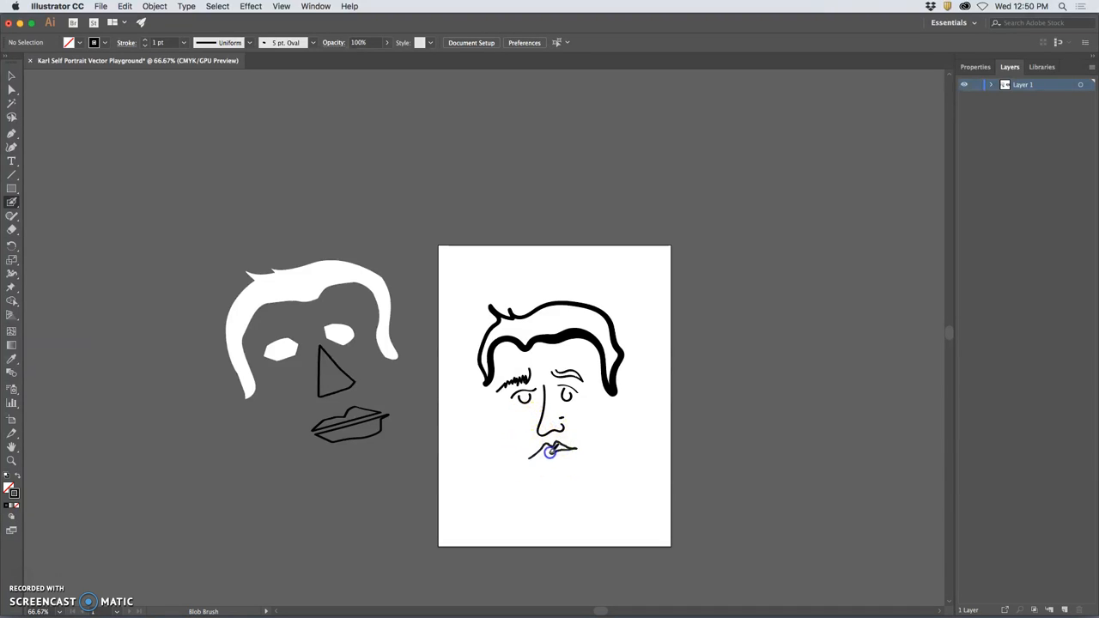
left_click_drag(529, 453, 577, 455)
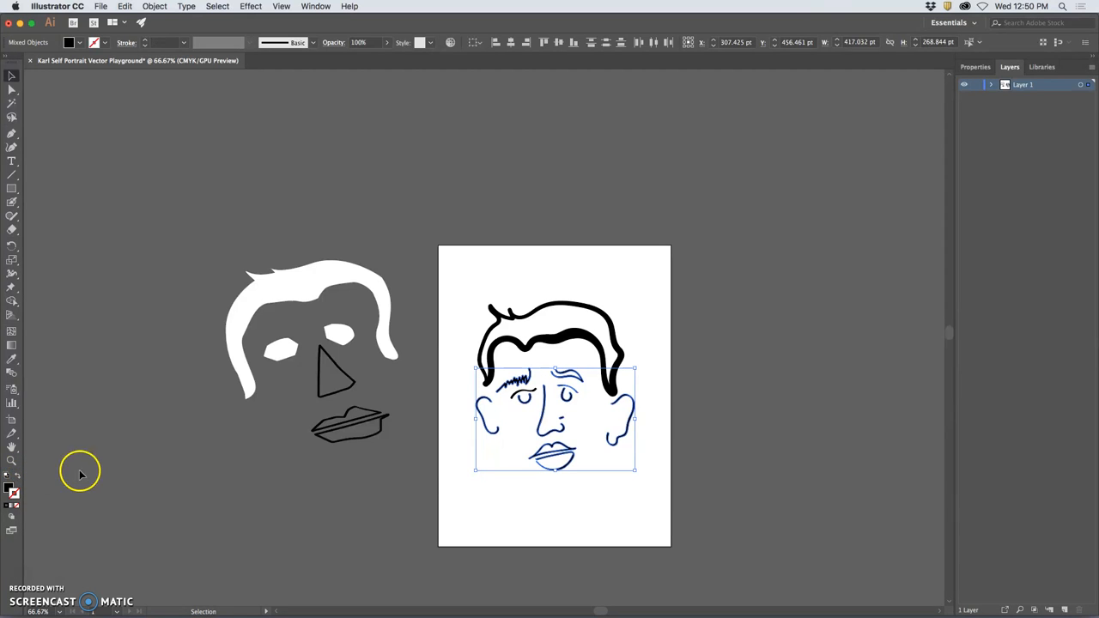
- Zoom in to 150% on the face drawing on the artboard
left_click(12, 361)
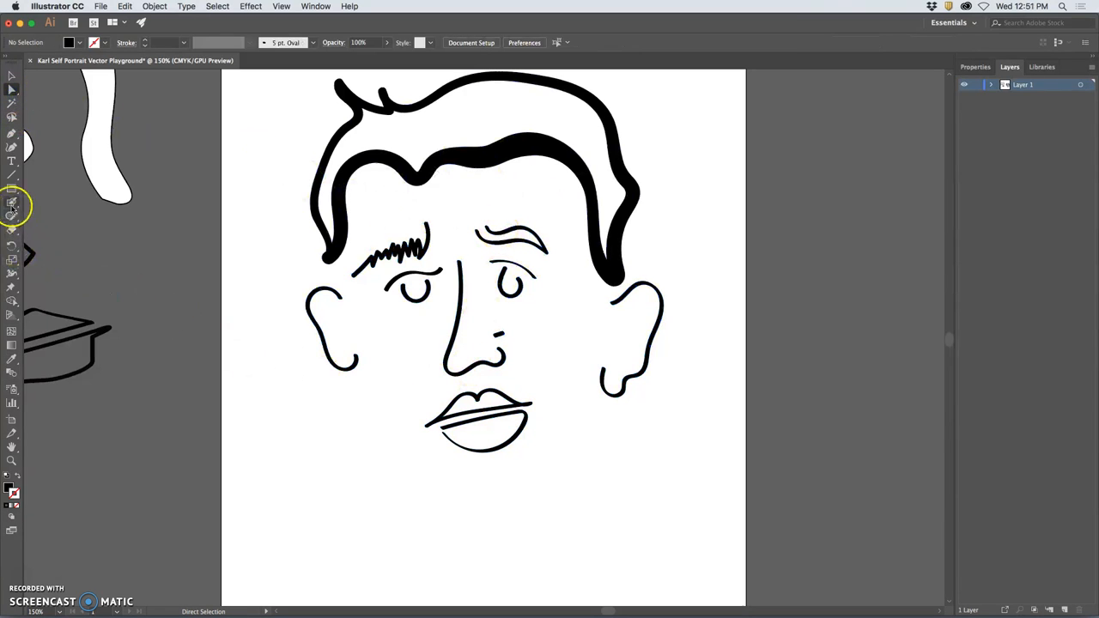
- Confirm the Blob Brush settings, then draw the jawline around the chin and the neck below it
double_click(12, 203)
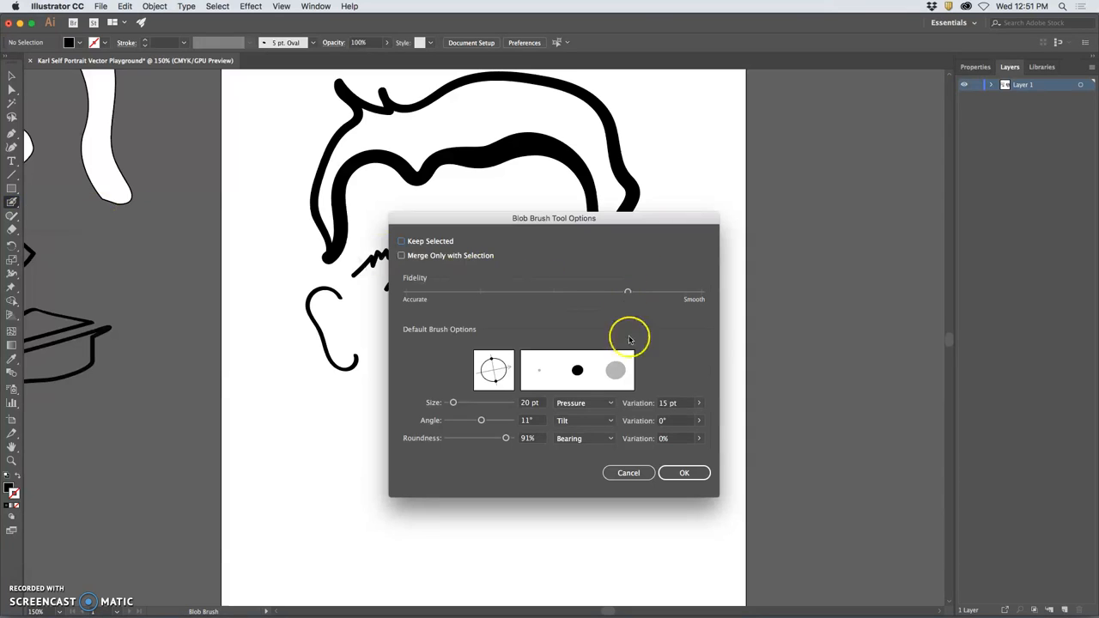
left_click(684, 472)
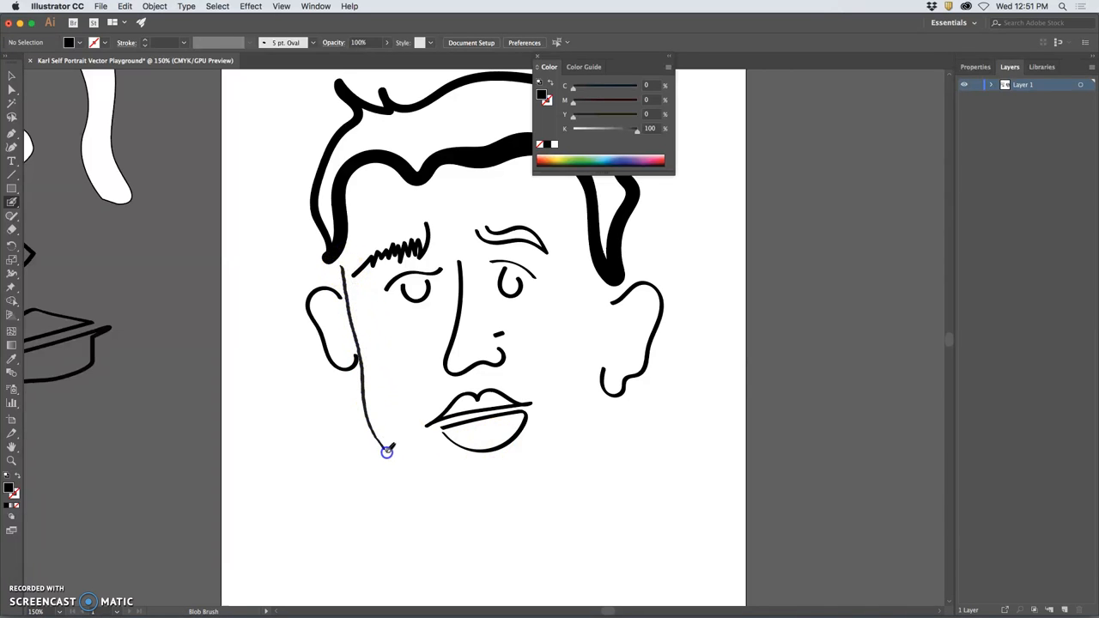
left_click_drag(386, 453, 584, 409)
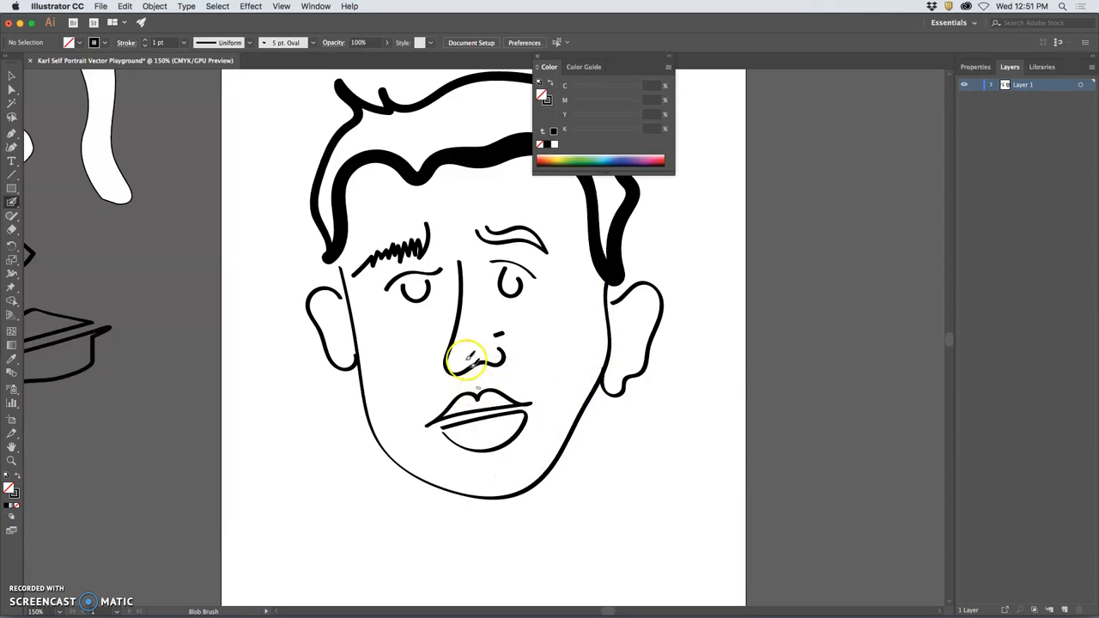
mouse_move(637, 330)
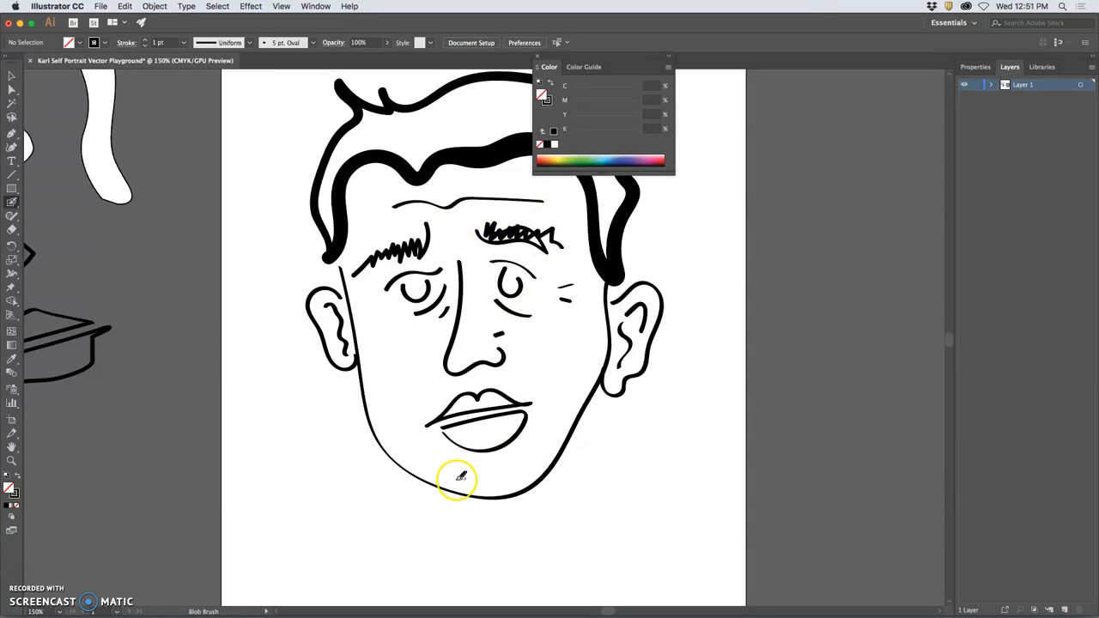
left_click_drag(457, 479, 392, 565)
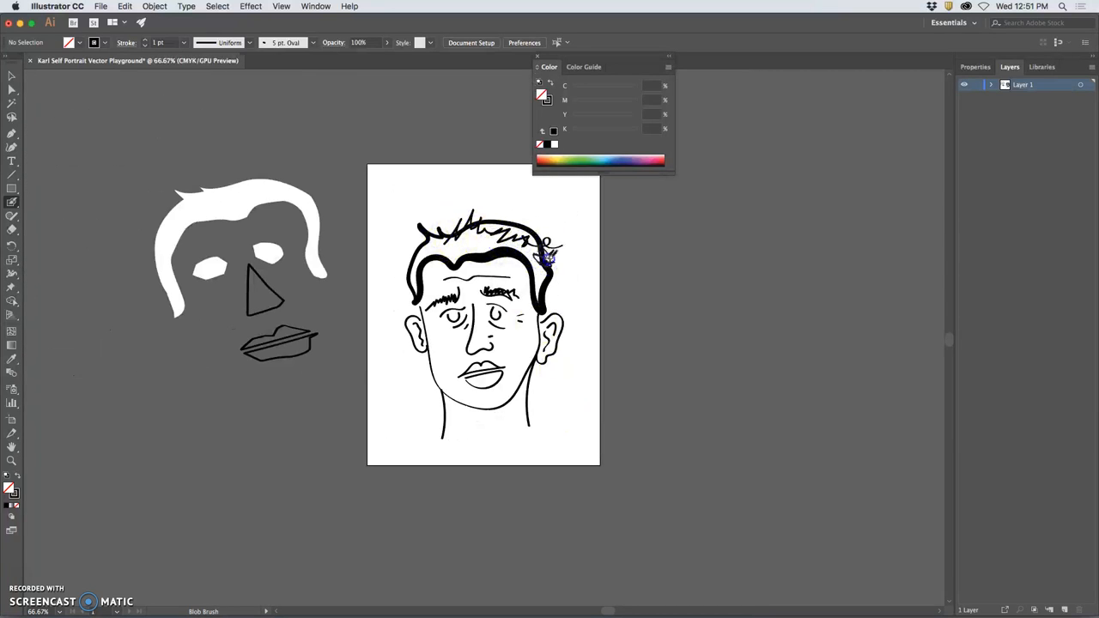
- Scribble texture strands into the hair and short stubble along the jaw and upper lip
left_click_drag(549, 257, 507, 240)
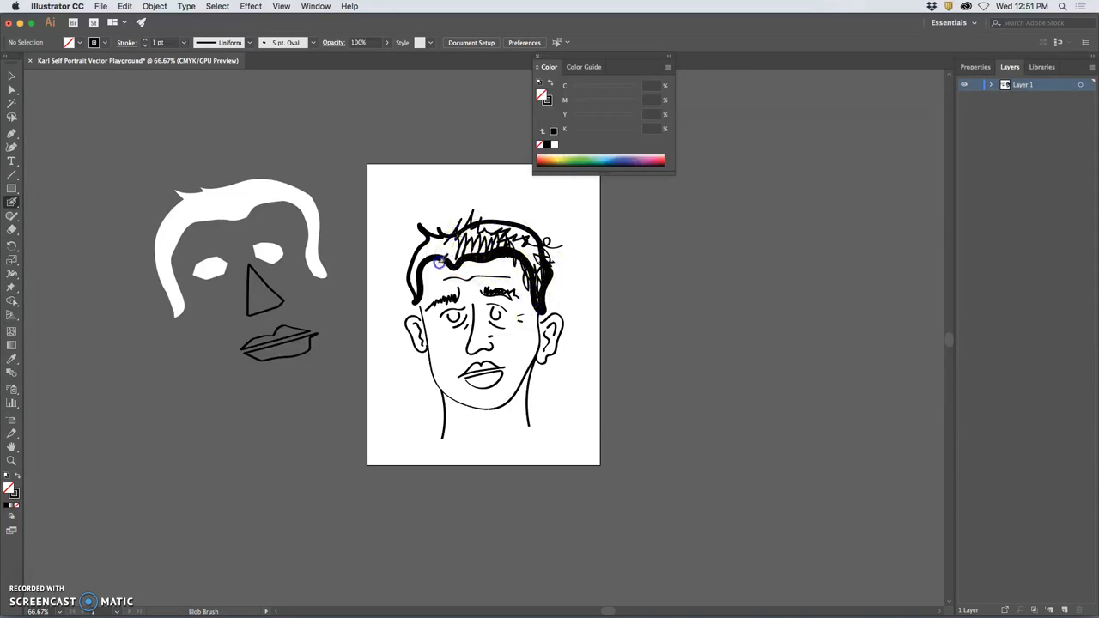
left_click_drag(438, 267, 416, 289)
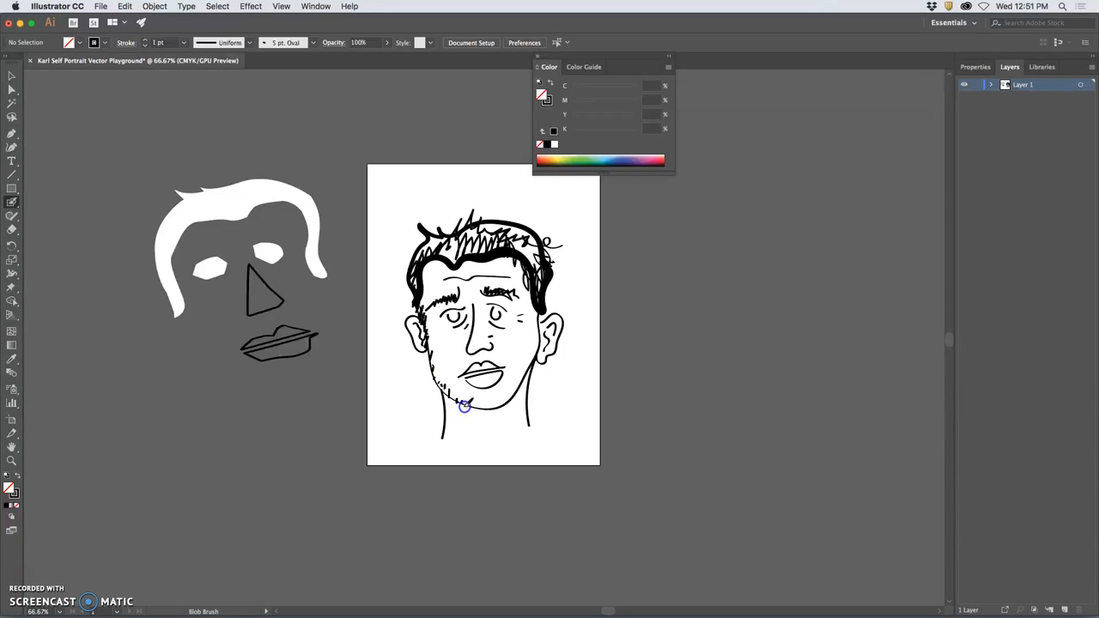
left_click_drag(439, 410, 519, 393)
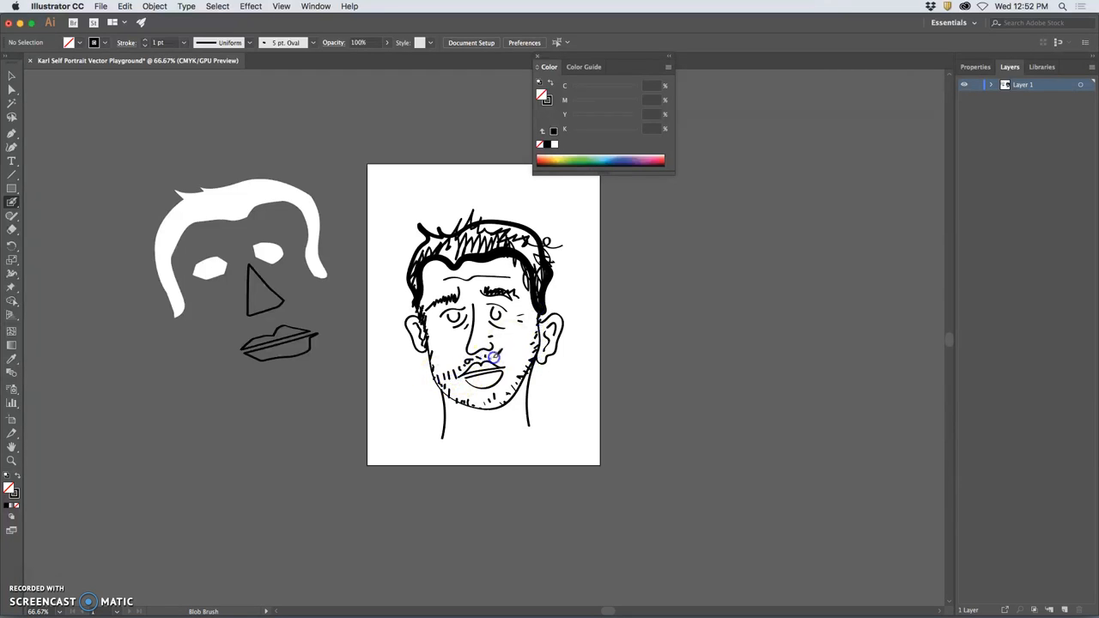
left_click_drag(495, 356, 454, 388)
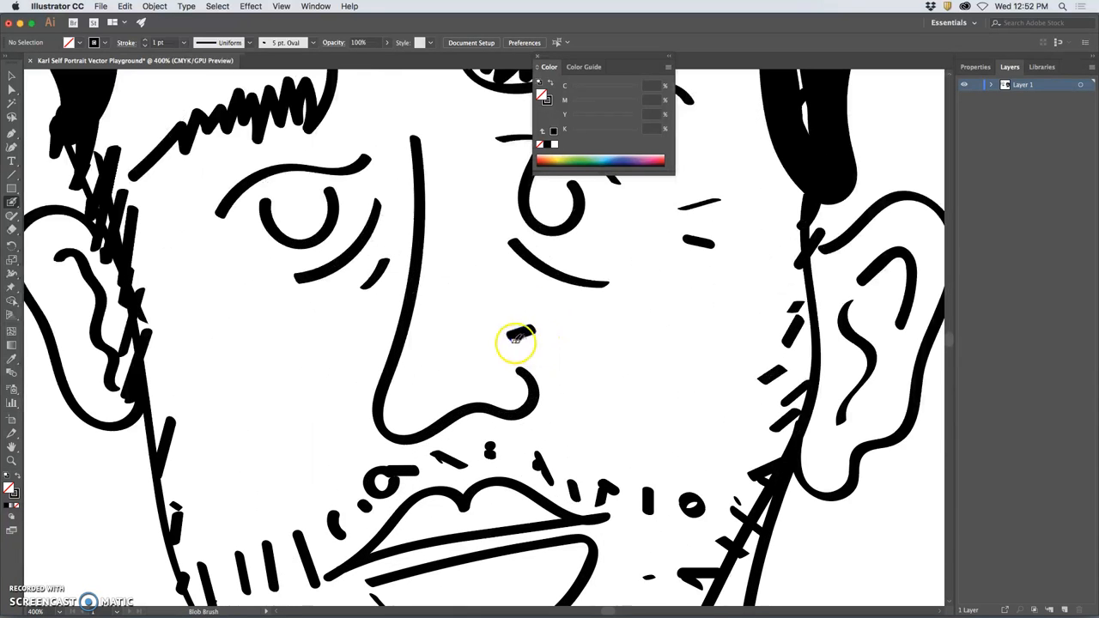
- Paint overlapping blob strokes over the rounded black stroke so they merge into one thicker shape, then select it
left_click(11, 77)
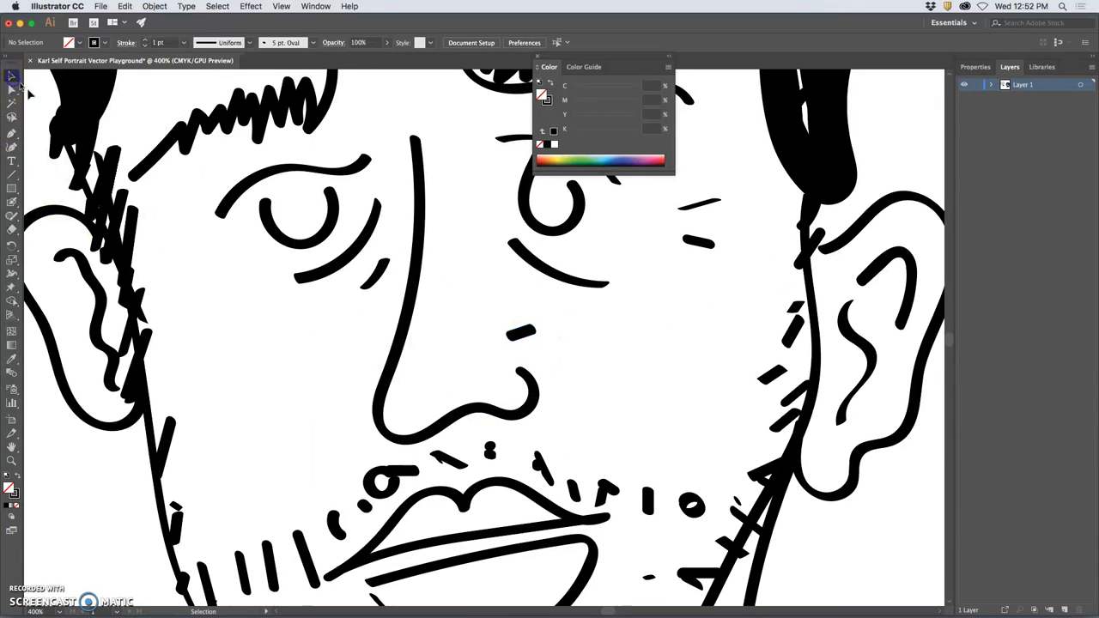
left_click(522, 333)
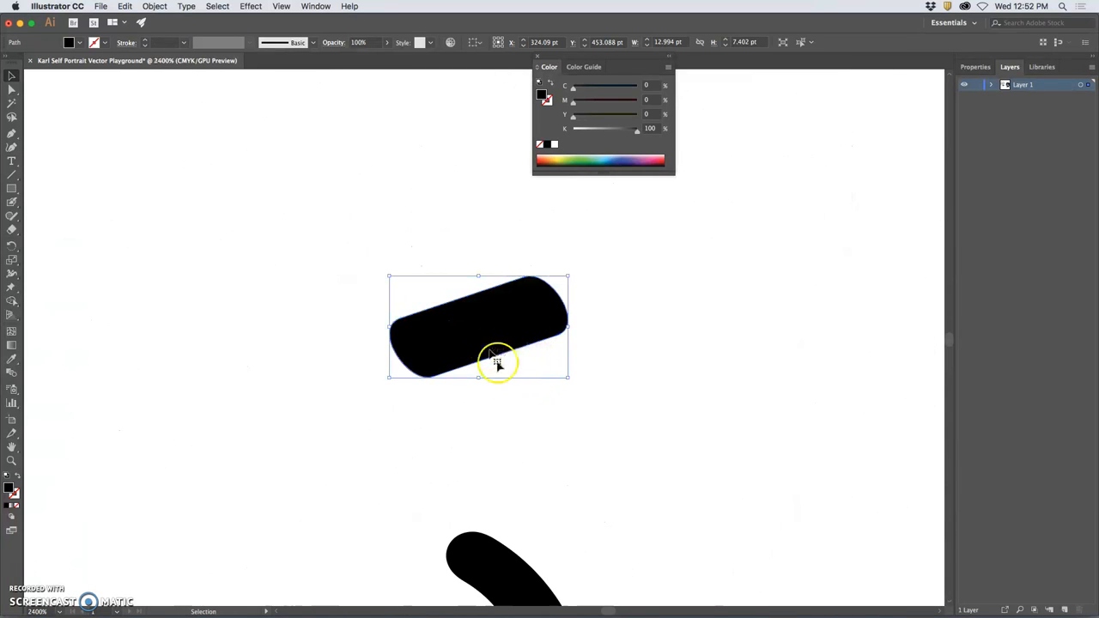
left_click(12, 202)
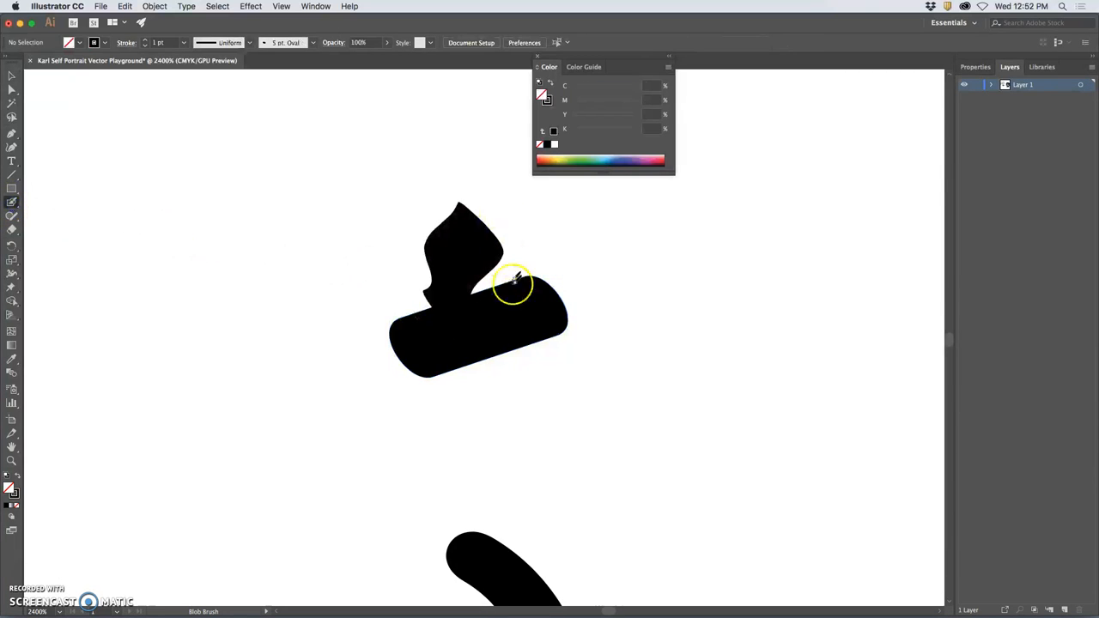
left_click_drag(516, 283, 519, 446)
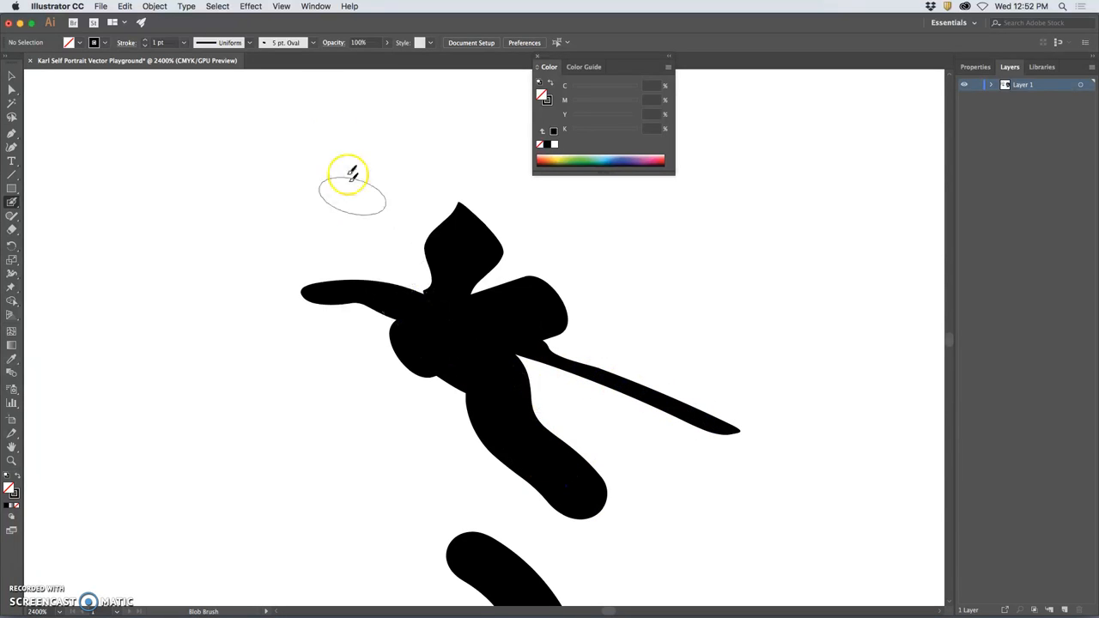
mouse_move(31, 429)
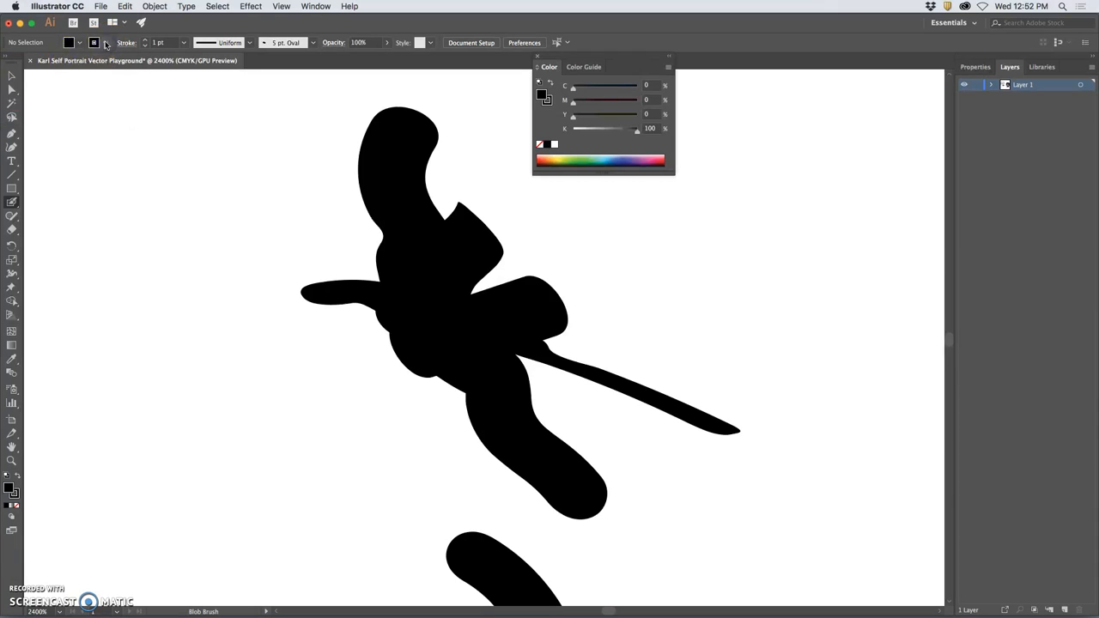
left_click(79, 41)
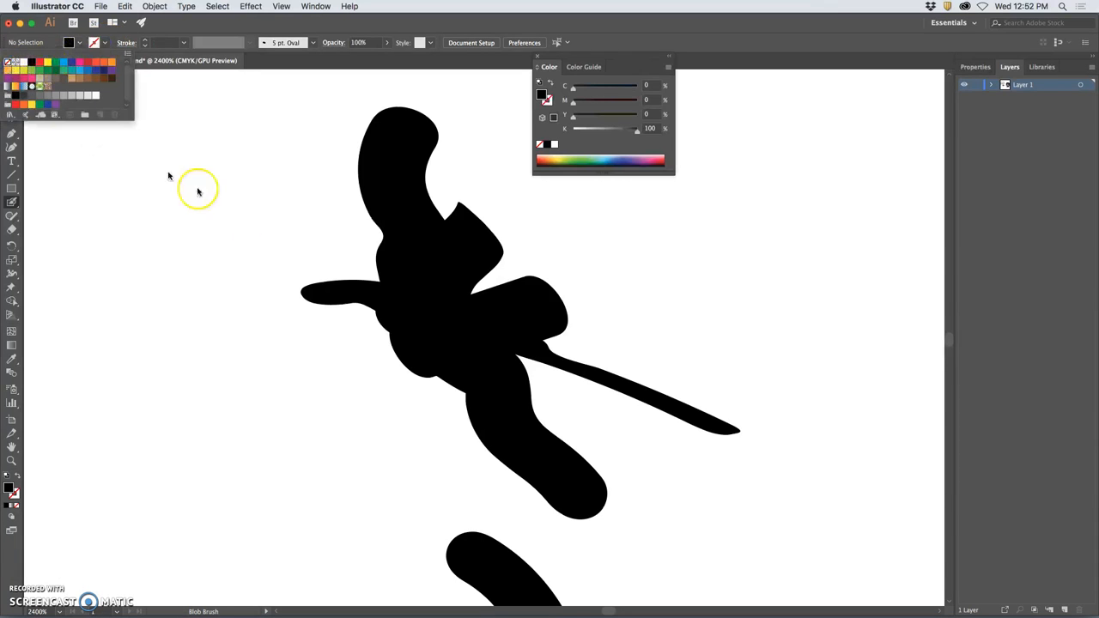
left_click_drag(198, 192, 381, 460)
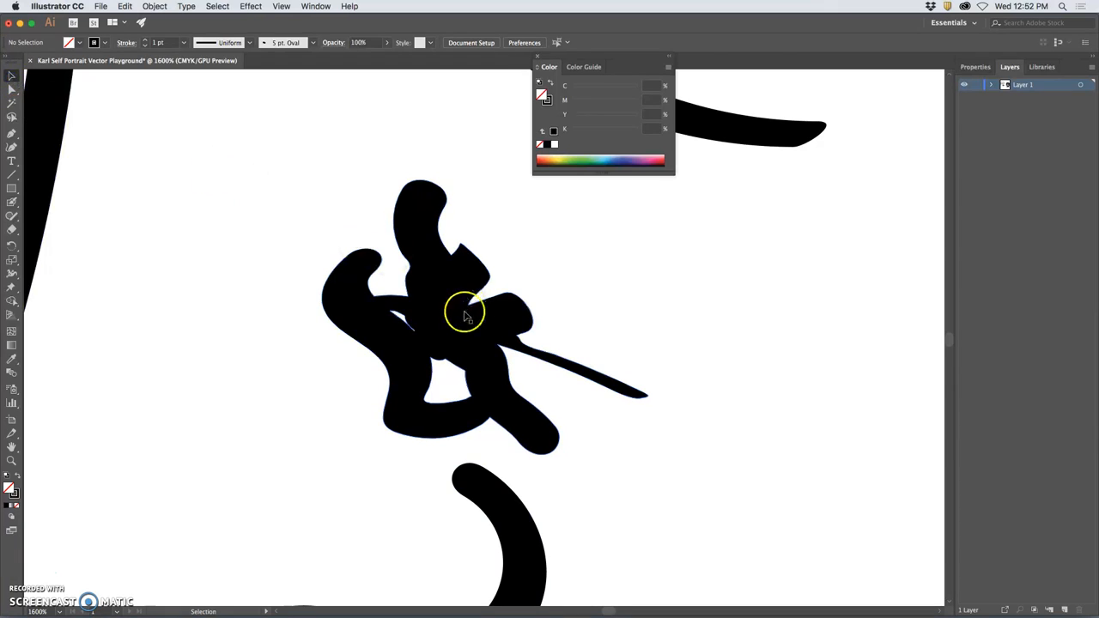
left_click(463, 312)
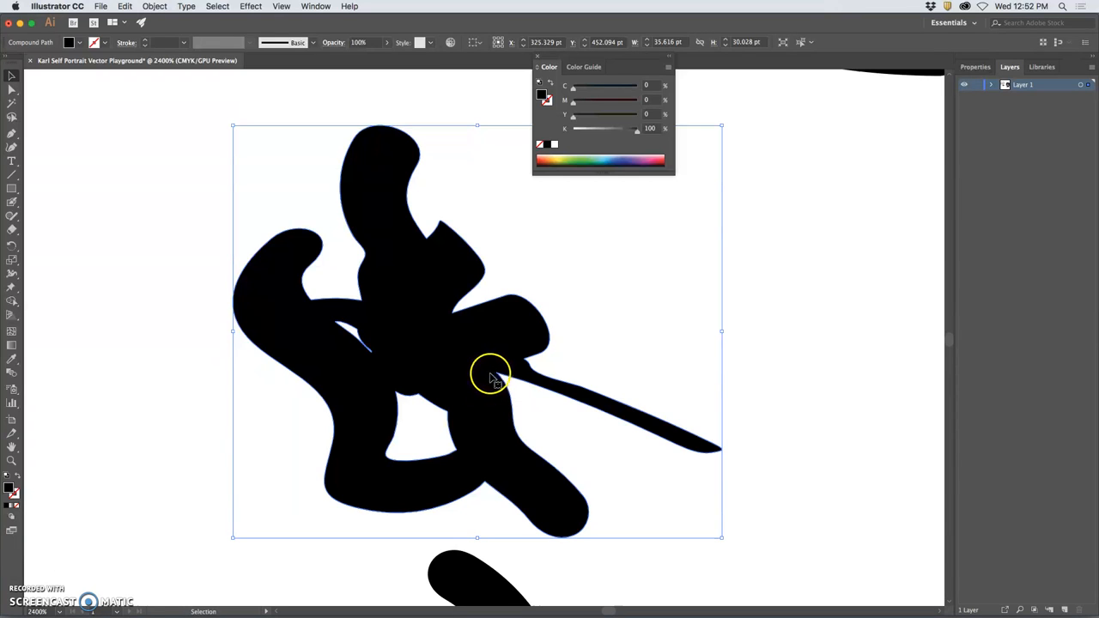
mouse_move(12, 77)
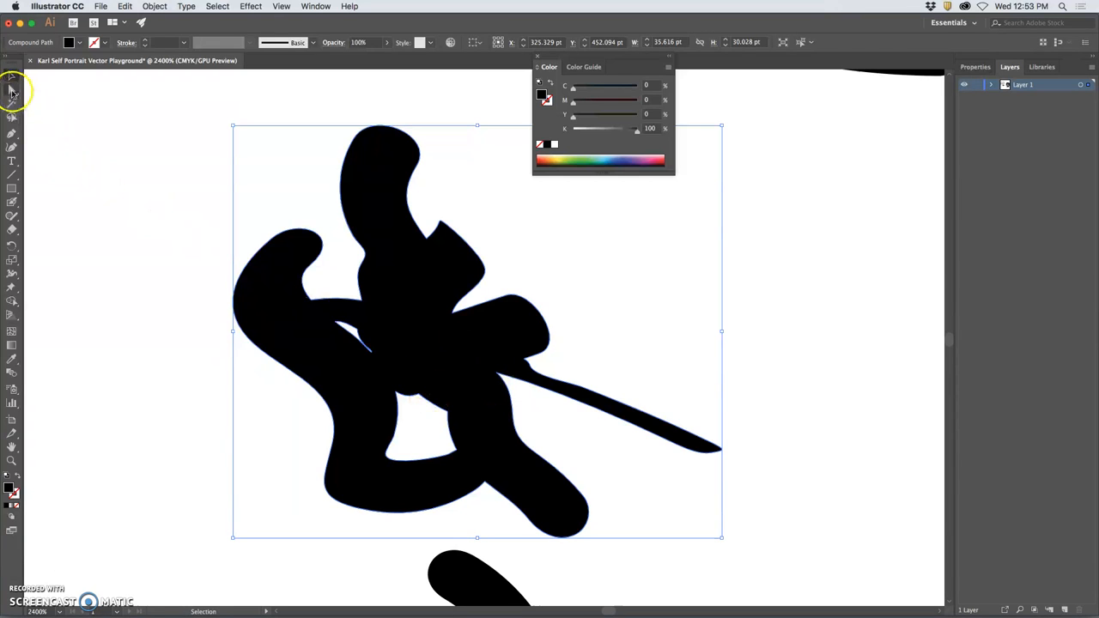
- Move anchor points on the blob's left side to smooth its inner curve
left_click(12, 89)
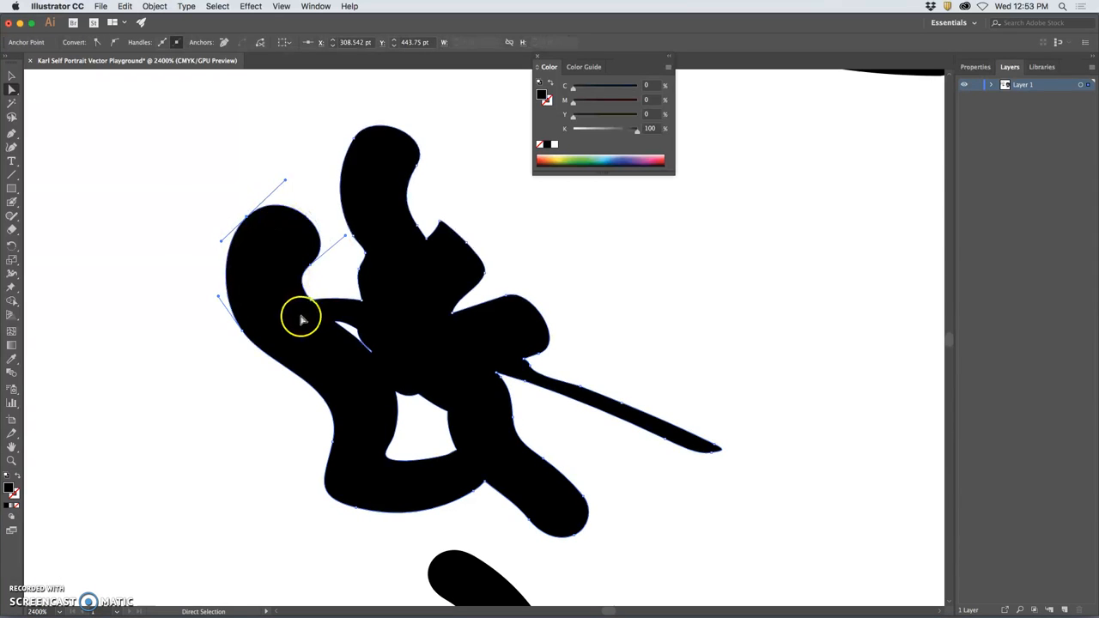
mouse_move(374, 355)
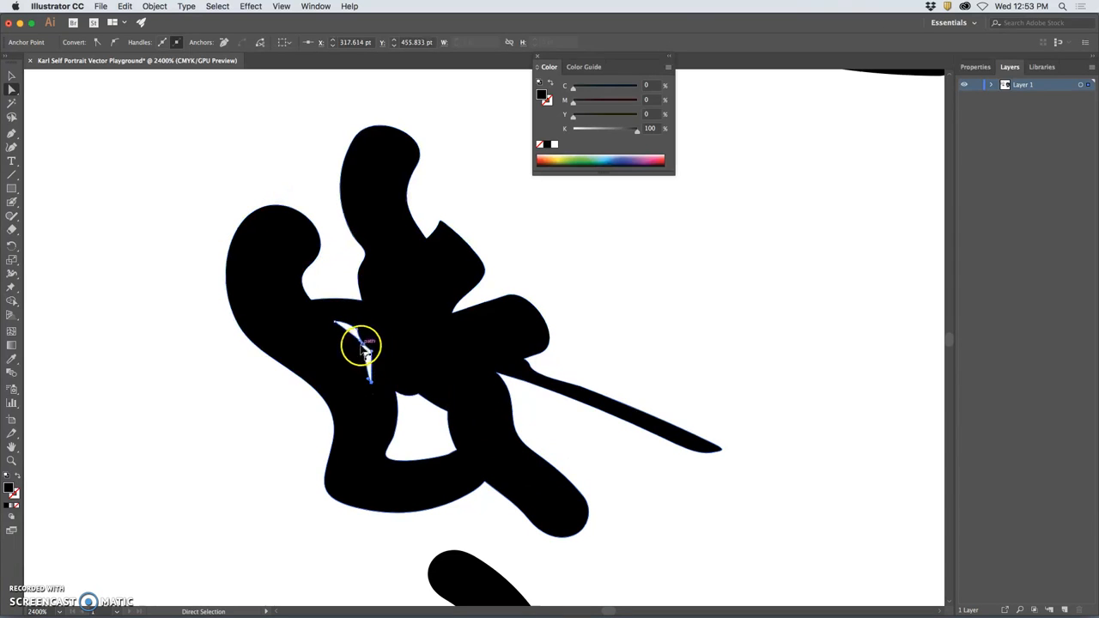
left_click_drag(360, 344, 375, 351)
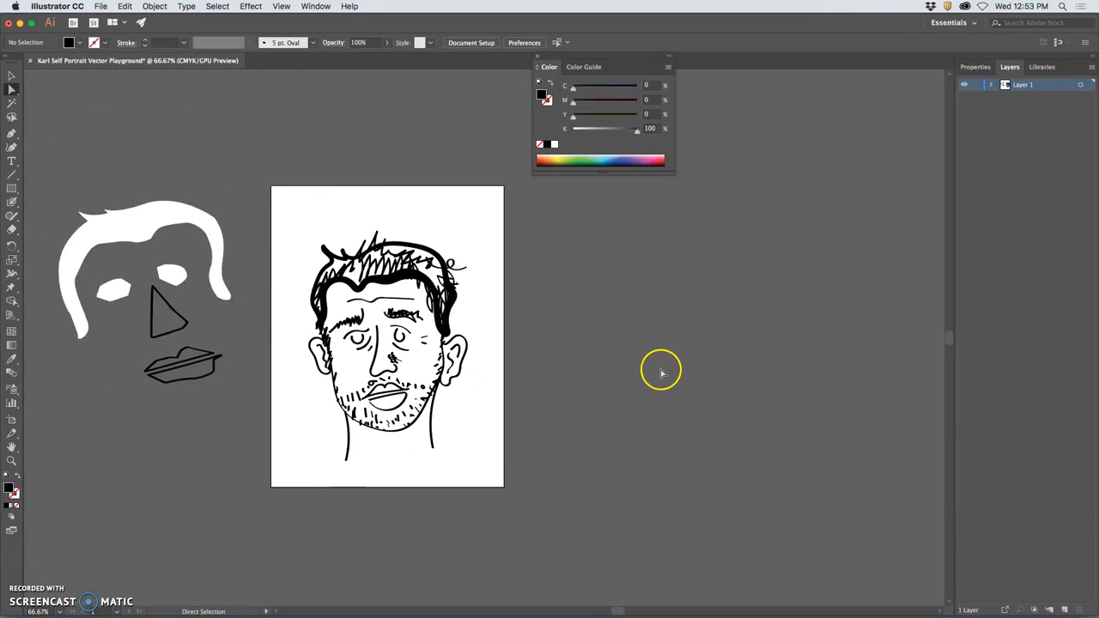
mouse_move(48, 226)
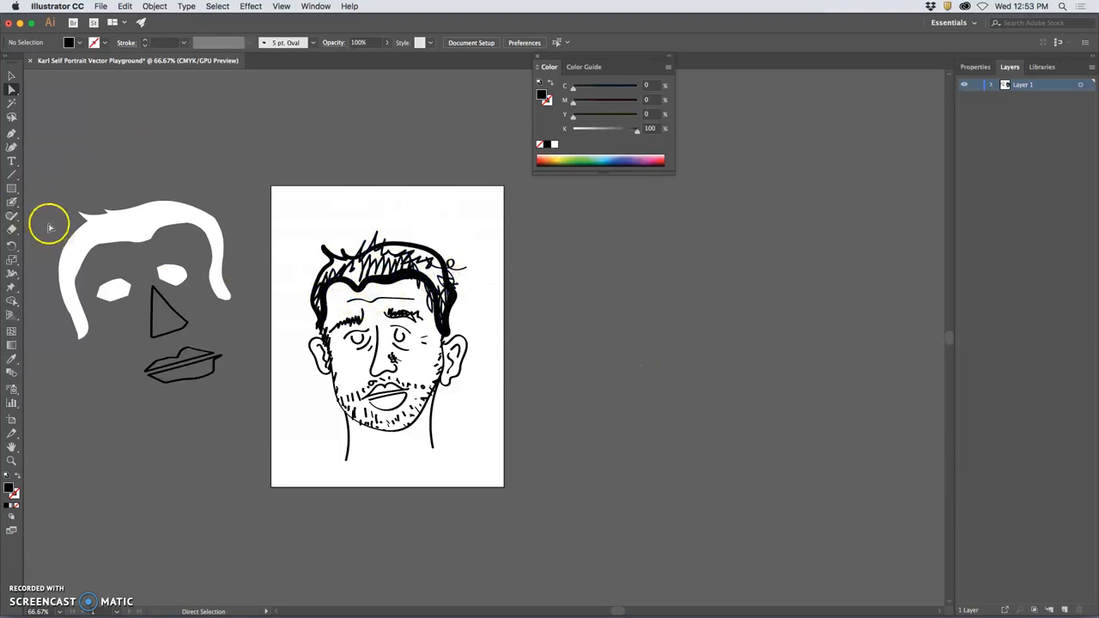
mouse_move(16, 209)
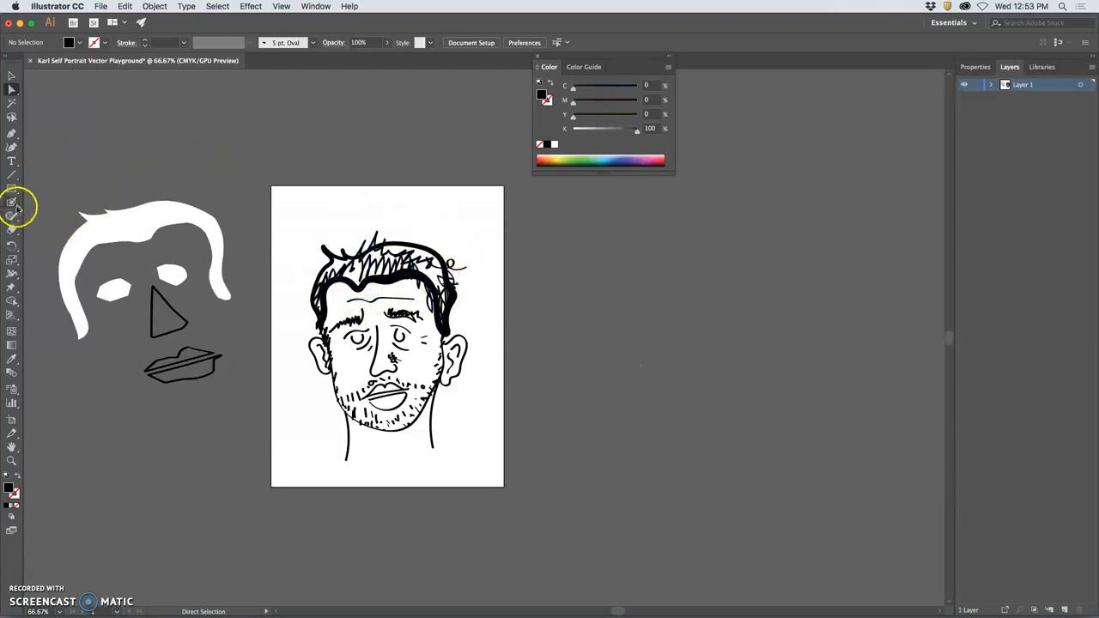
- Dismiss the Rectangle size prompt and switch to the Ellipse Tool from the shape flyout
left_click(13, 187)
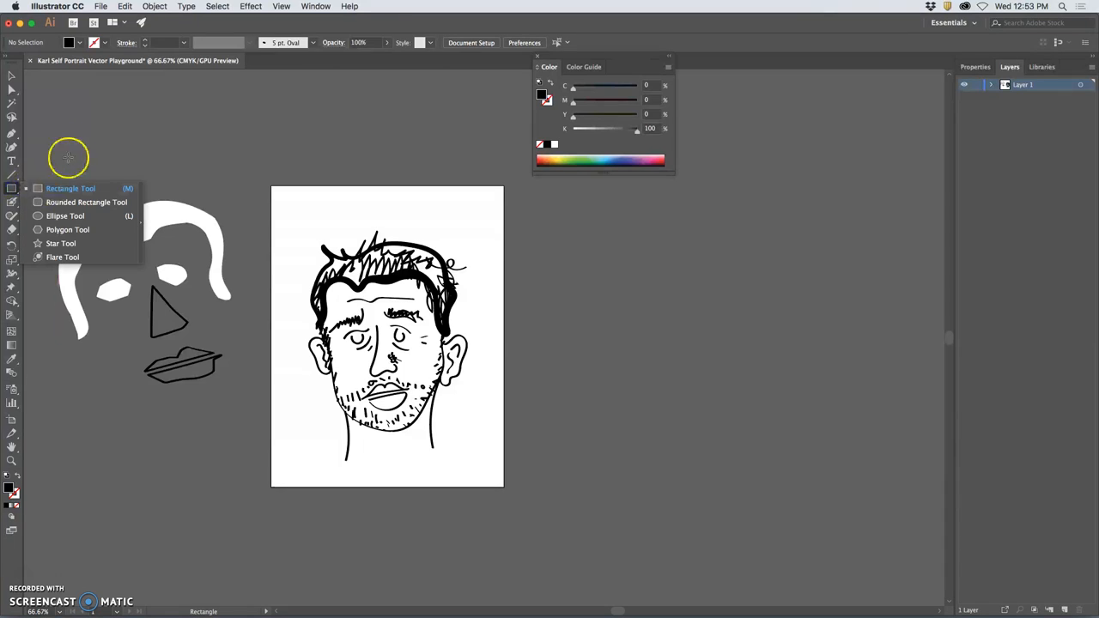
mouse_move(48, 161)
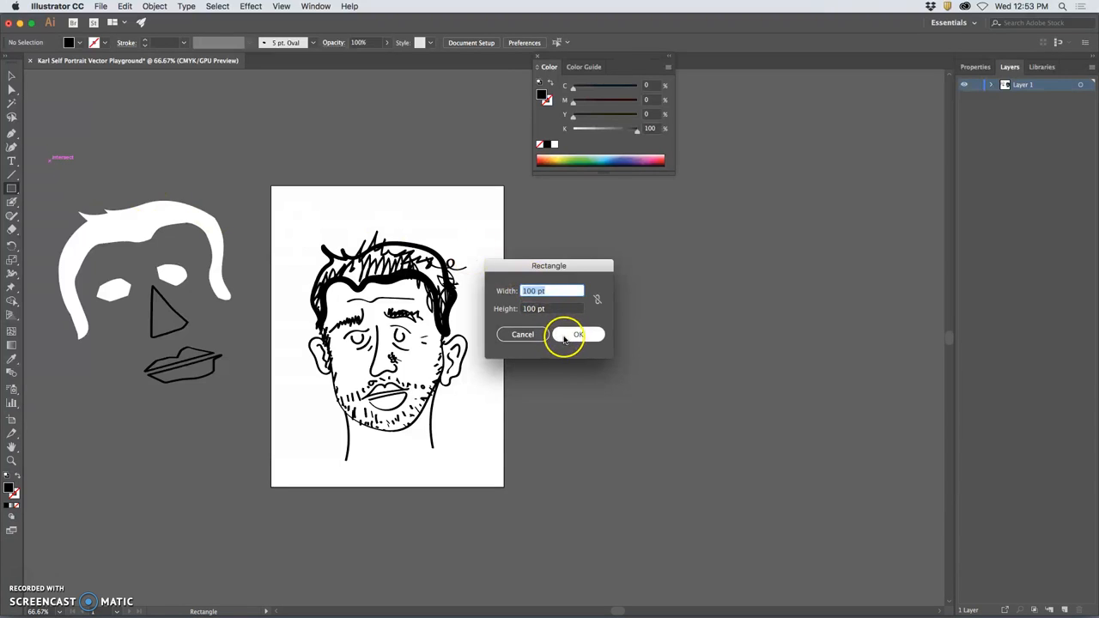
left_click(523, 333)
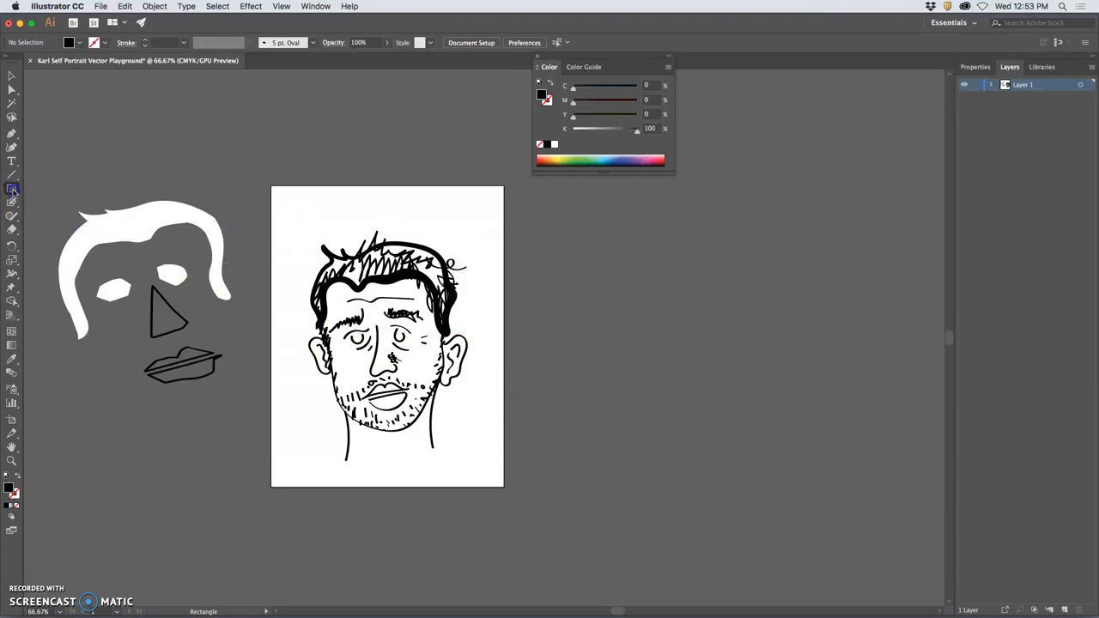
left_click(12, 187)
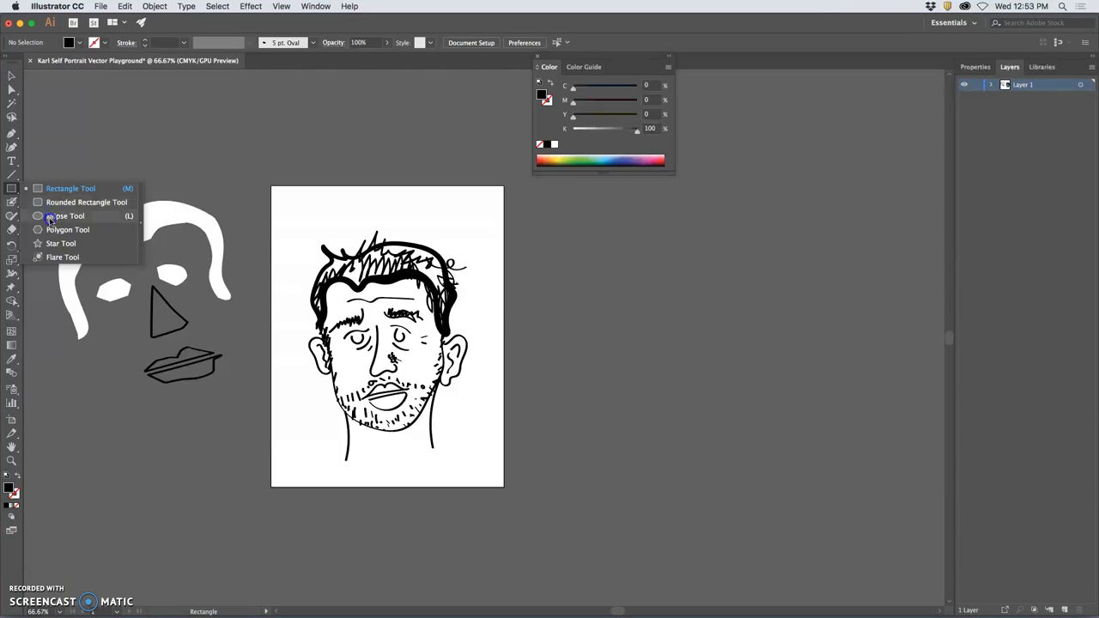
left_click(65, 216)
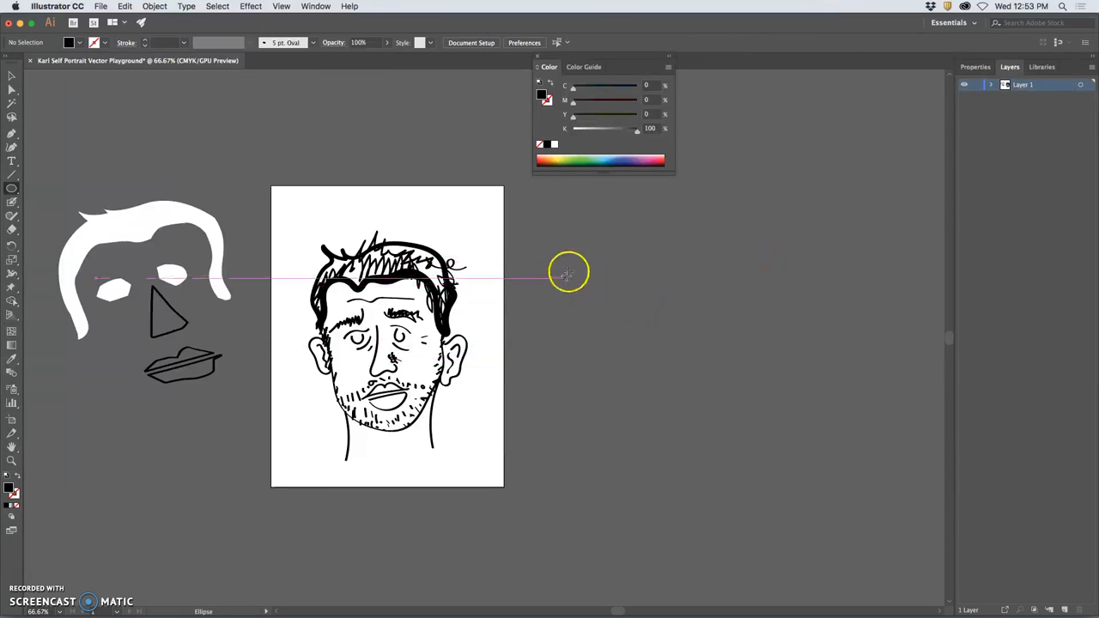
- Draw a wide black ellipse and turn copies into two tall hanging side pieces beneath its ends
left_click_drag(567, 274, 709, 285)
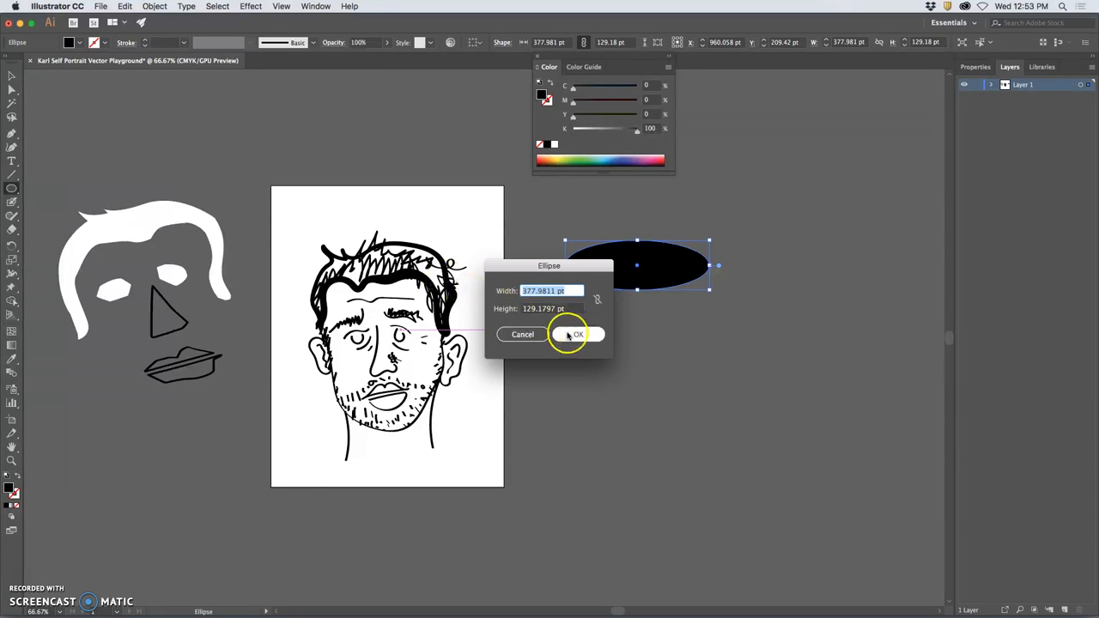
left_click(577, 333)
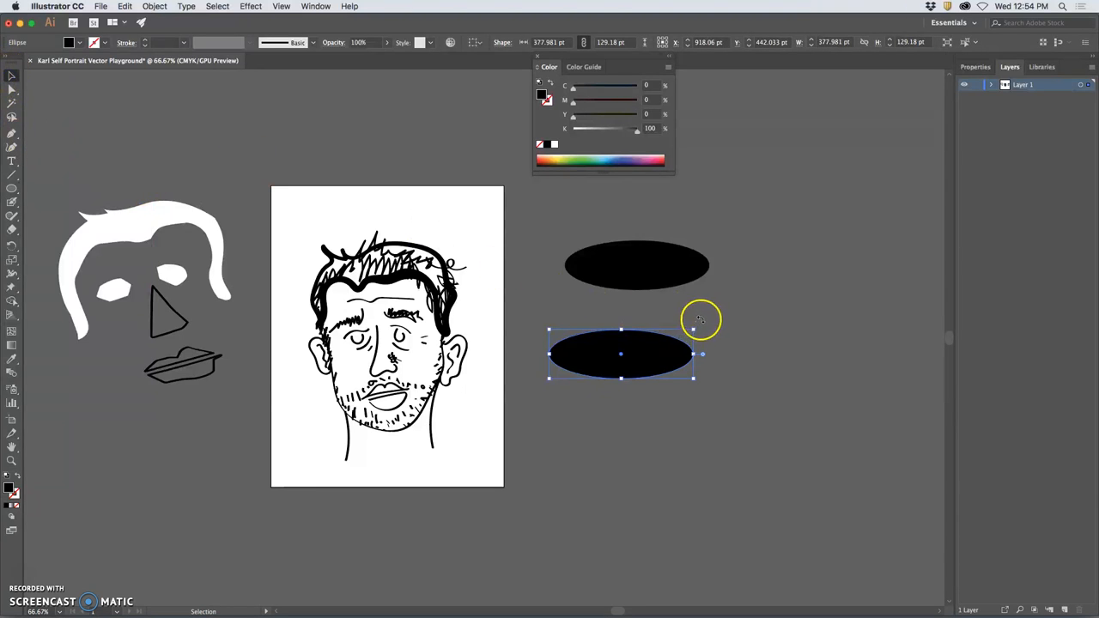
left_click_drag(694, 330, 667, 292)
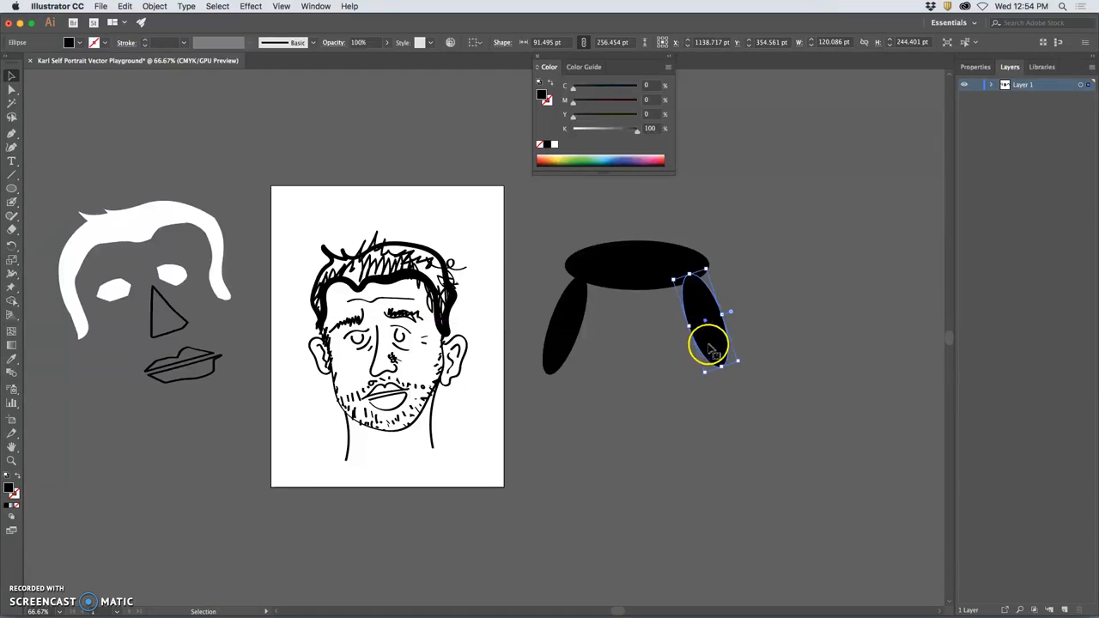
left_click(553, 422)
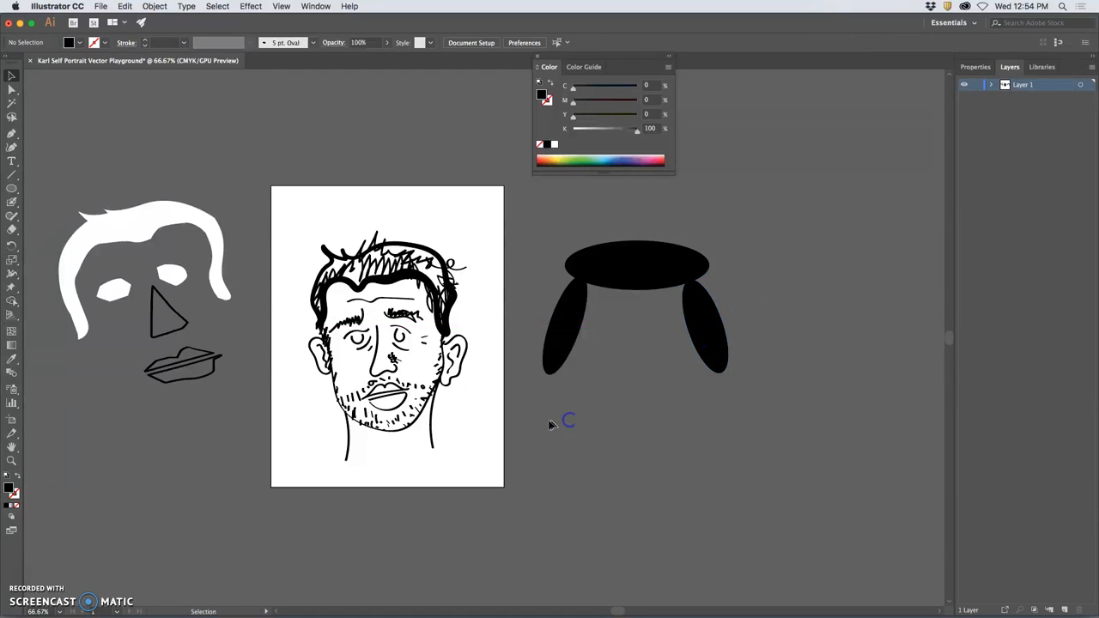
- Add two small circle eyes and a tall rounded-rectangle nose between the hanging ellipses
left_click(12, 187)
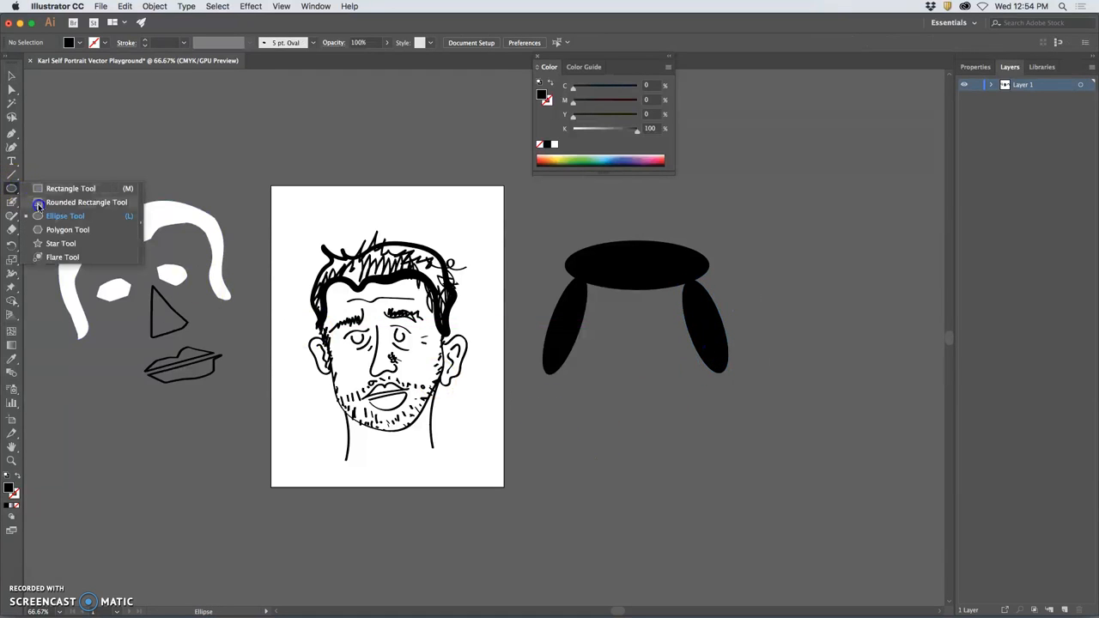
left_click(65, 216)
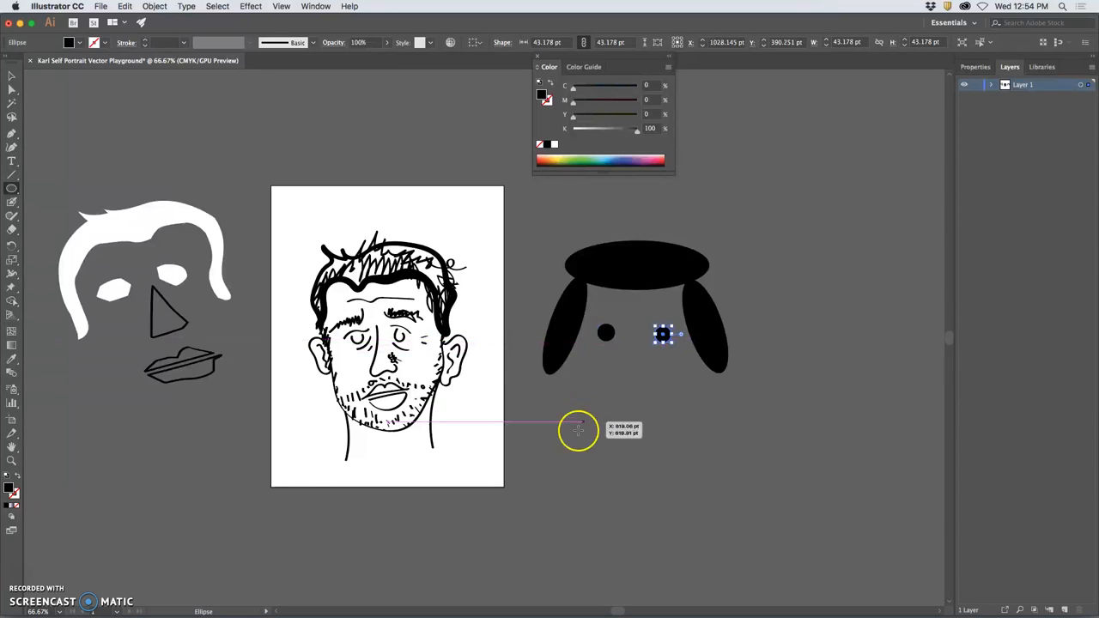
left_click(12, 187)
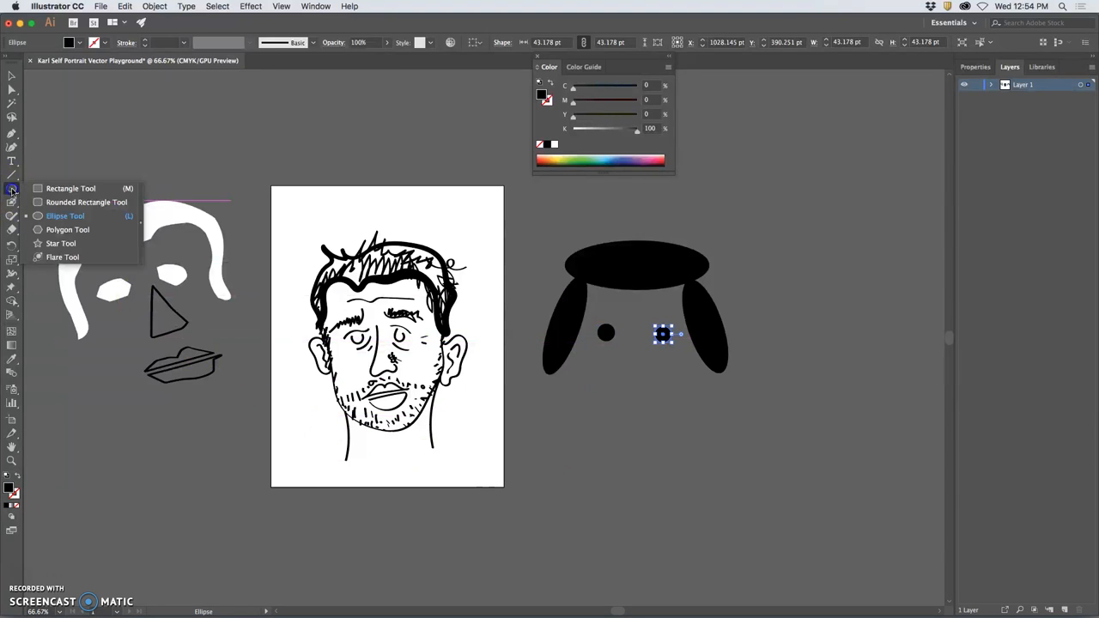
left_click(86, 203)
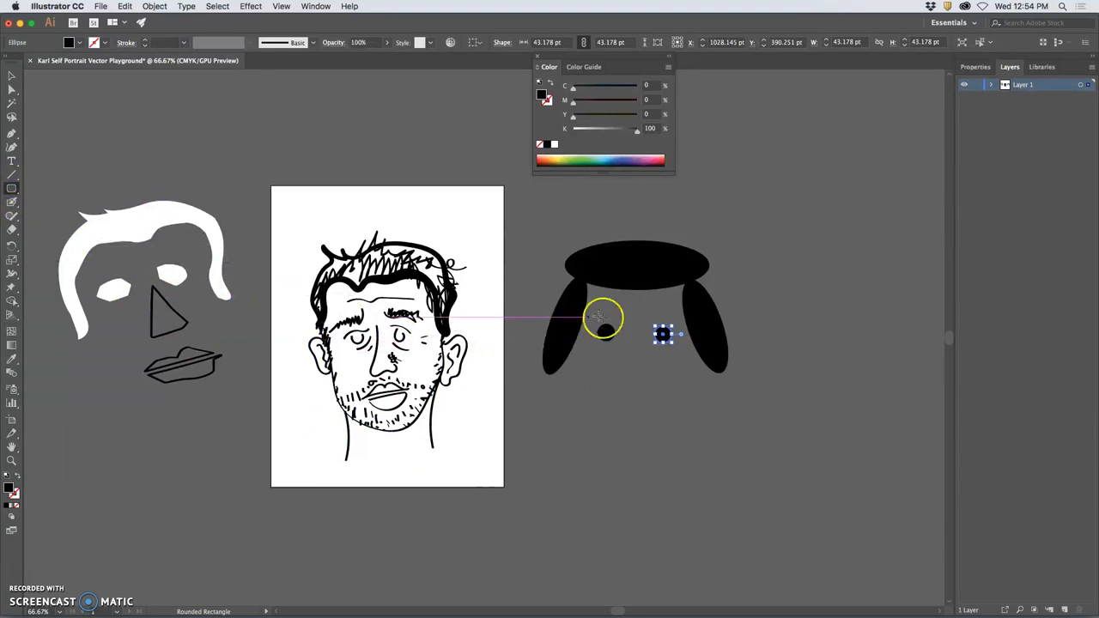
left_click_drag(601, 318, 625, 371)
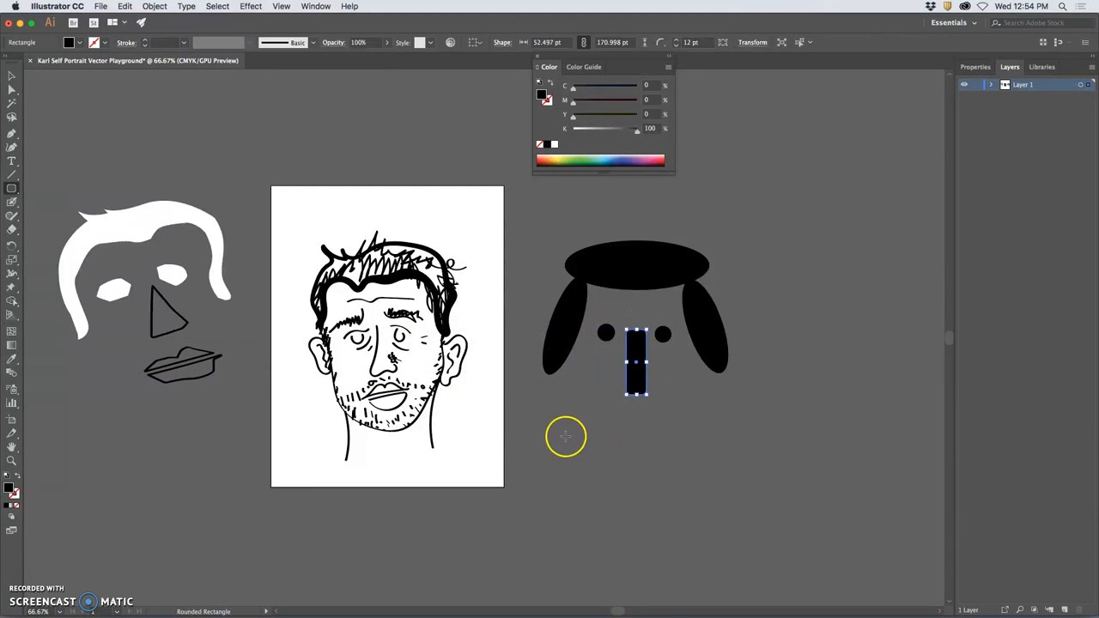
- Switch to the Polygon Tool for the next face piece
left_click(12, 187)
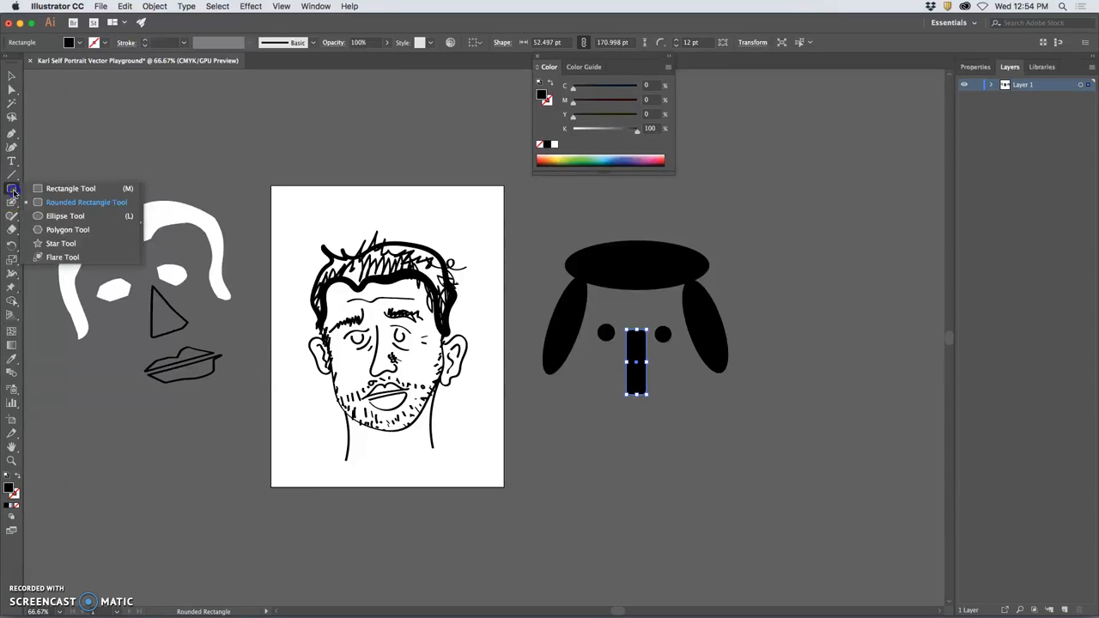
left_click(69, 230)
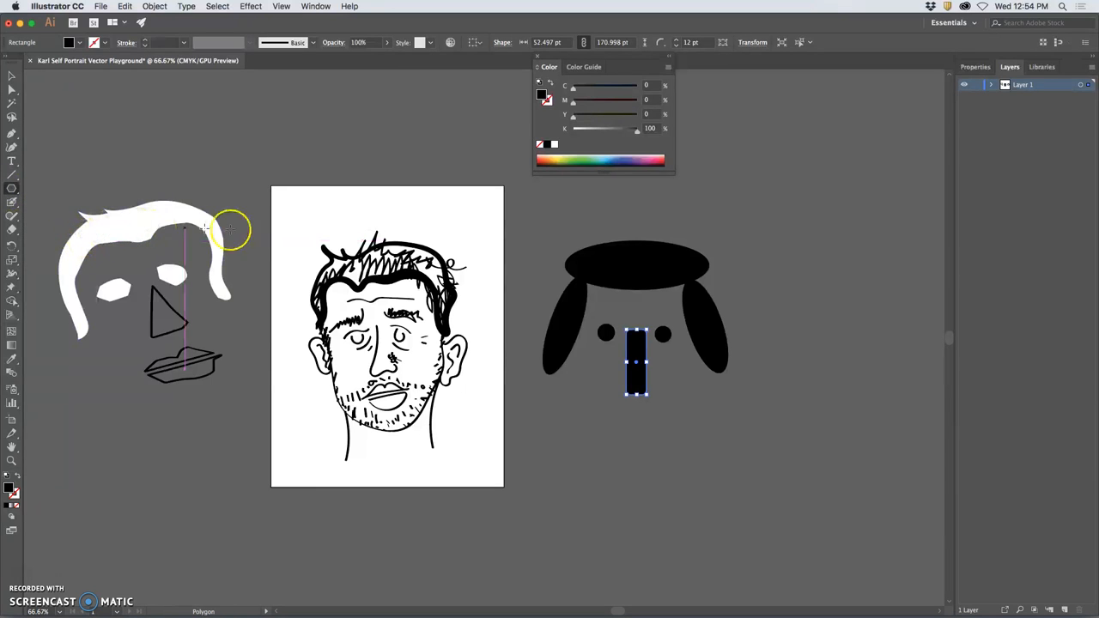